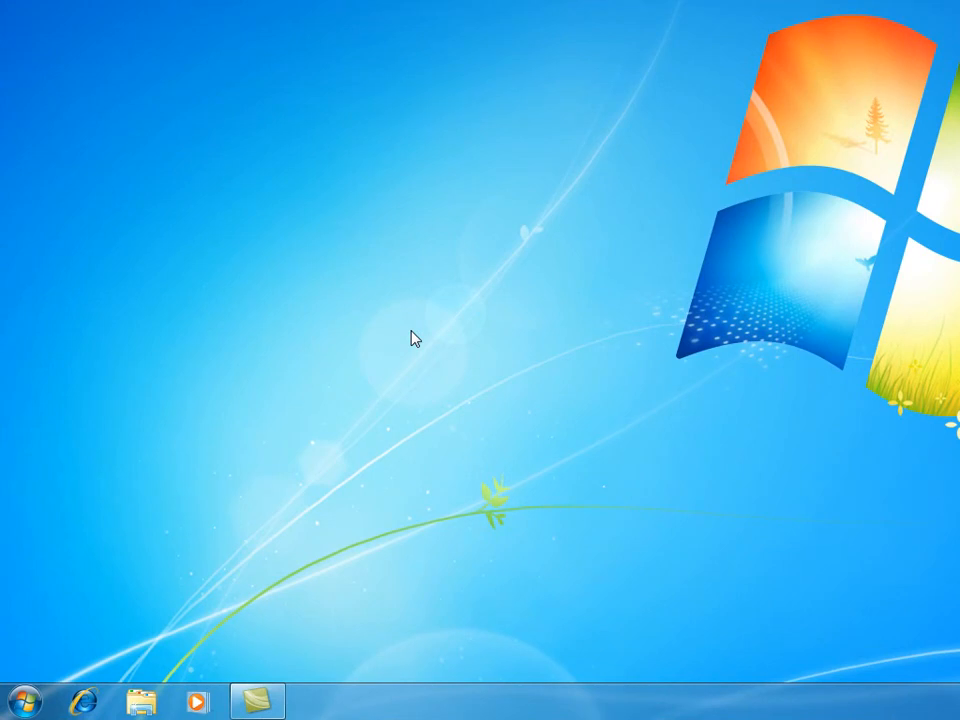
mouse_move(406, 390)
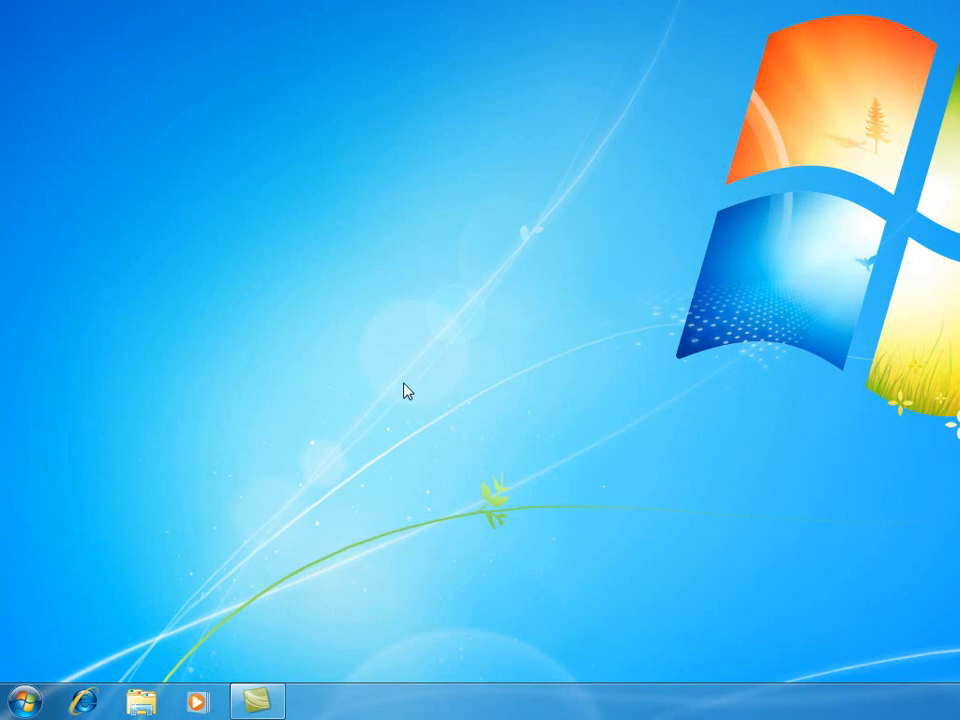
mouse_move(396, 416)
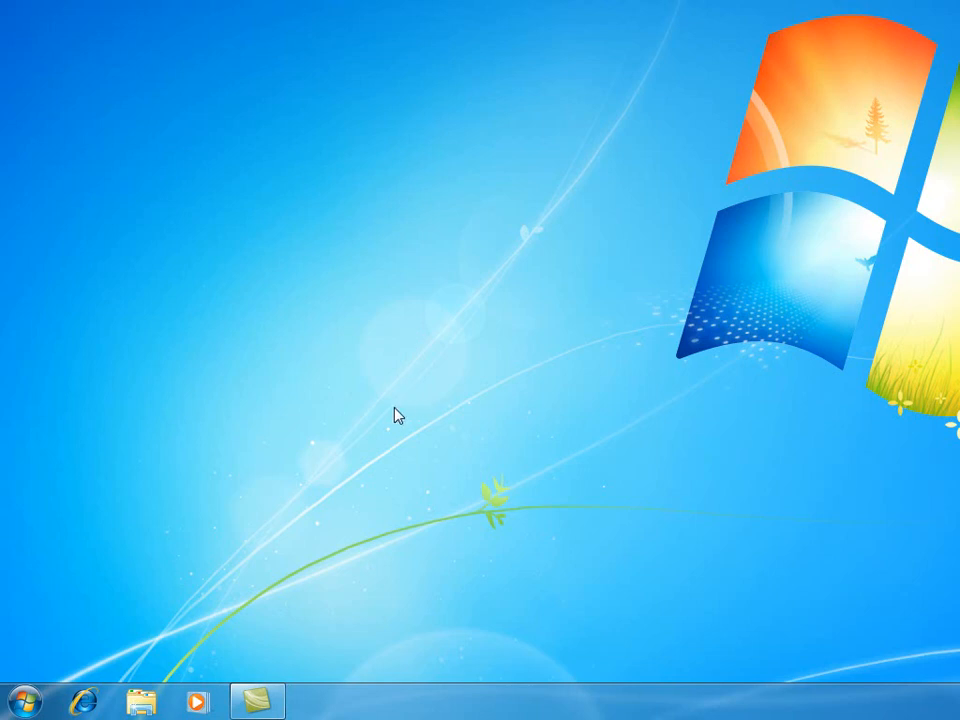
mouse_move(28, 660)
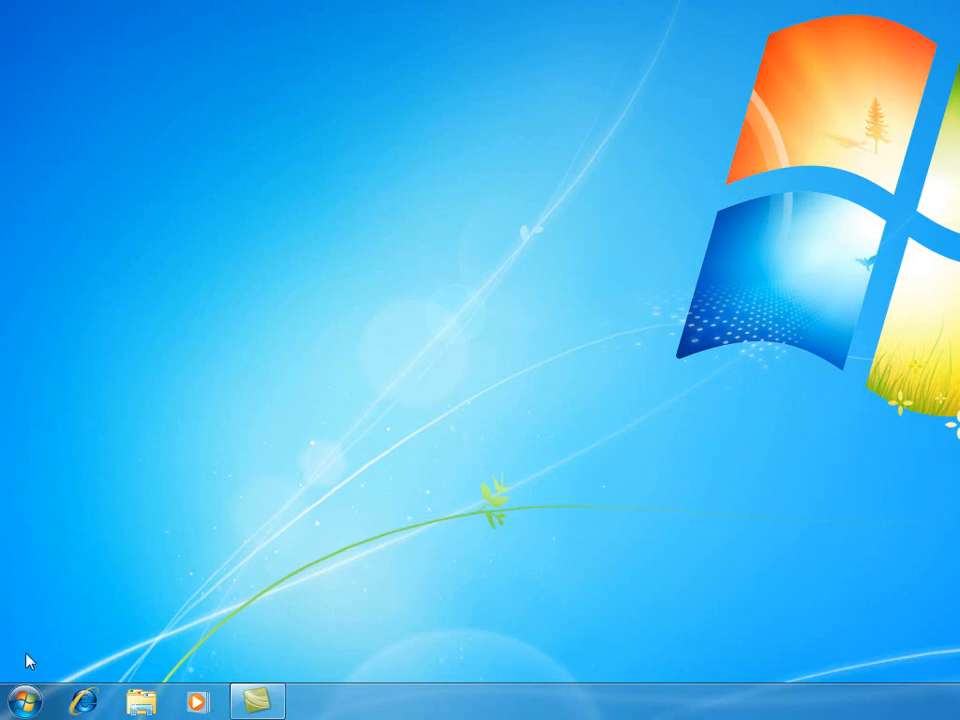
Bring up the Start menu and point at the Computer entry
left_click(24, 700)
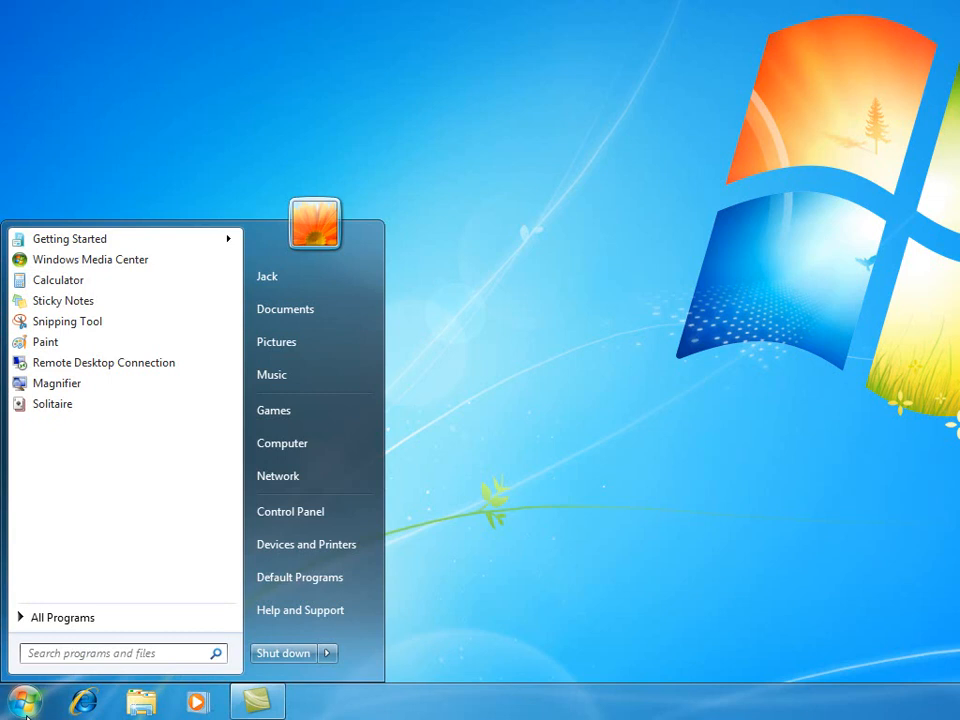
left_click(116, 652)
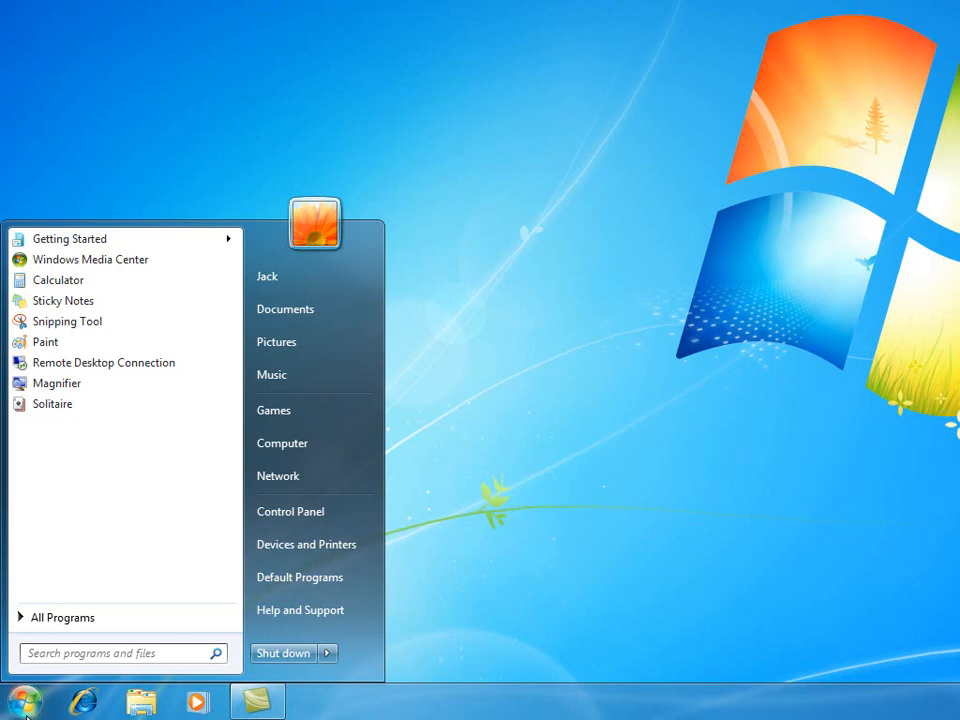
mouse_move(196, 500)
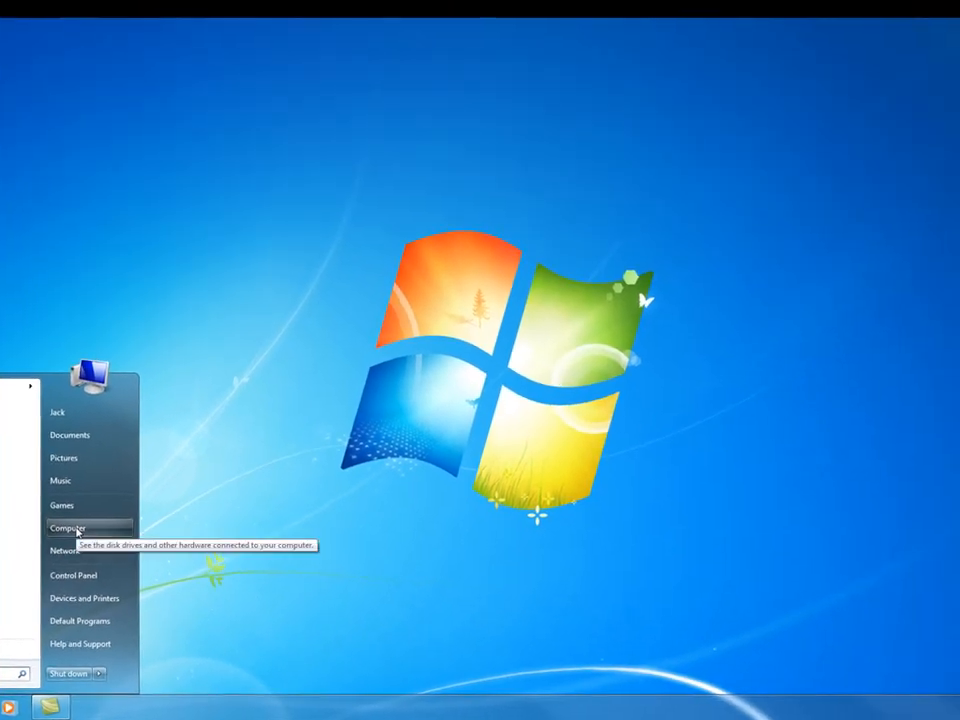
Show the Computer drives view, inspect C: and D:, and dismiss the color scheme prompt
left_click(68, 528)
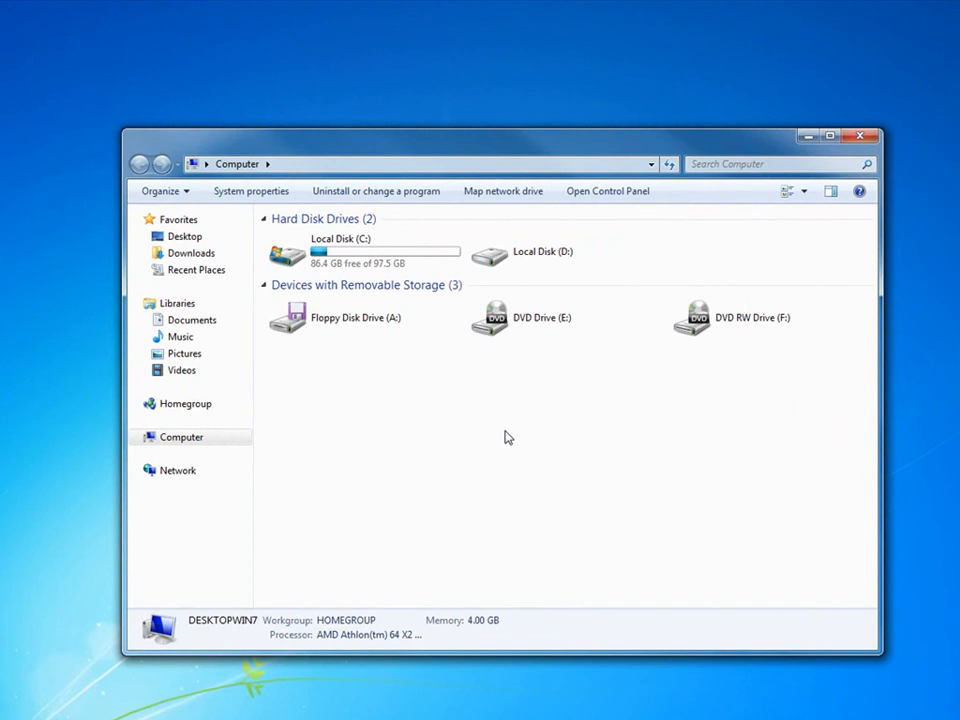
mouse_move(472, 440)
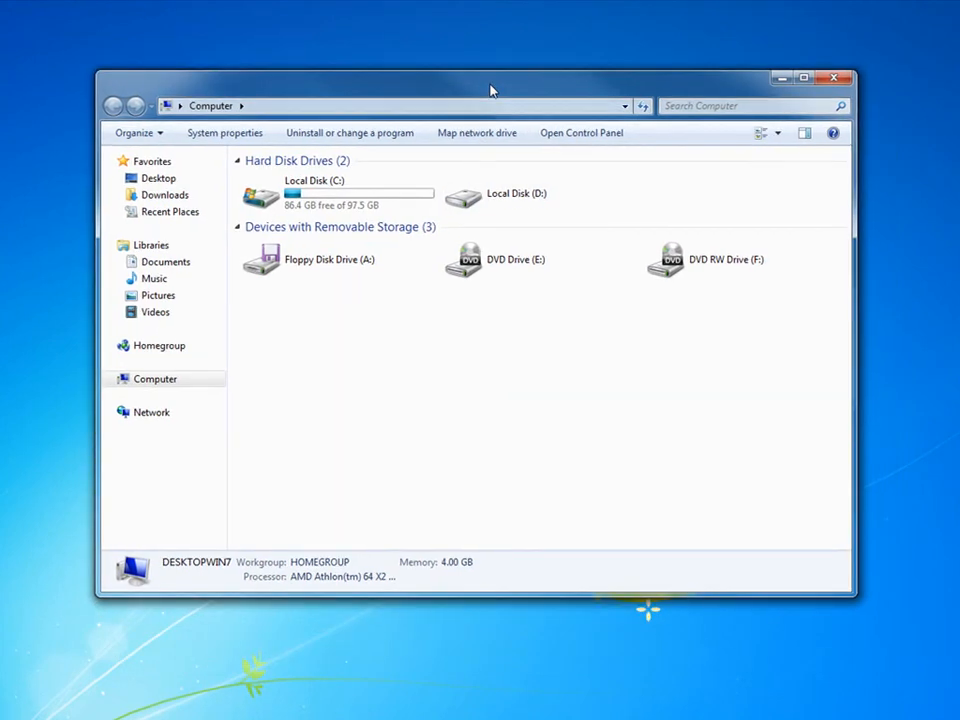
left_click(336, 192)
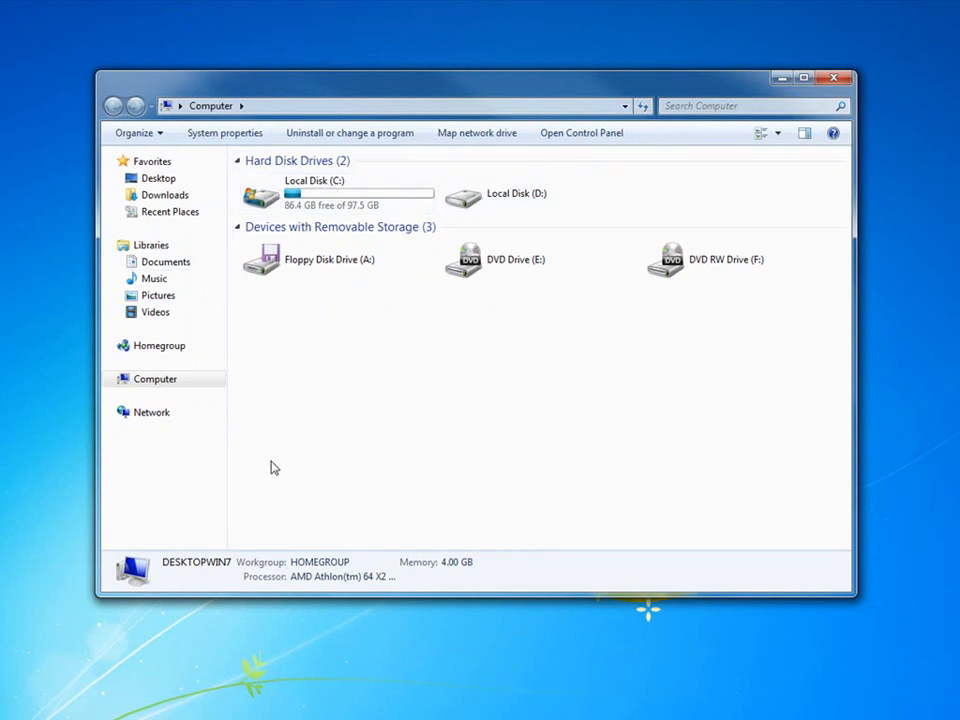
mouse_move(340, 220)
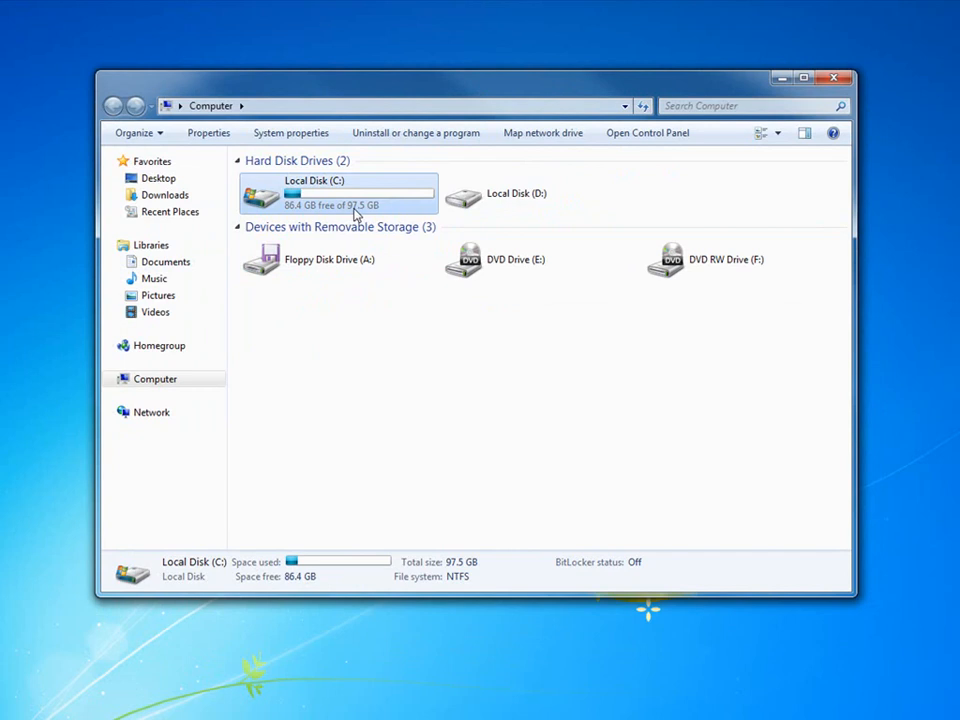
mouse_move(356, 210)
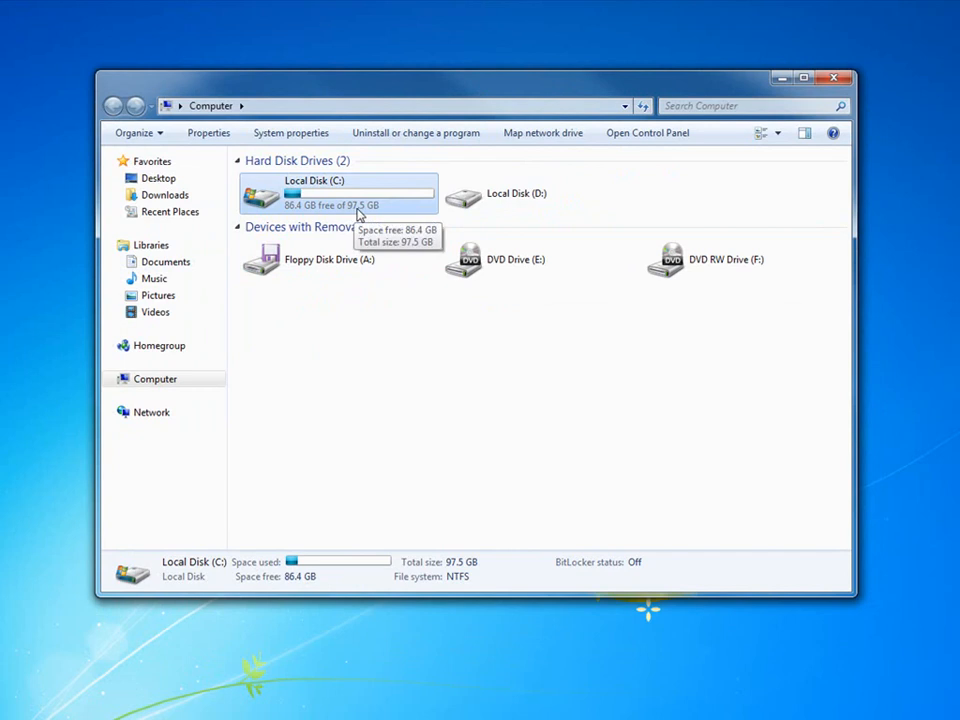
mouse_move(296, 214)
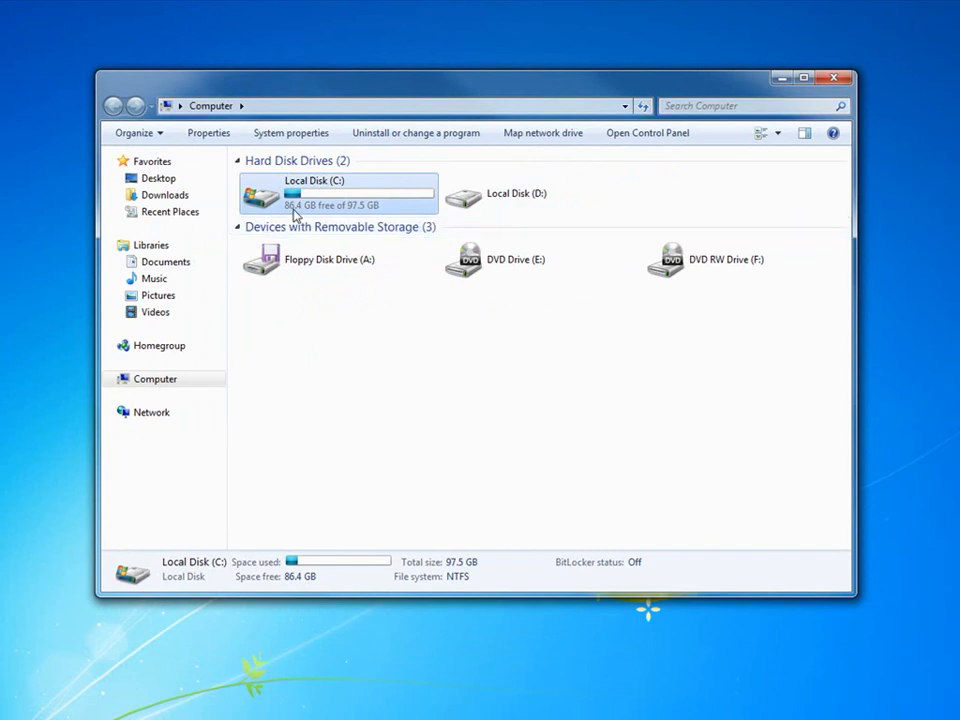
mouse_move(296, 210)
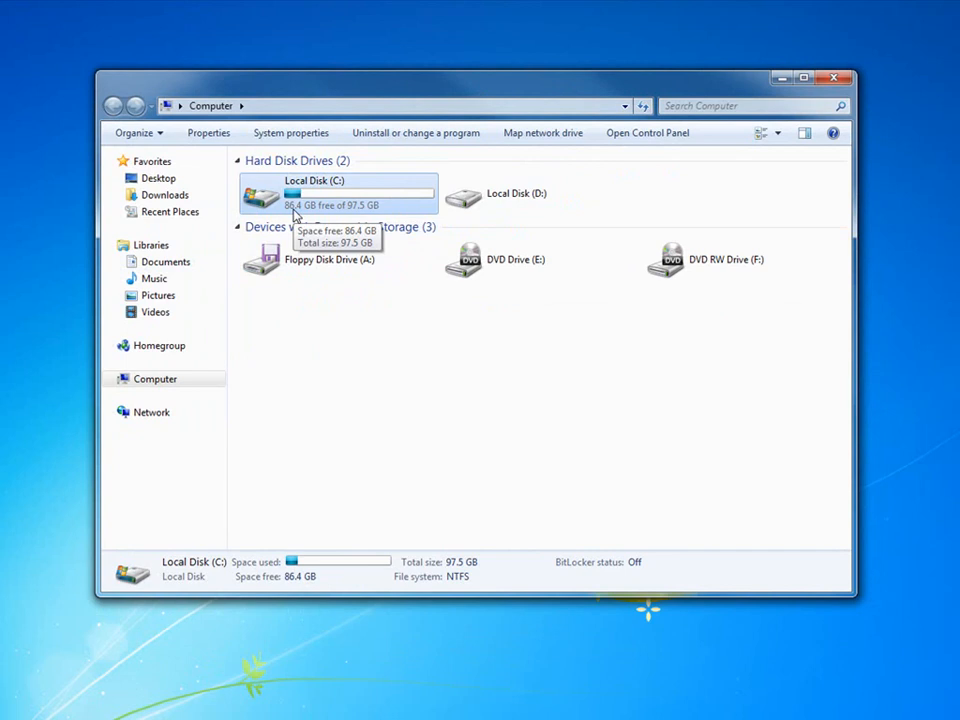
mouse_move(302, 342)
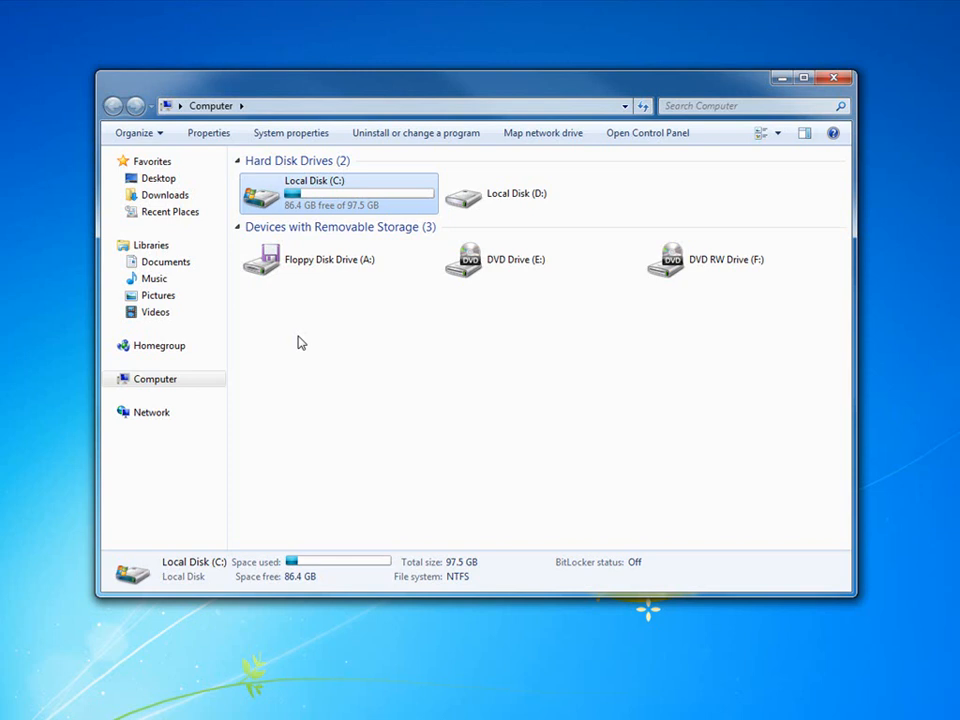
left_click(540, 192)
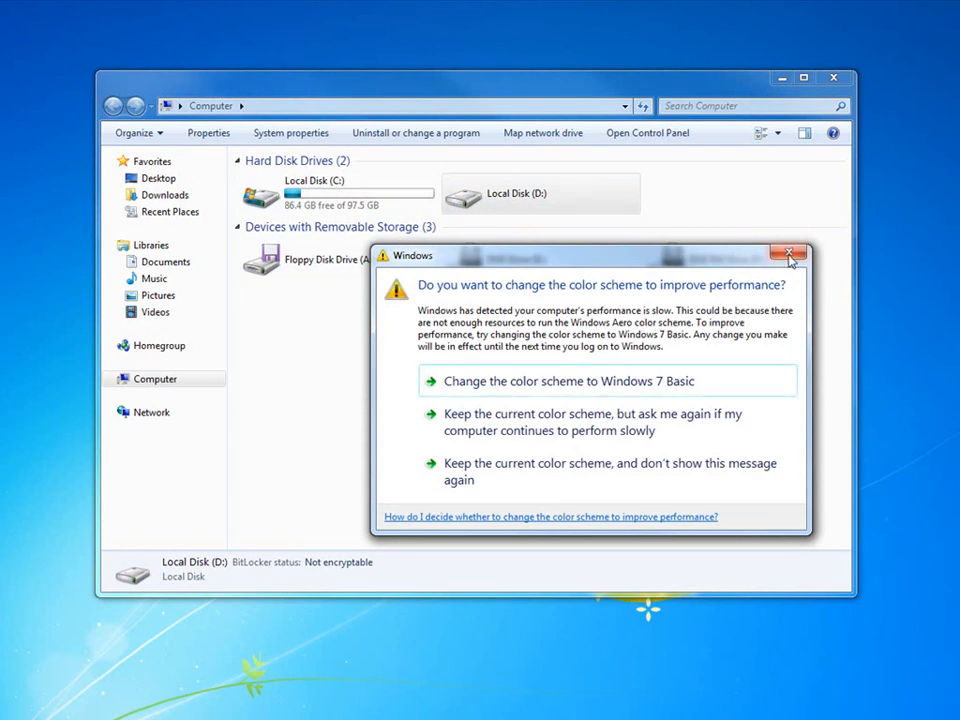
left_click(790, 256)
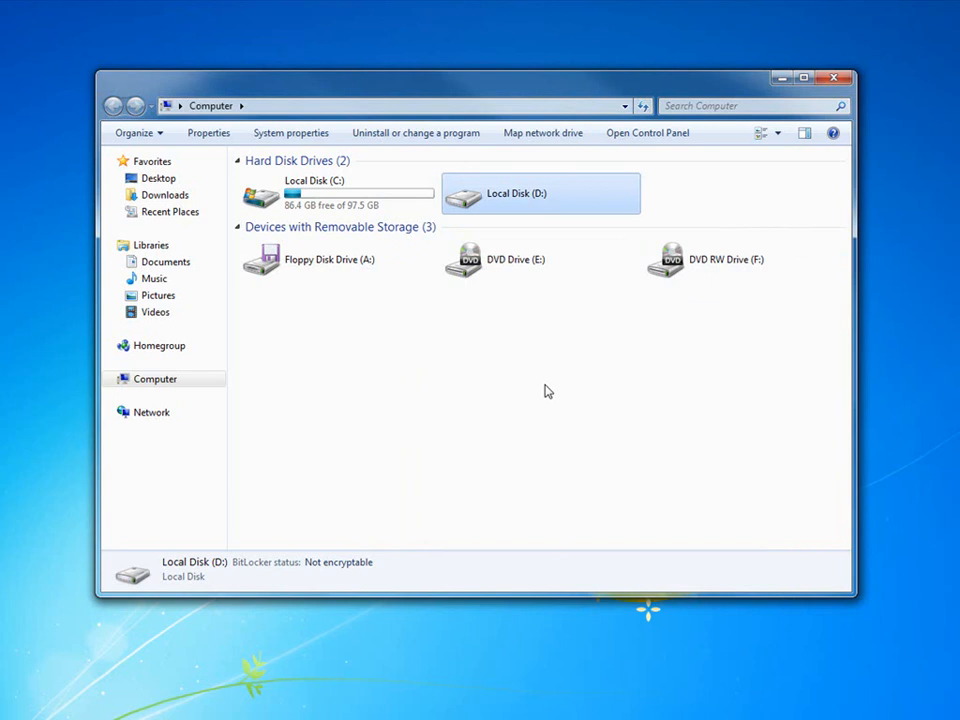
mouse_move(268, 186)
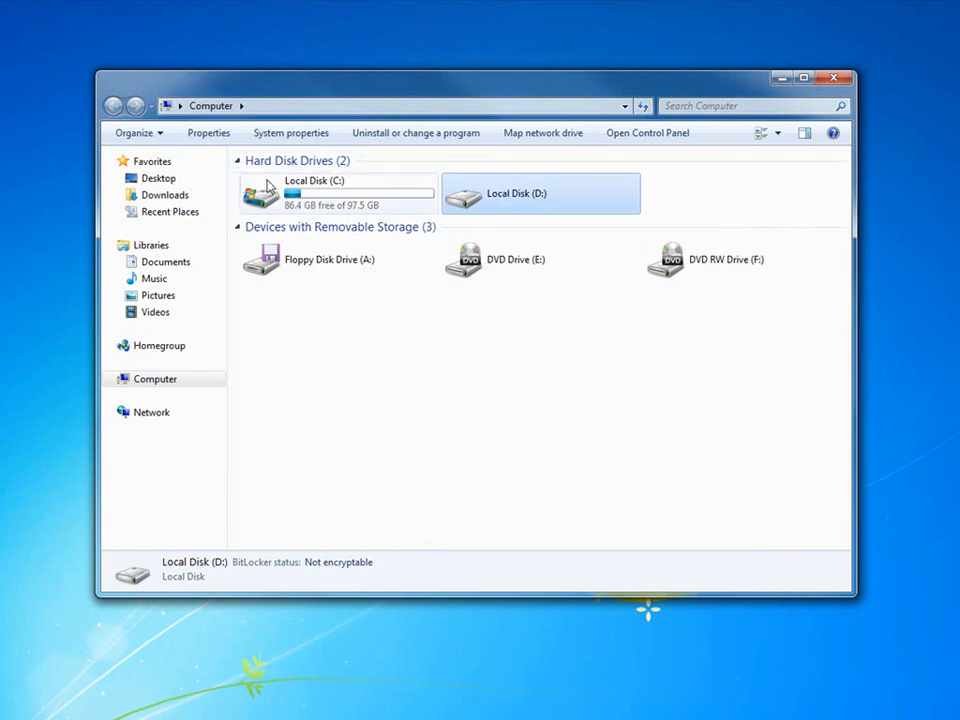
Compare Local Disk C: and Local Disk D: details, ending on drive C:
left_click(336, 192)
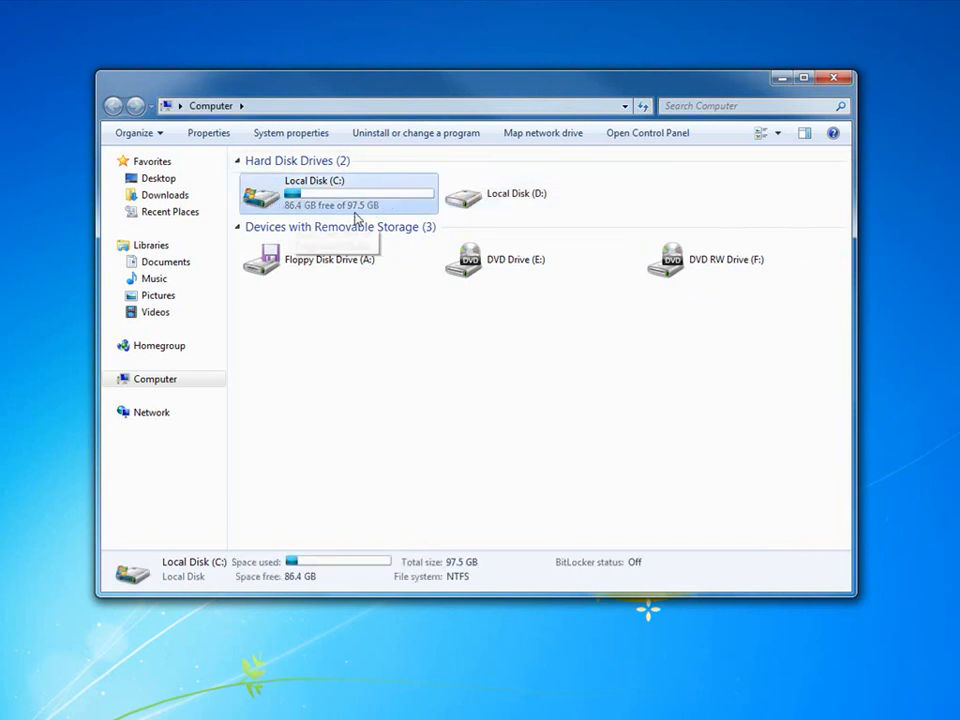
left_click(540, 192)
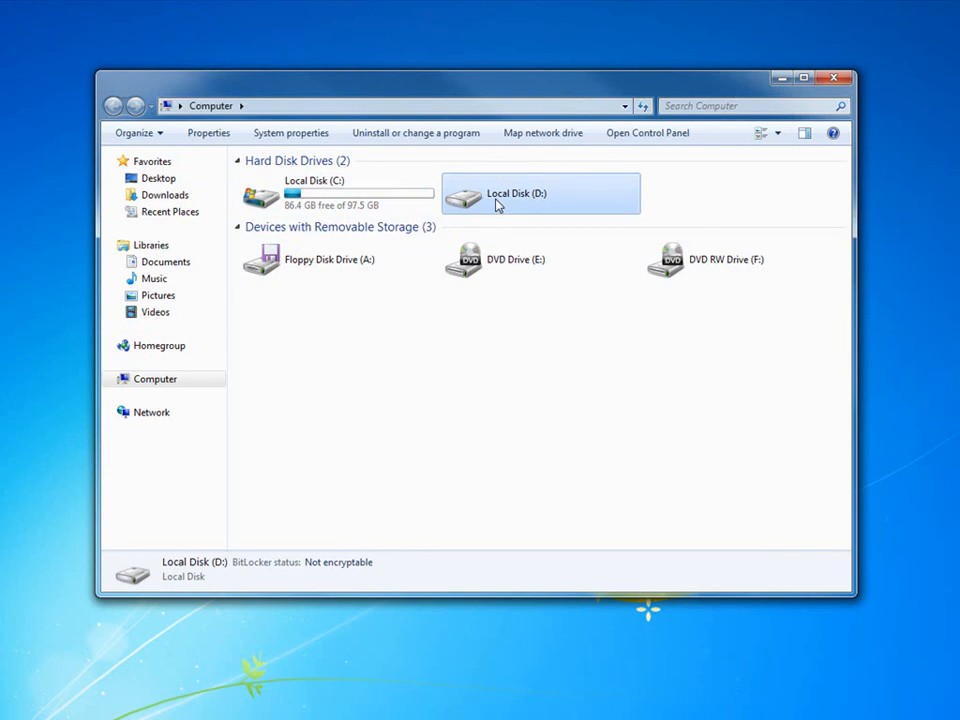
left_click(336, 192)
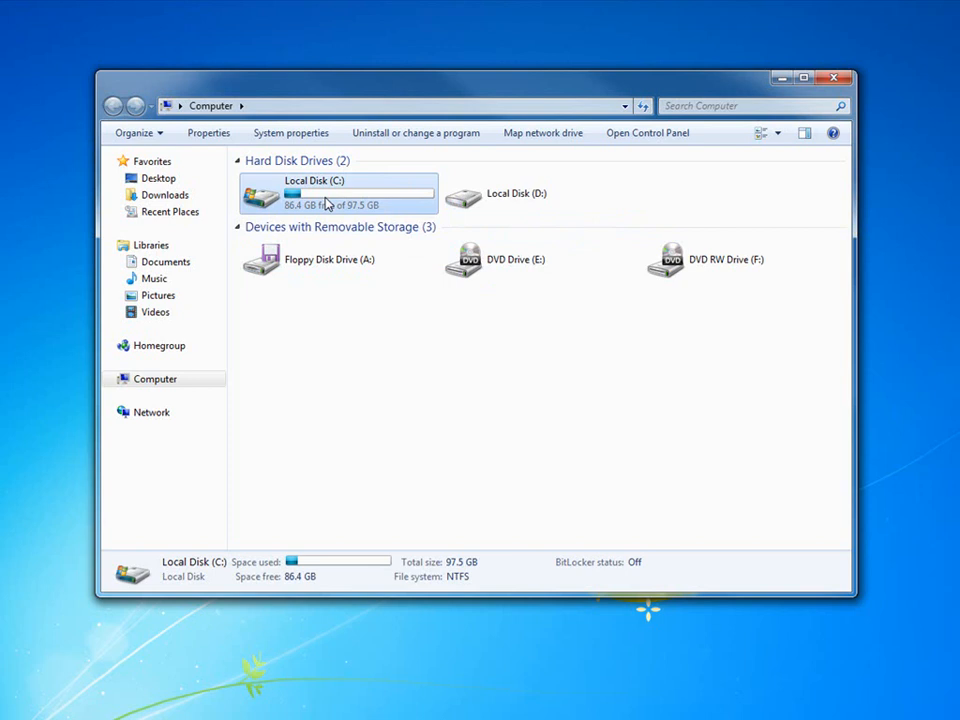
Browse drive C:'s Program Files and Users folders, then go back to Computer
double_click(338, 192)
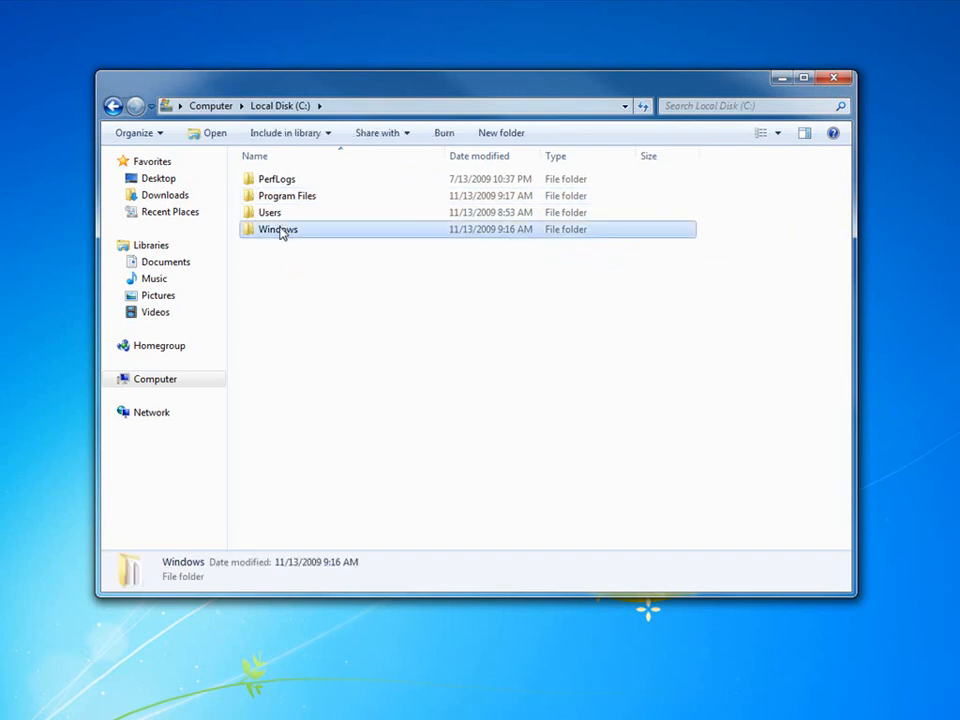
left_click(288, 196)
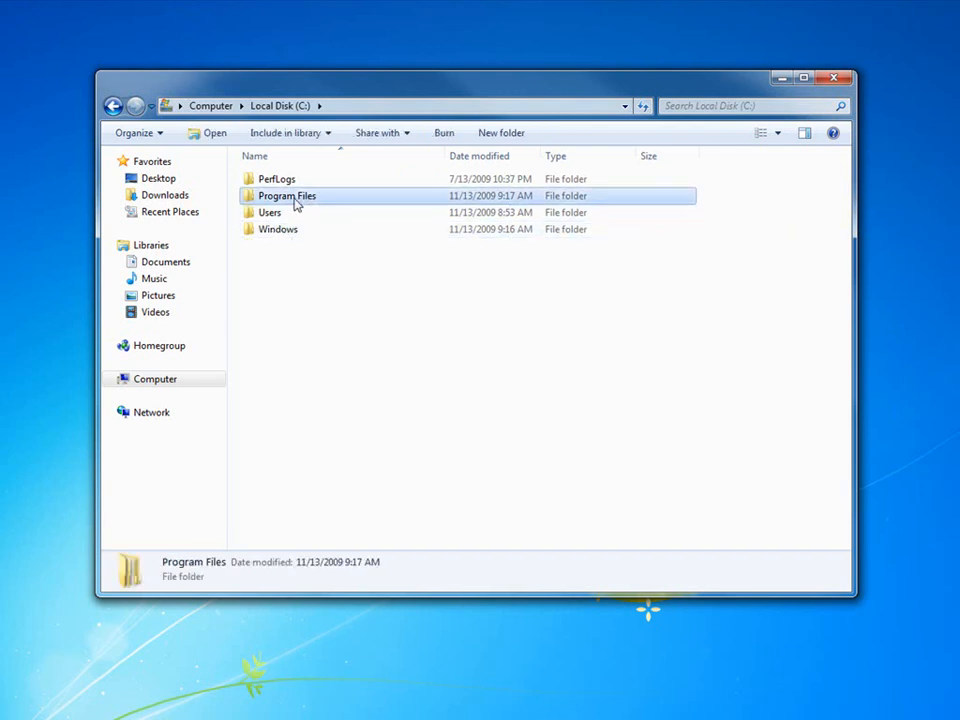
left_click(270, 212)
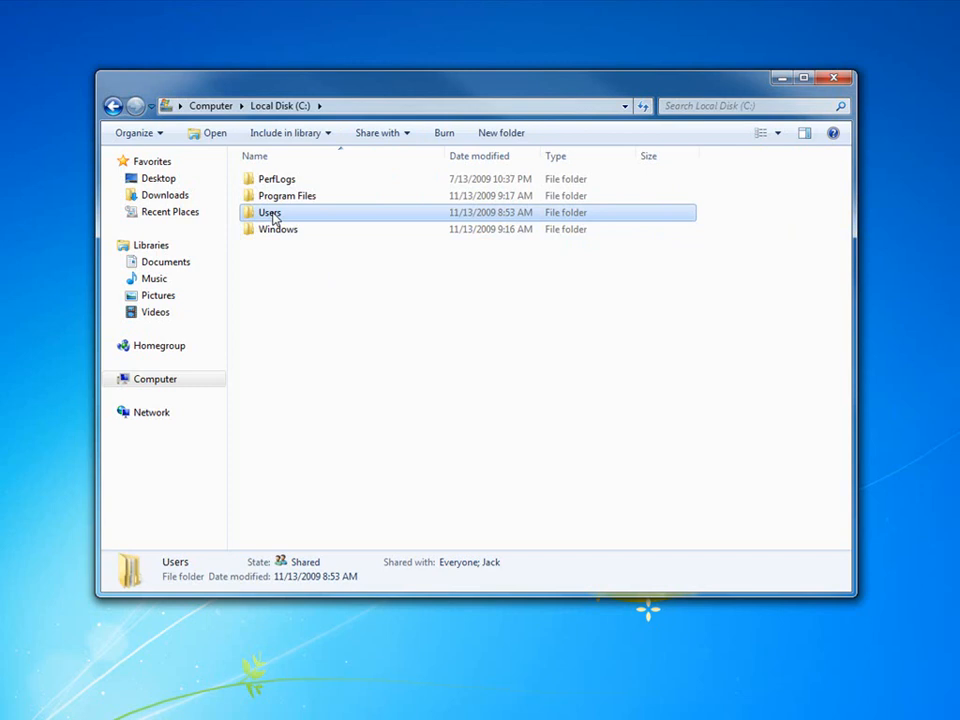
left_click(114, 104)
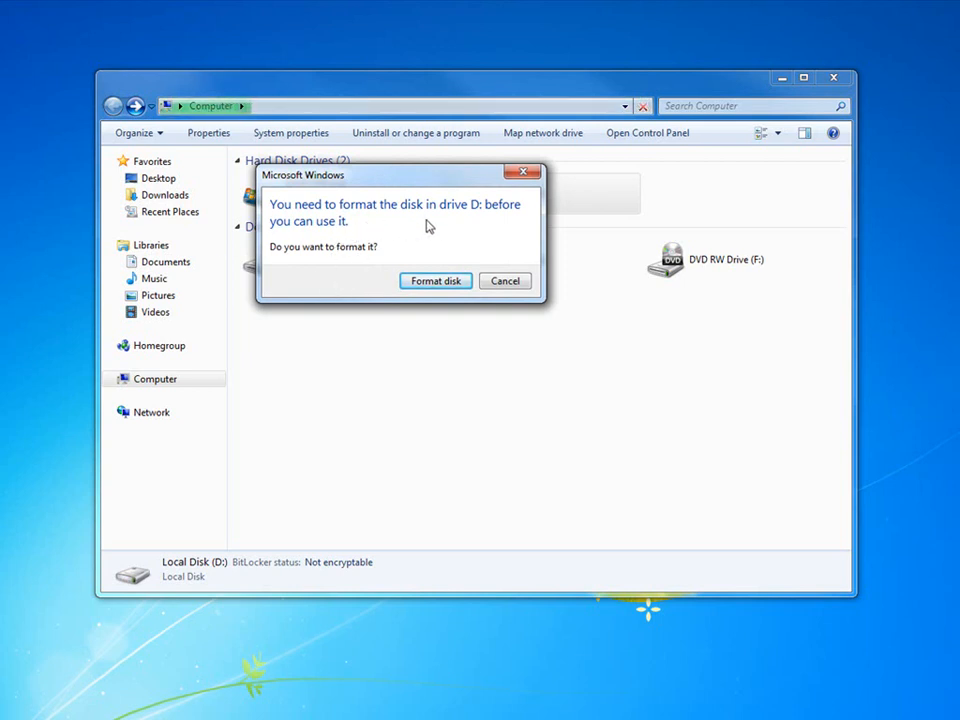
Decline formatting drive D: and dismiss the Location is not available error
left_click(504, 280)
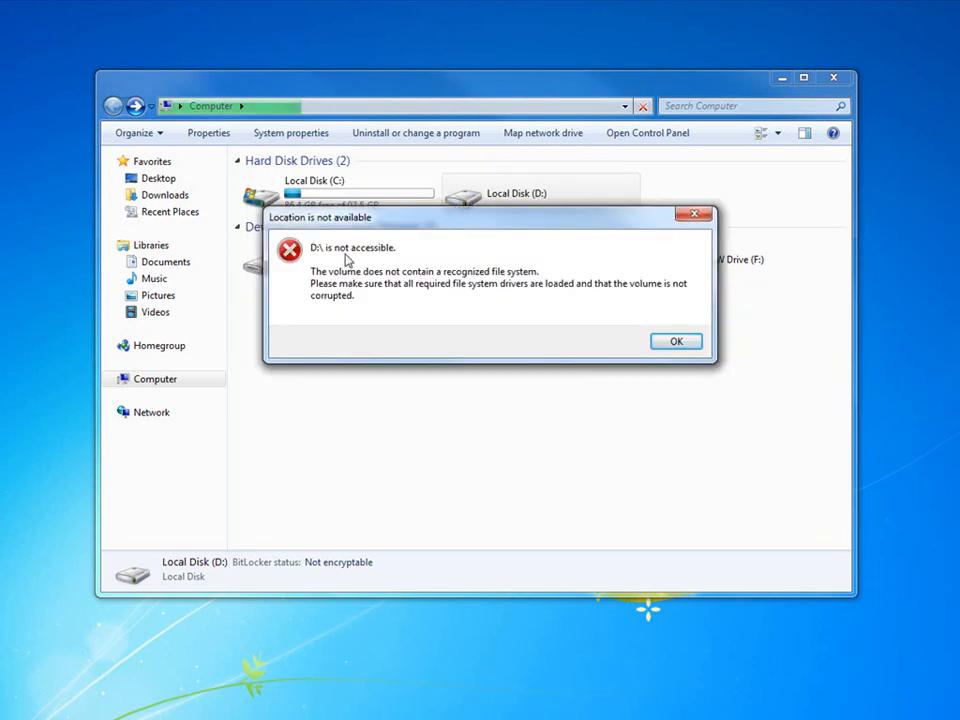
mouse_move(410, 288)
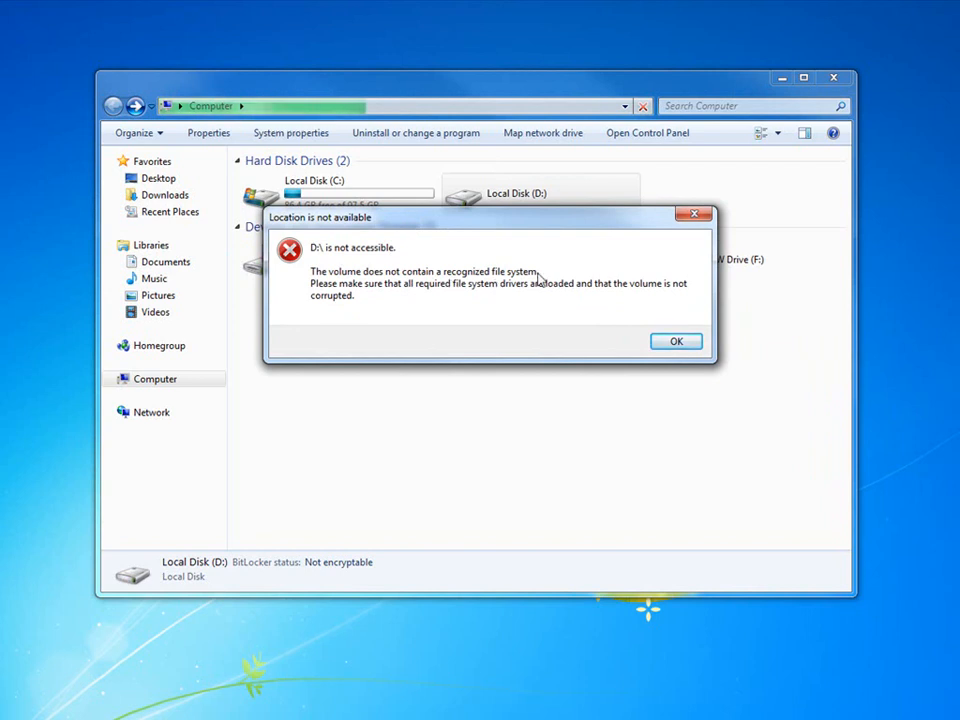
left_click(676, 340)
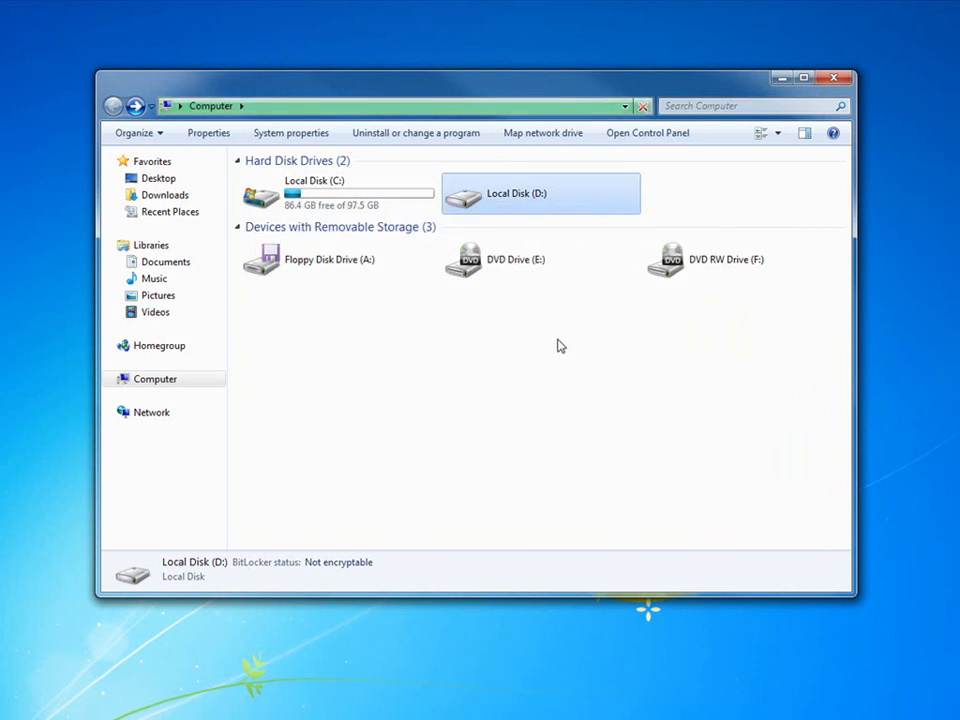
Review drive D:'s properties and tools, close them and decline the format prompt
right_click(540, 192)
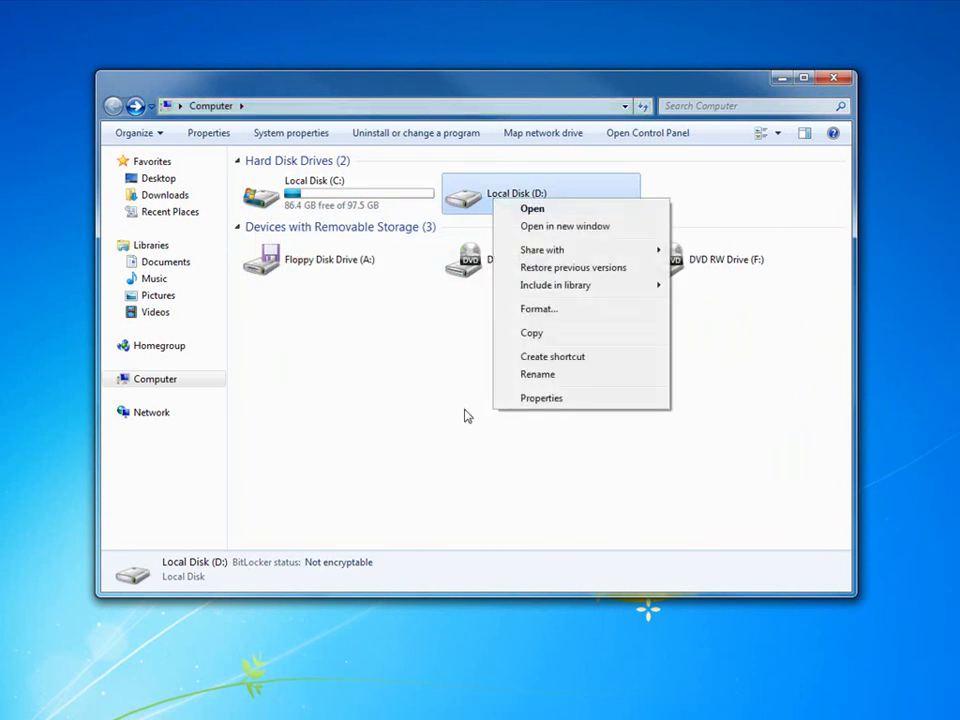
left_click(540, 398)
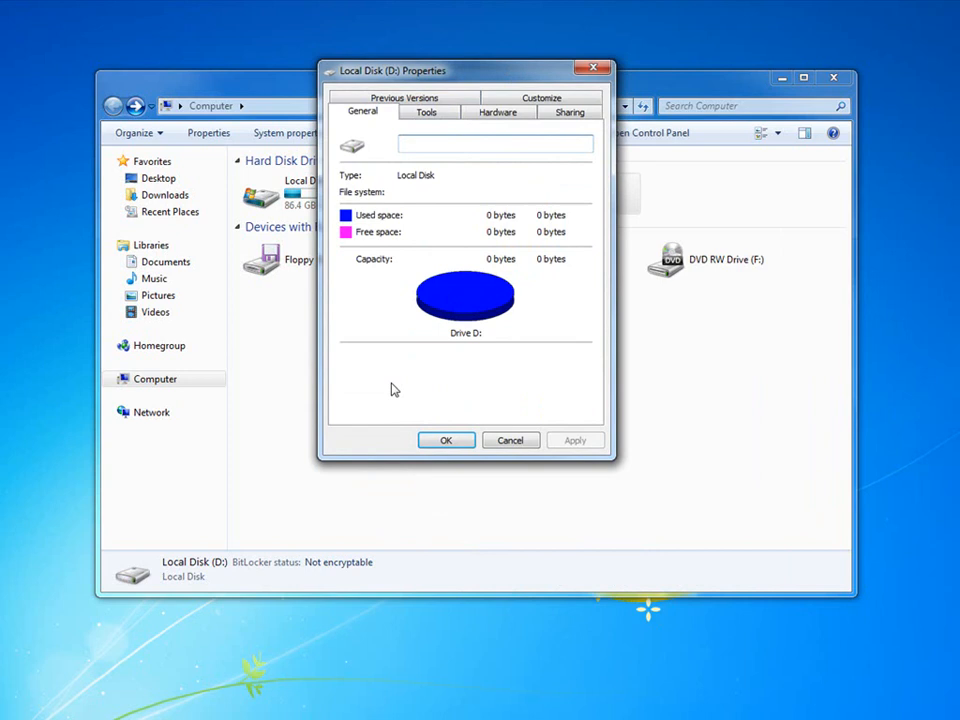
left_click(428, 112)
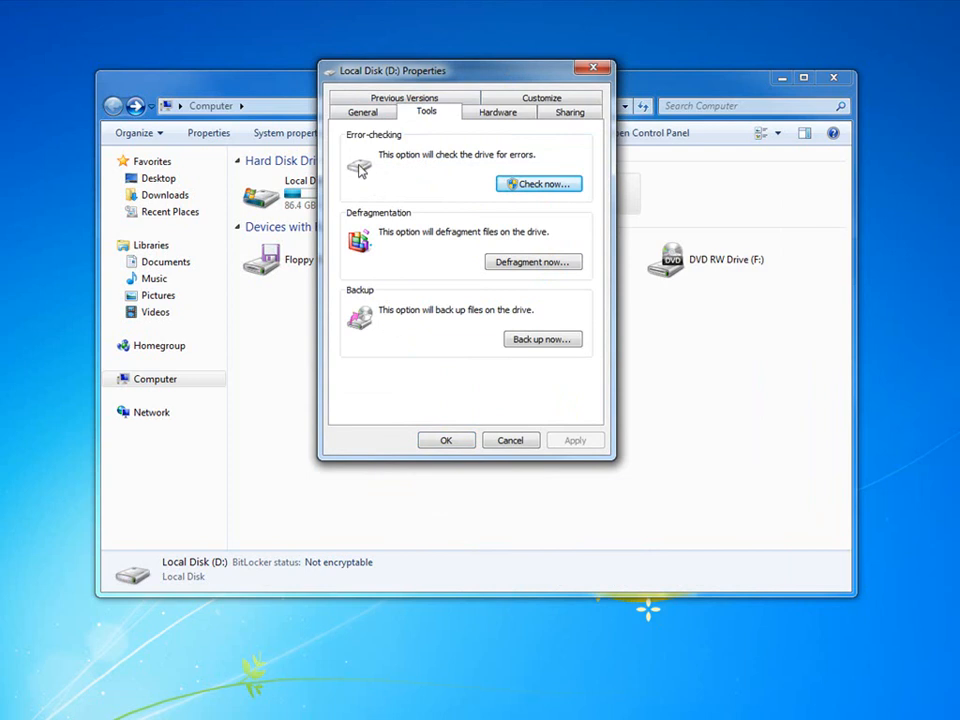
mouse_move(476, 256)
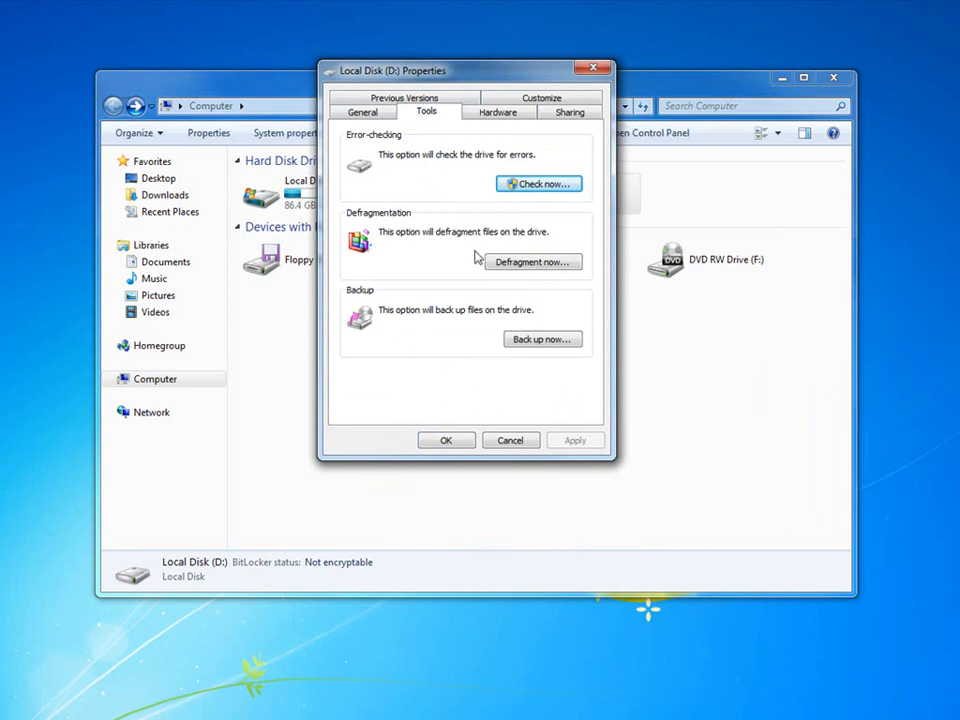
mouse_move(376, 328)
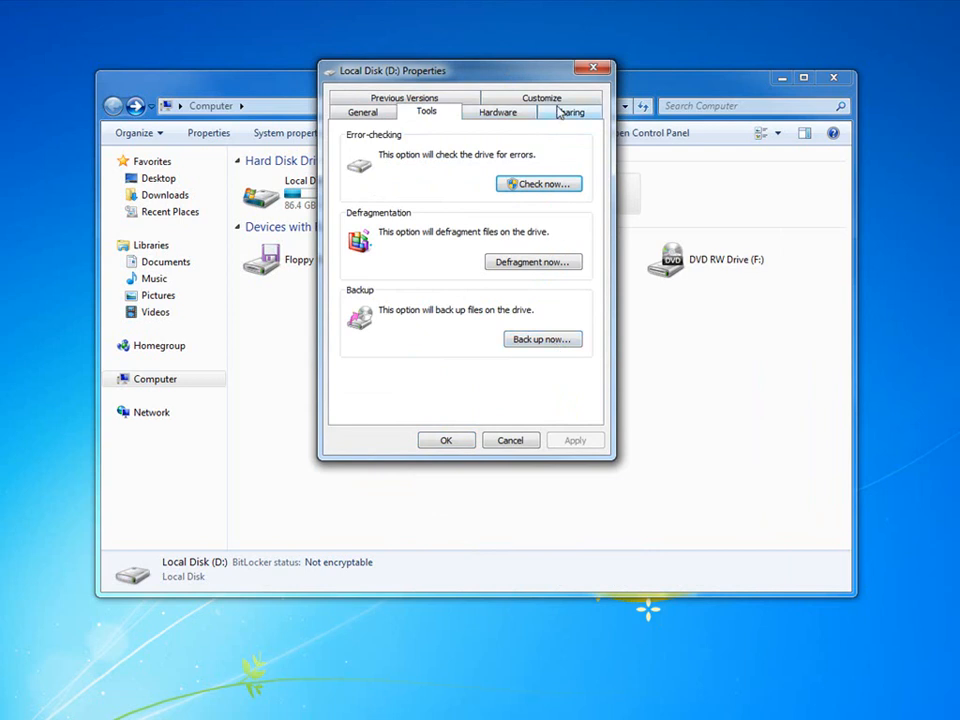
left_click(542, 112)
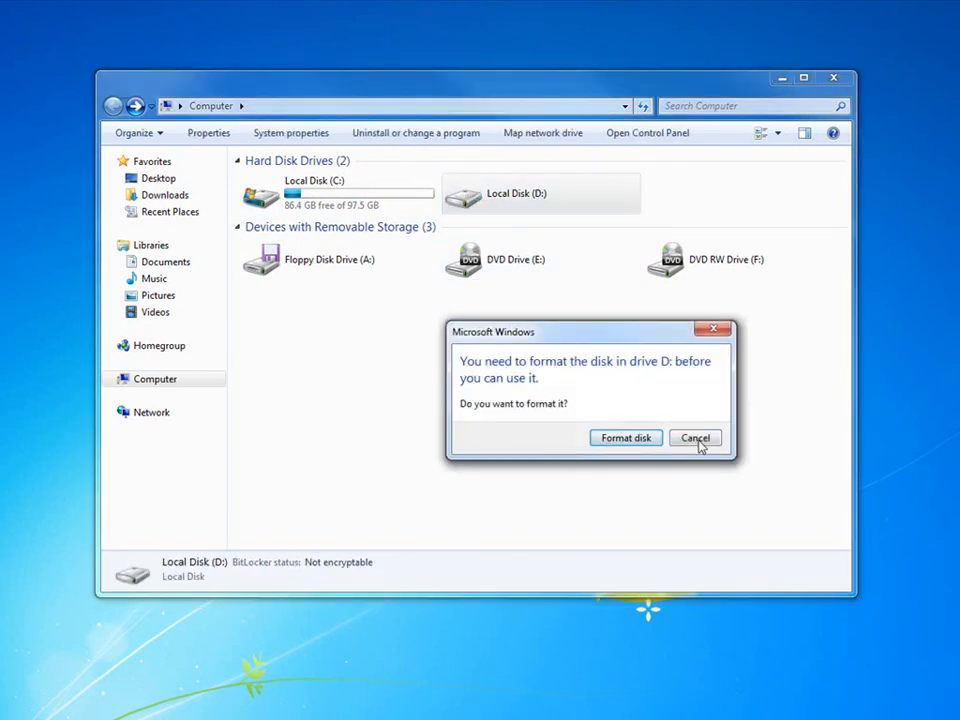
left_click(696, 438)
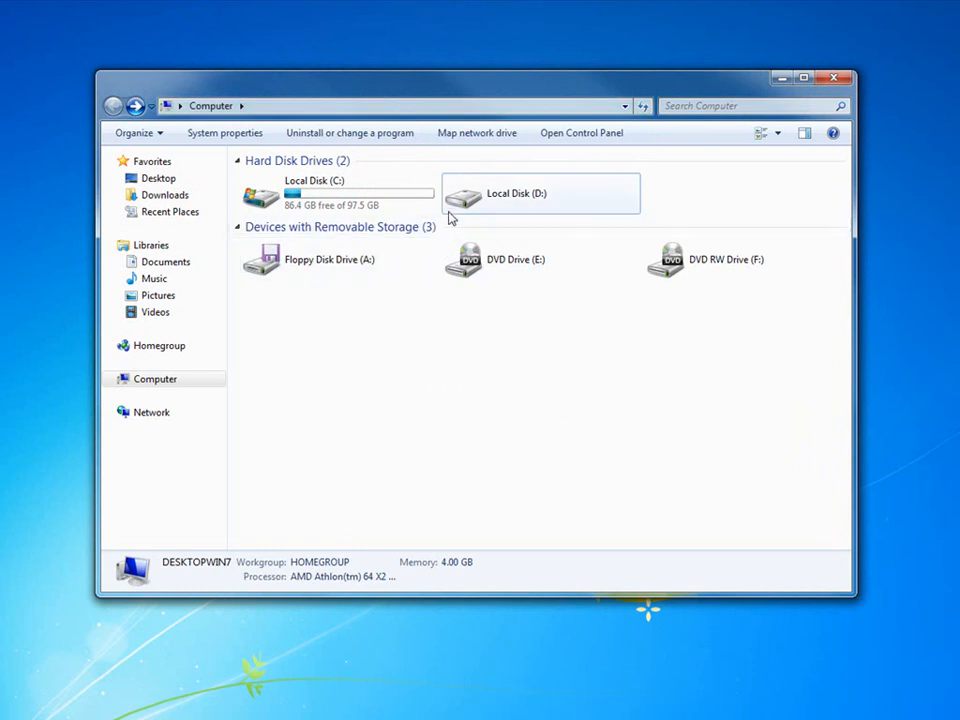
Bring up the Format Local Disk (D:) settings from the drive's actions
right_click(540, 192)
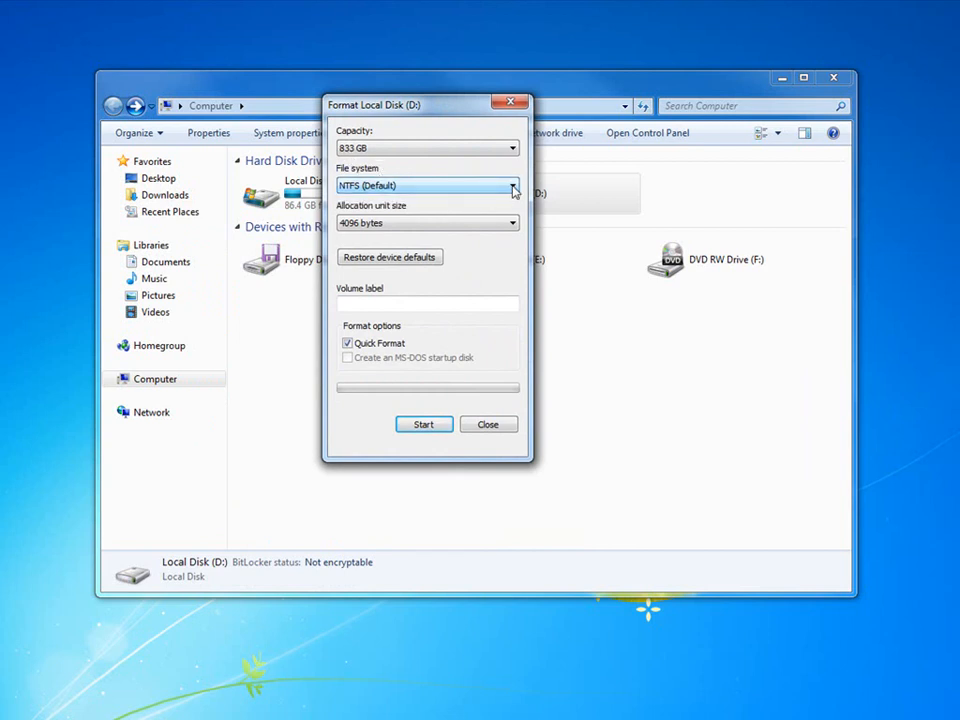
mouse_move(388, 210)
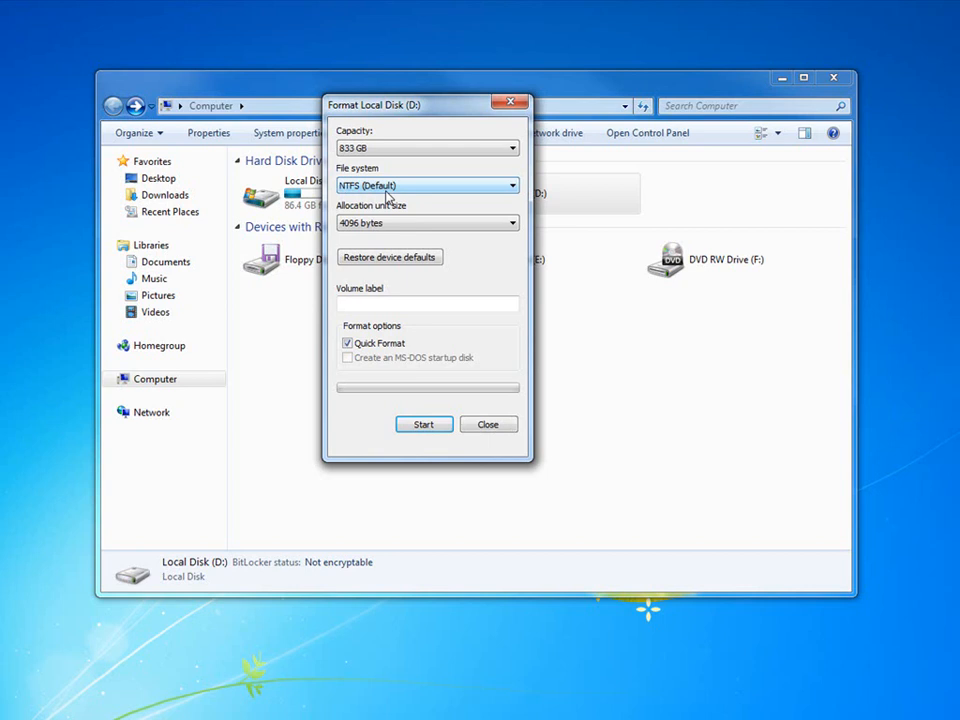
mouse_move(424, 204)
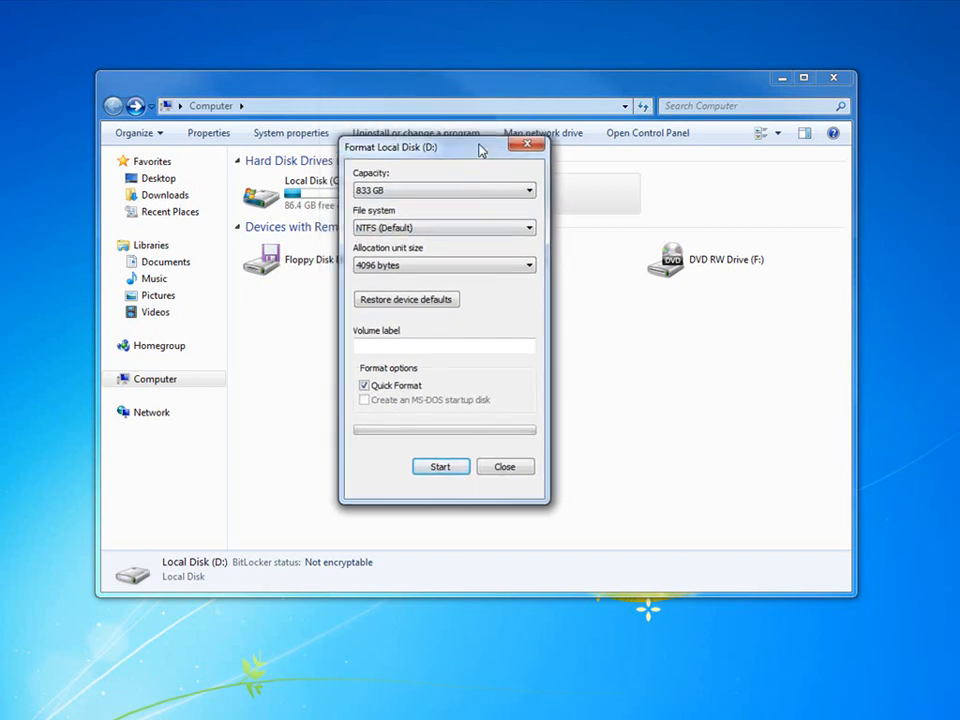
mouse_move(492, 294)
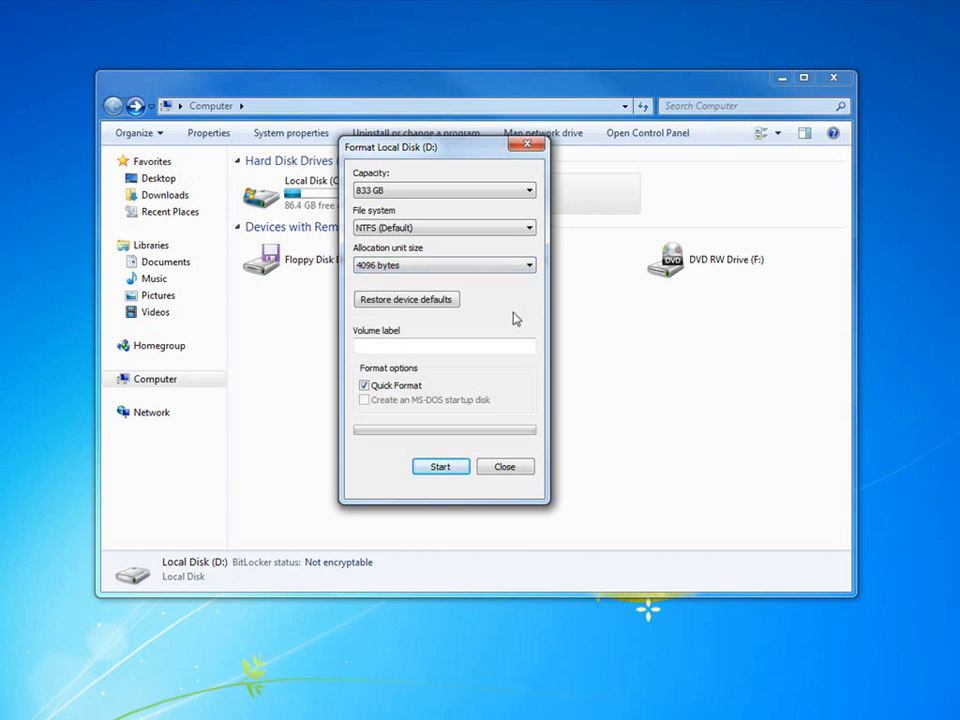
mouse_move(480, 276)
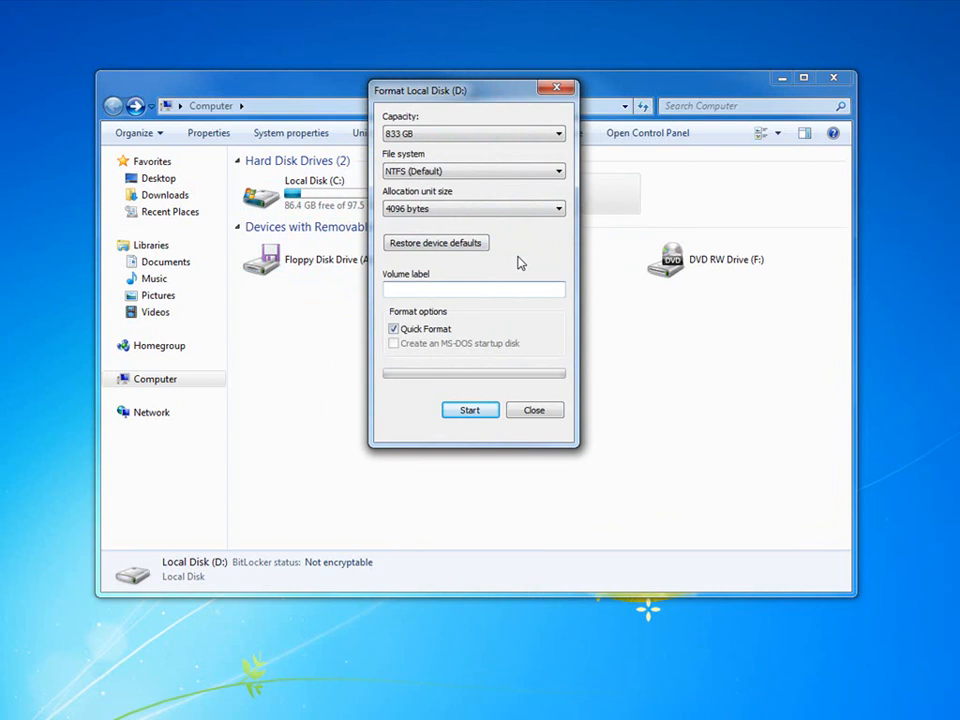
Enter the volume label 'Data' for drive D: in the format settings
type("Data")
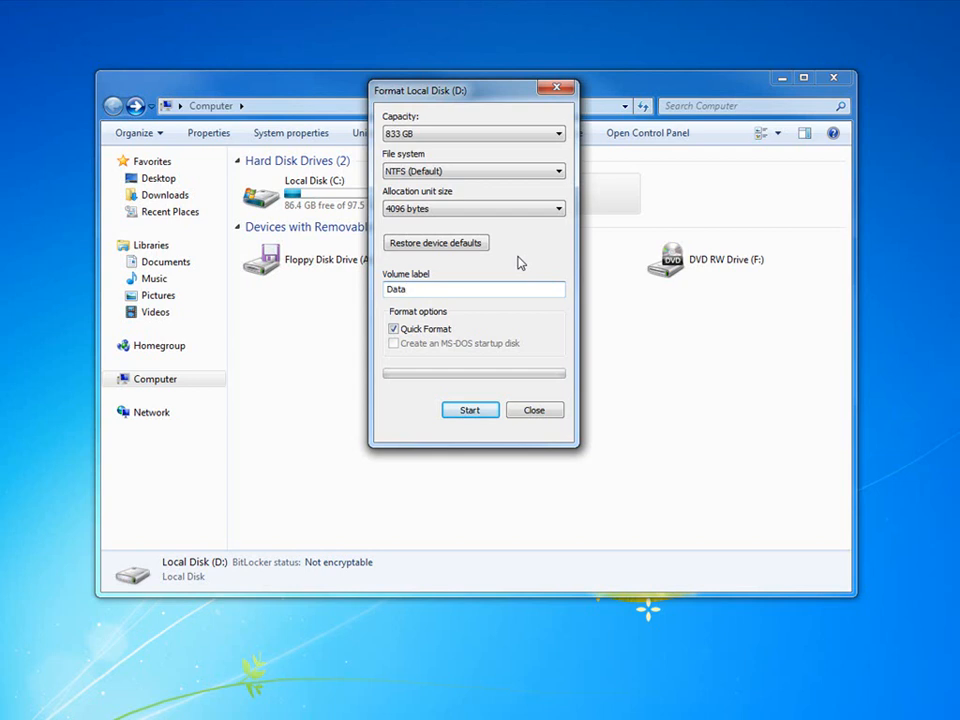
left_click(472, 288)
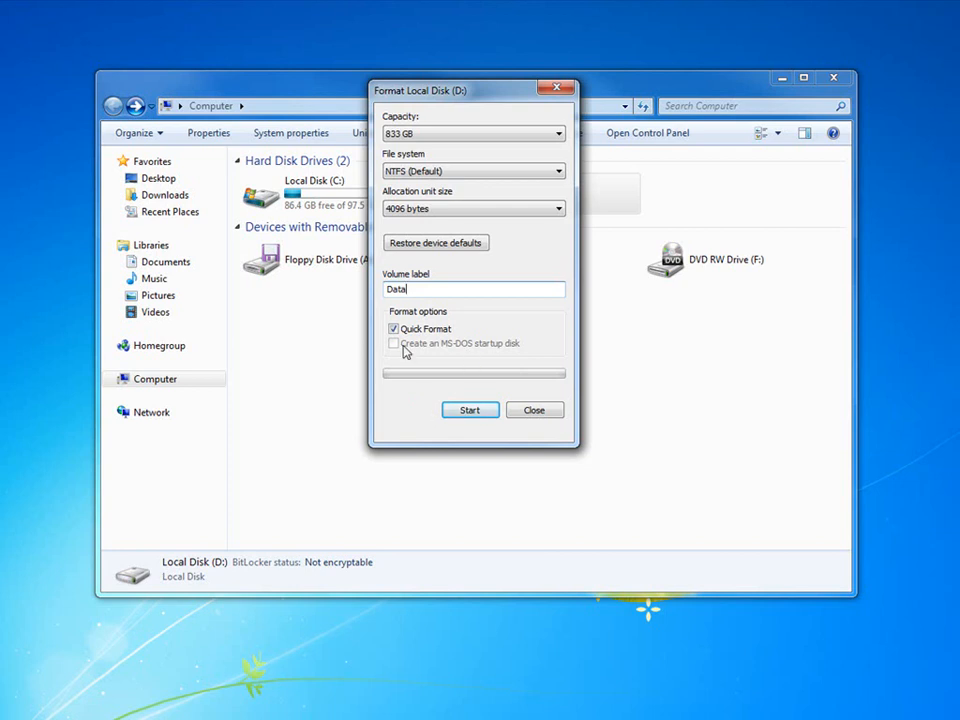
Keep Quick Format enabled and start the NTFS format of drive D:
left_click(392, 328)
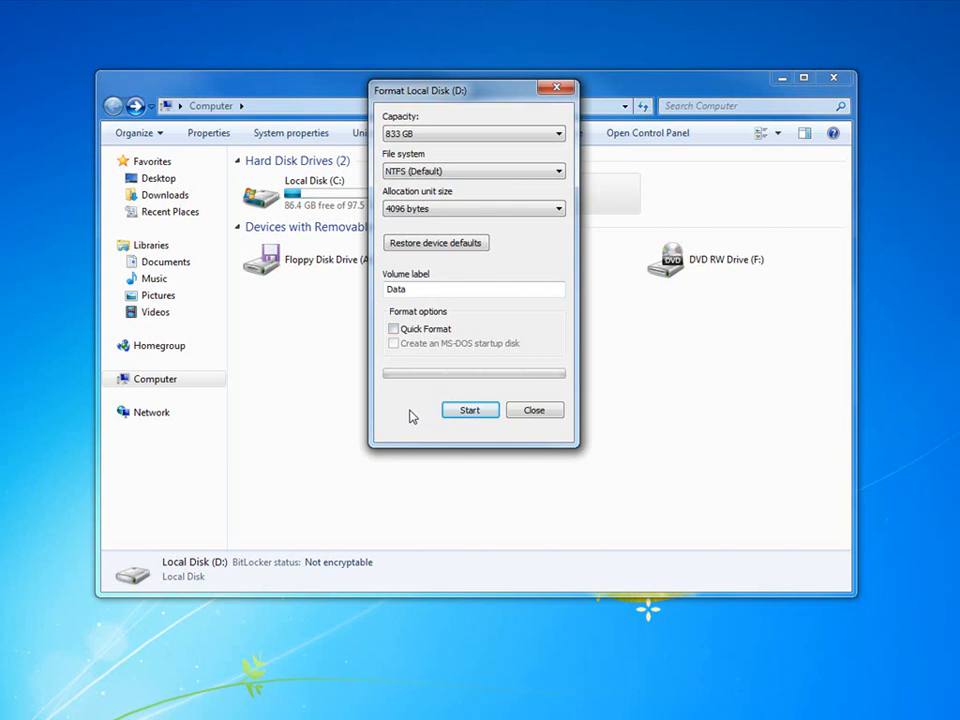
mouse_move(444, 382)
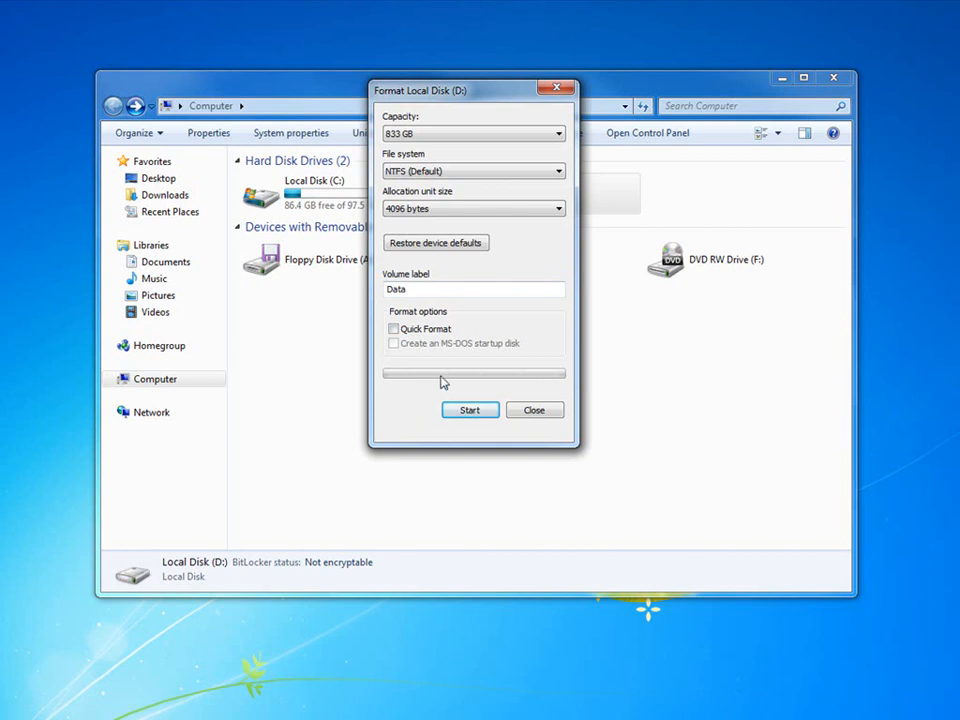
left_click(392, 328)
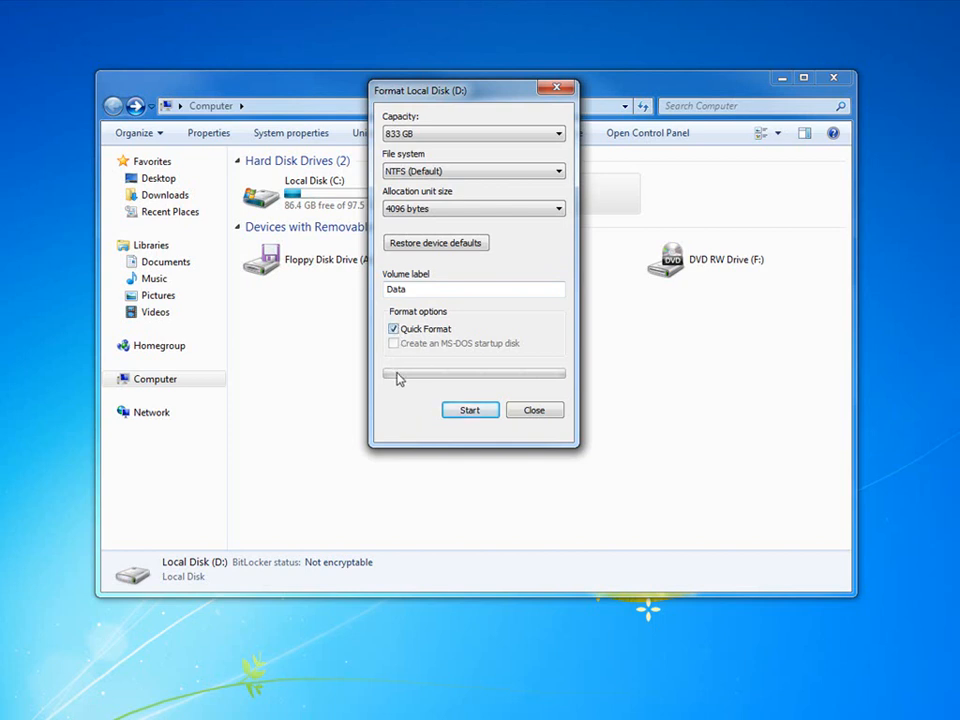
mouse_move(408, 408)
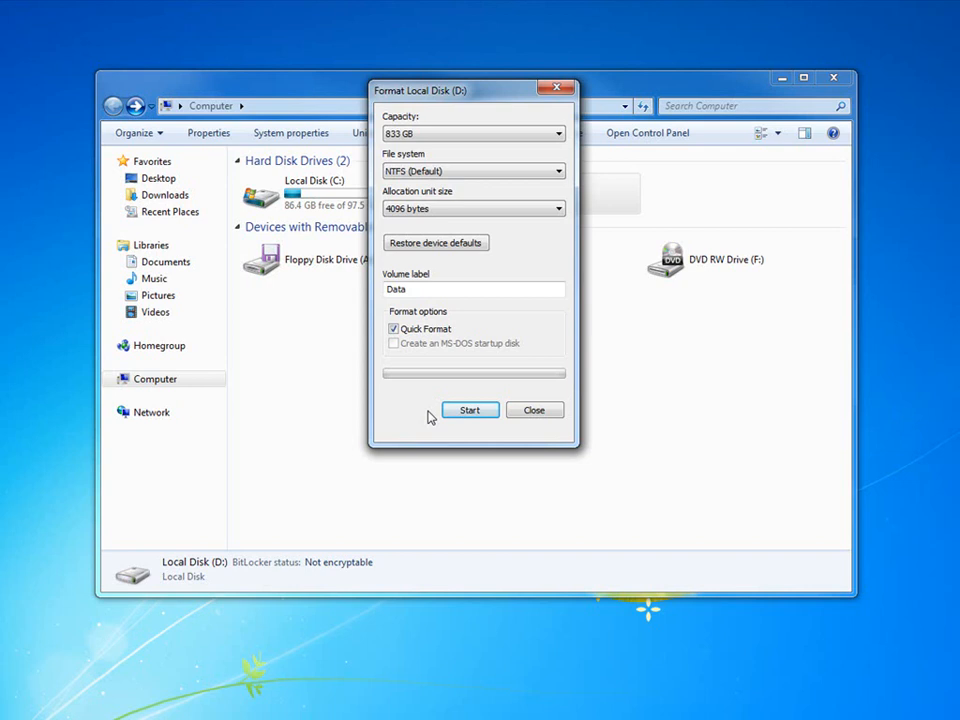
left_click(468, 410)
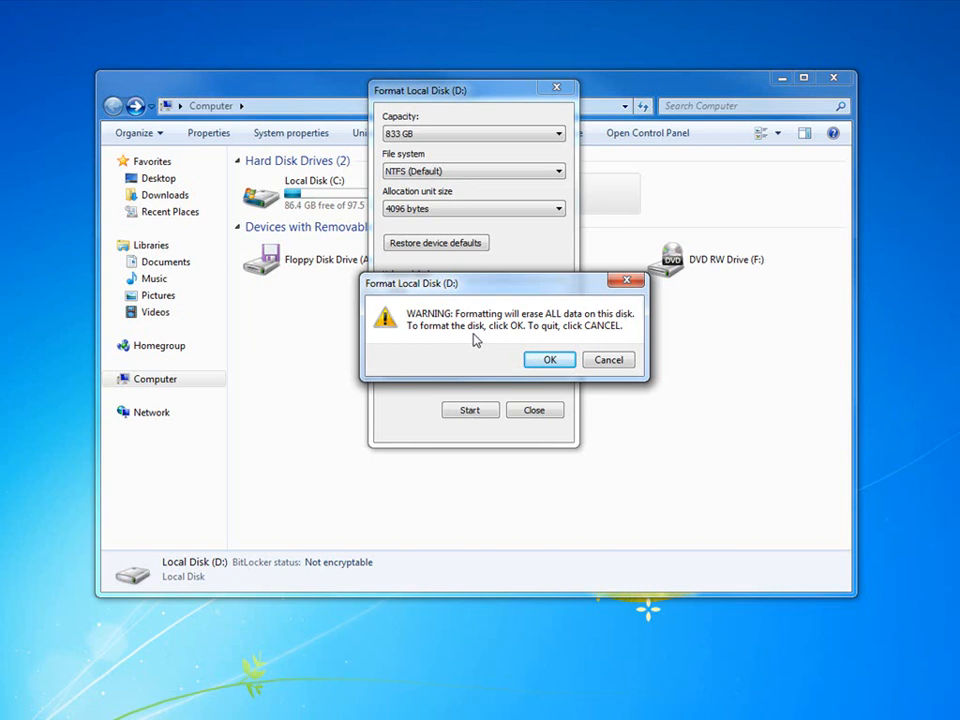
mouse_move(492, 292)
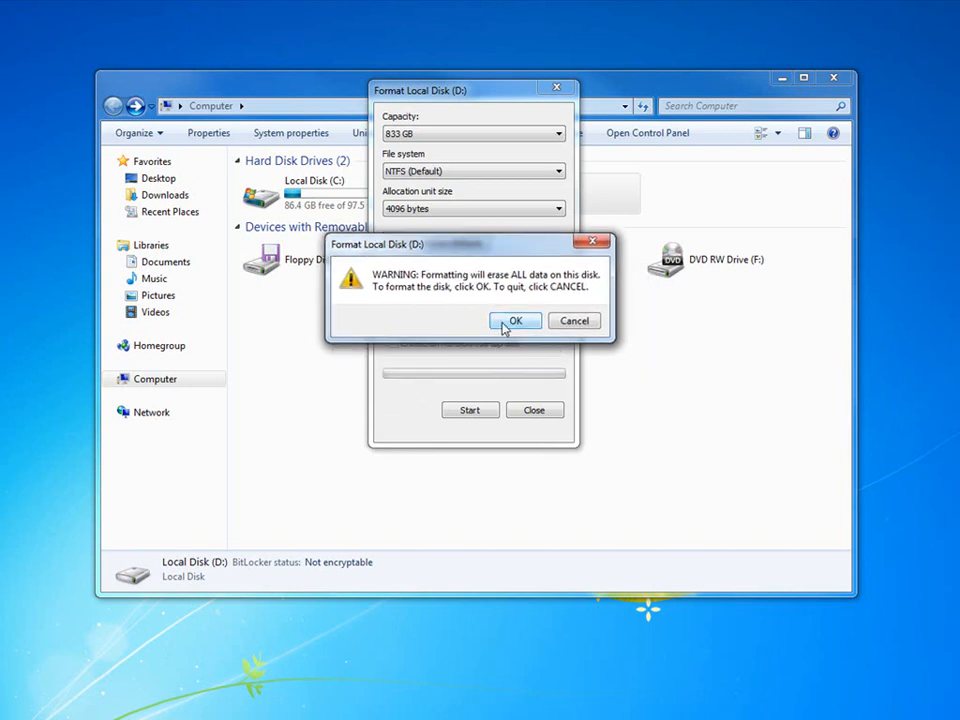
Confirm erasing drive D: and acknowledge the Format Complete notice
left_click(516, 320)
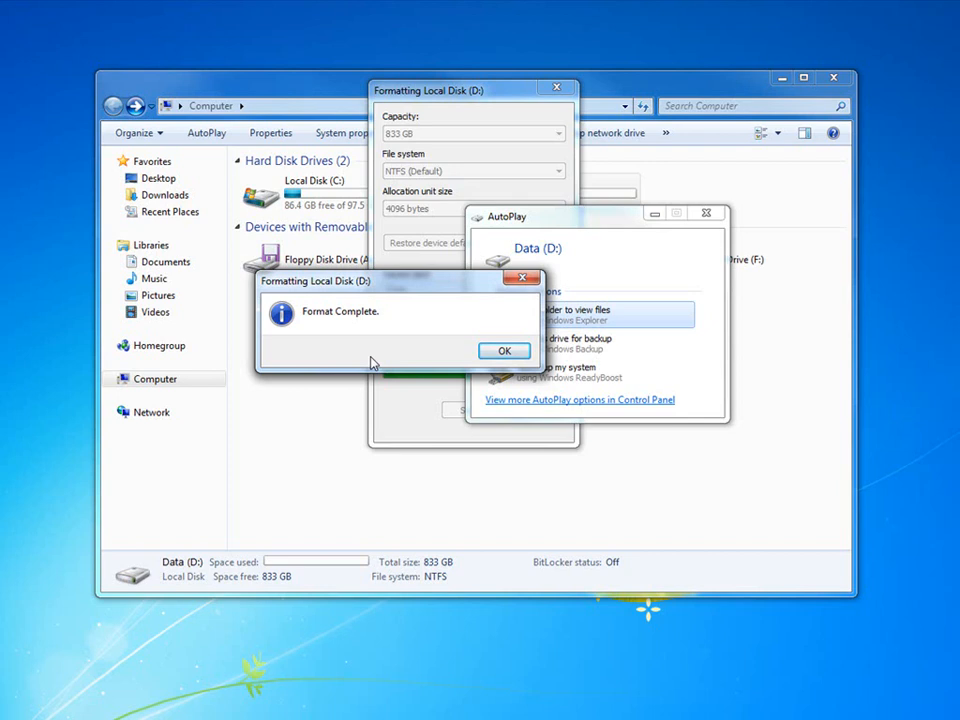
left_click(504, 350)
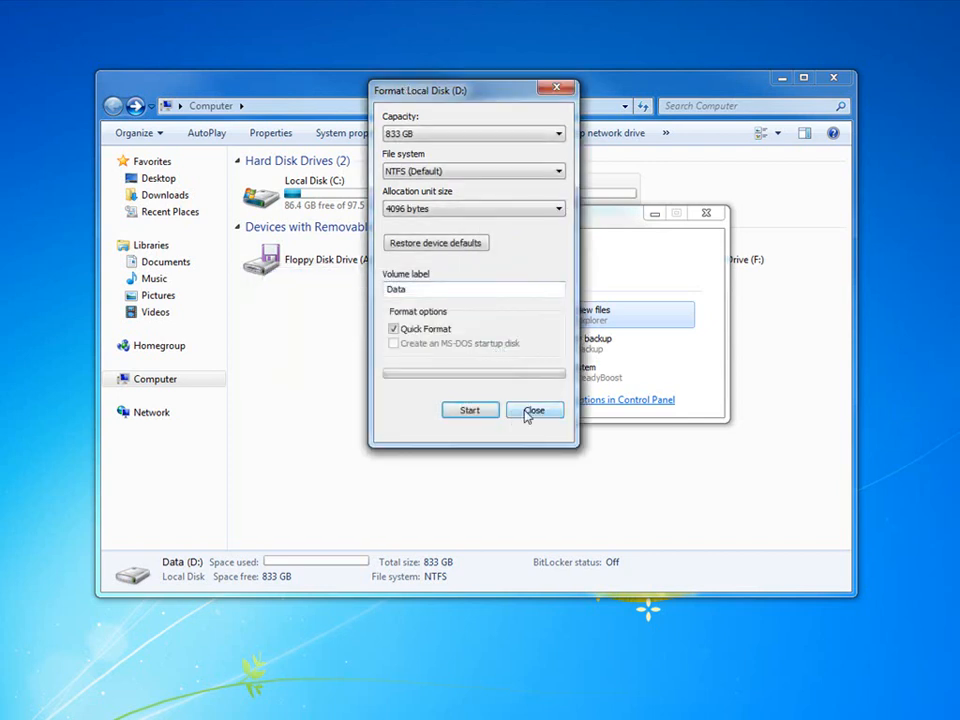
Close the Format Local Disk (D:) settings, leaving the AutoPlay window
left_click(536, 410)
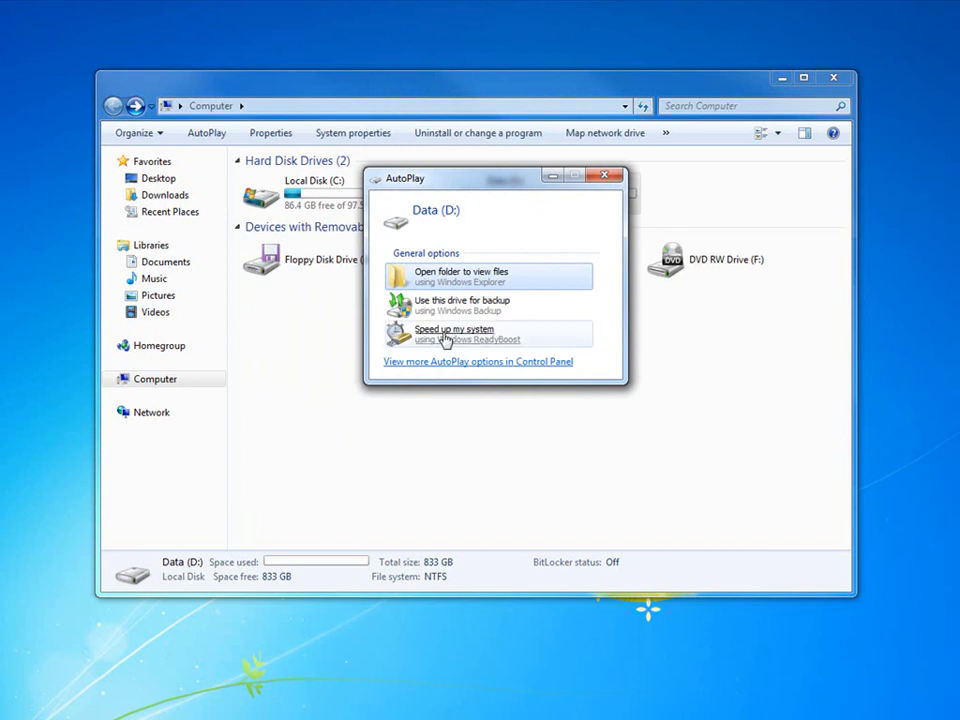
mouse_move(458, 342)
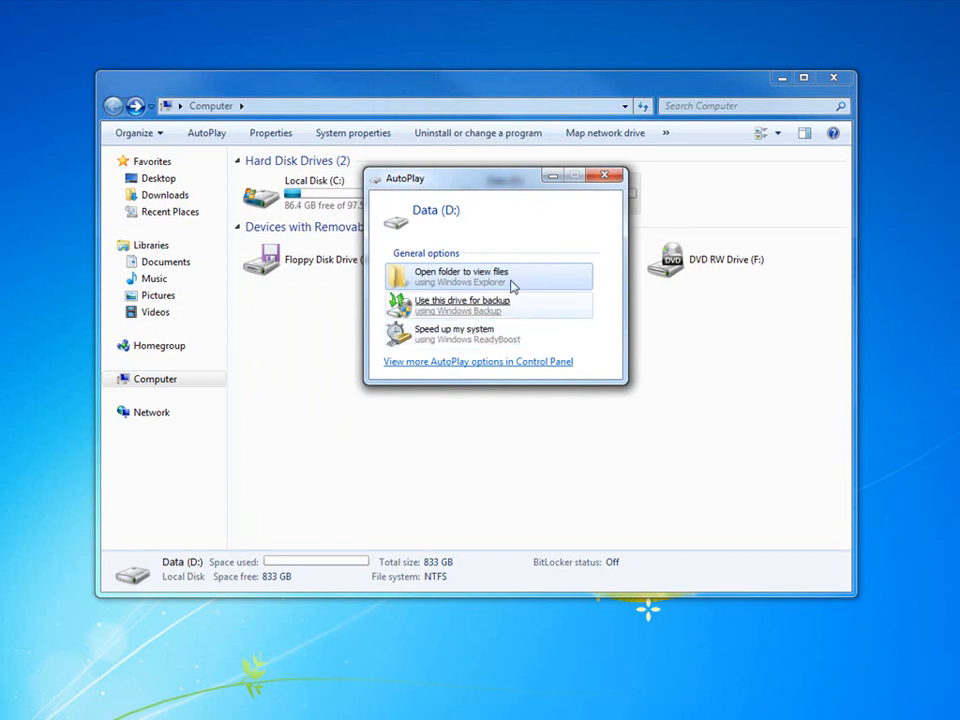
mouse_move(520, 232)
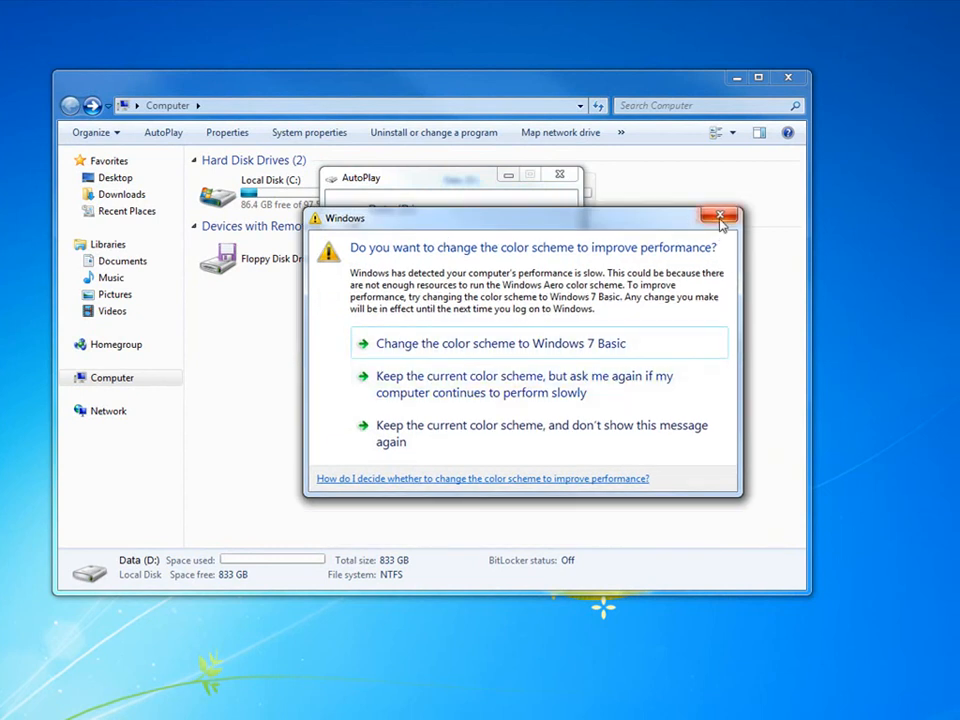
mouse_move(430, 432)
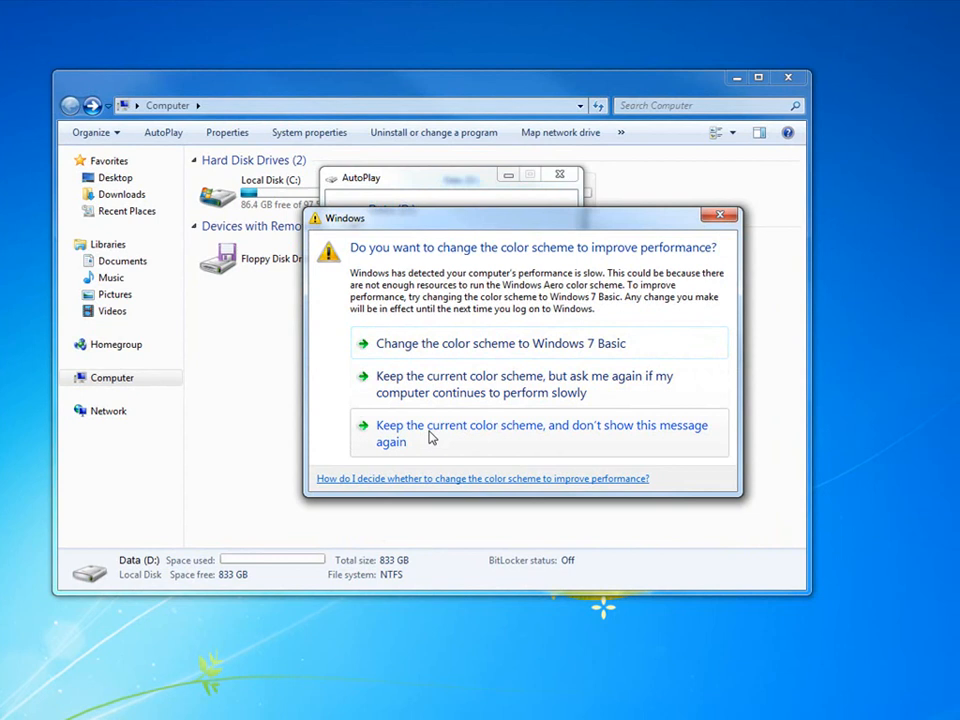
Keep the color scheme permanently and open the empty Data (D:) drive from AutoPlay
left_click(542, 432)
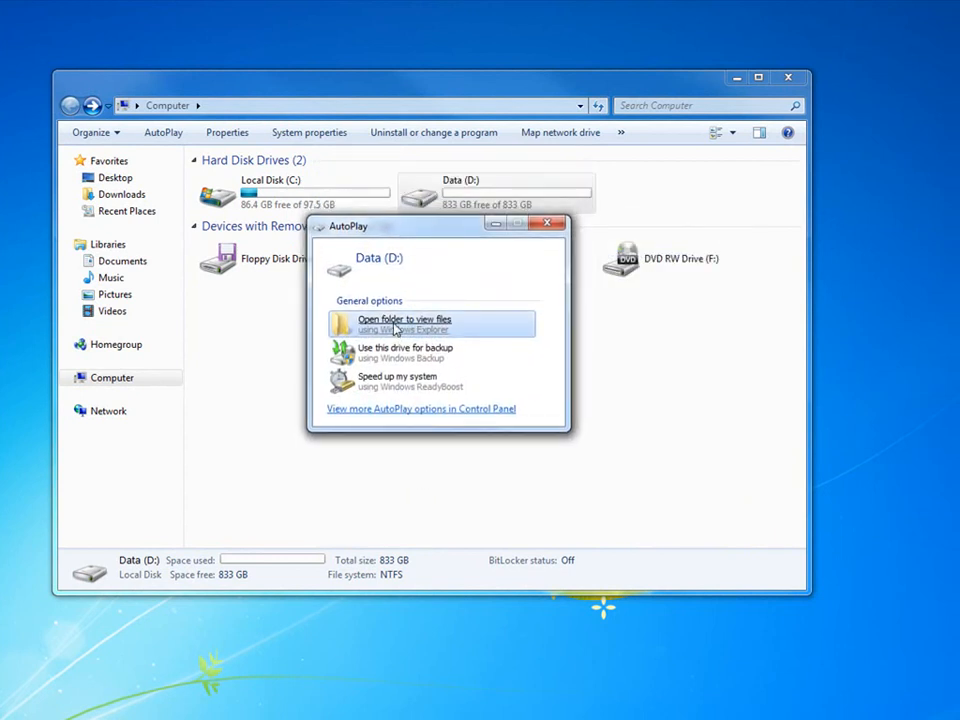
left_click(404, 324)
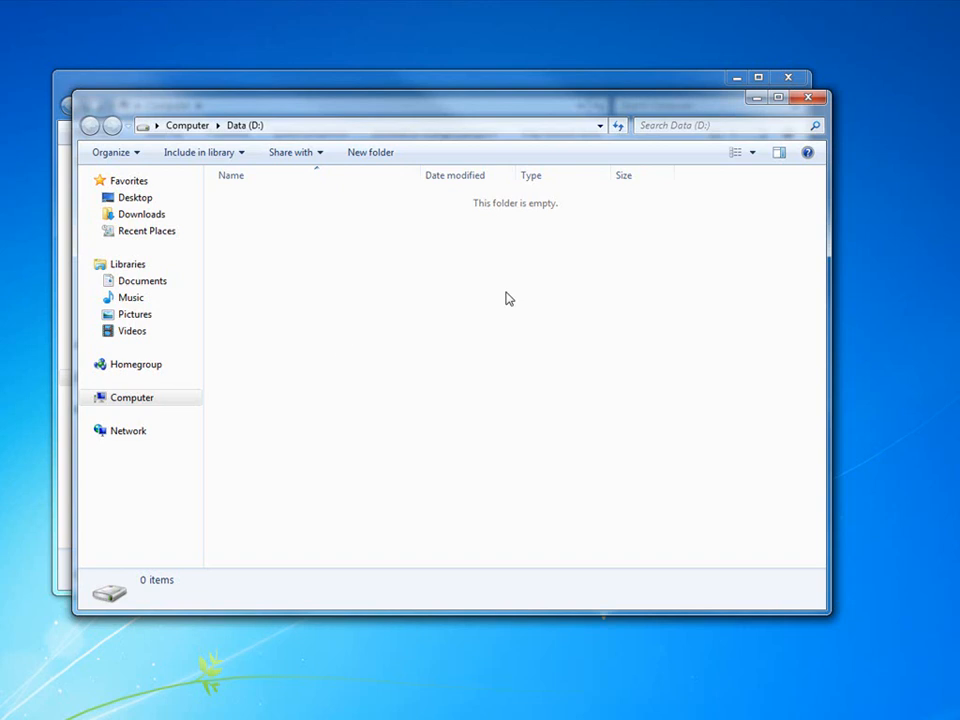
mouse_move(540, 224)
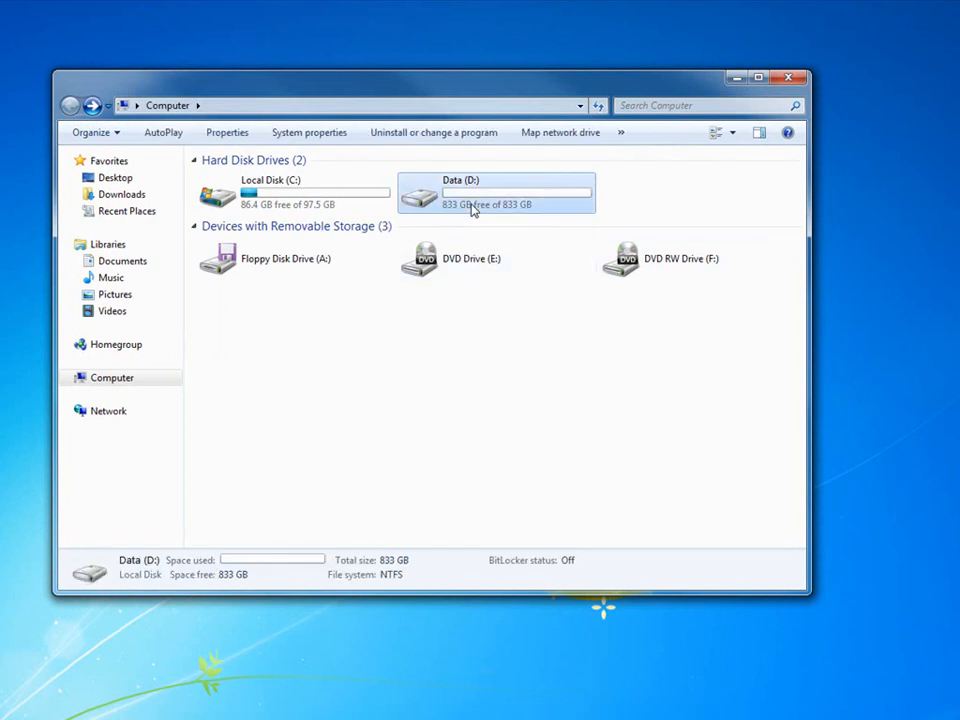
mouse_move(450, 216)
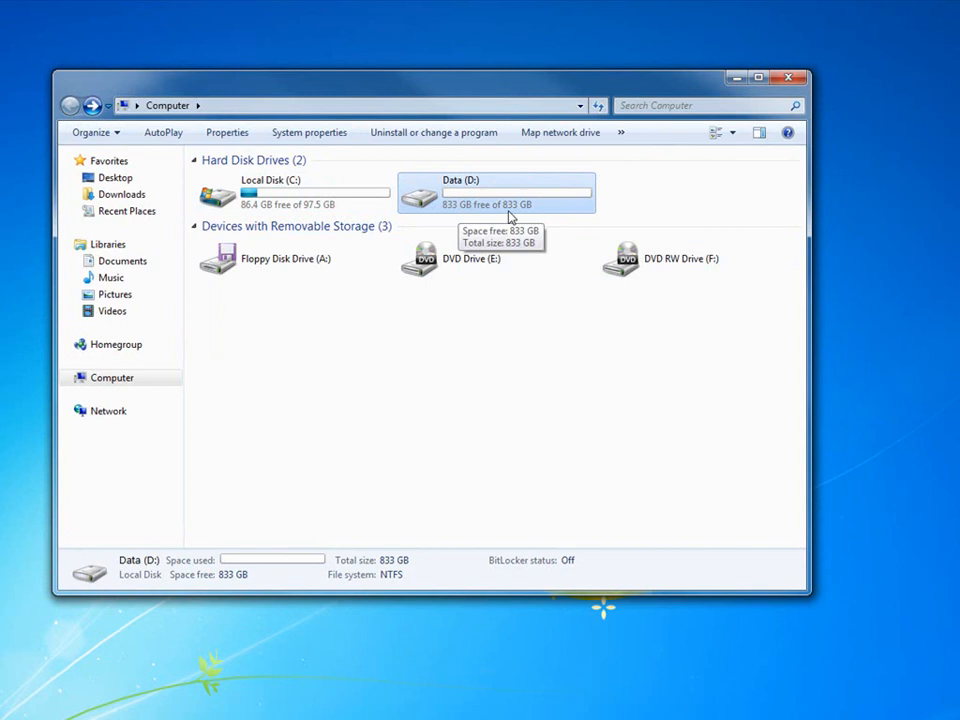
mouse_move(424, 378)
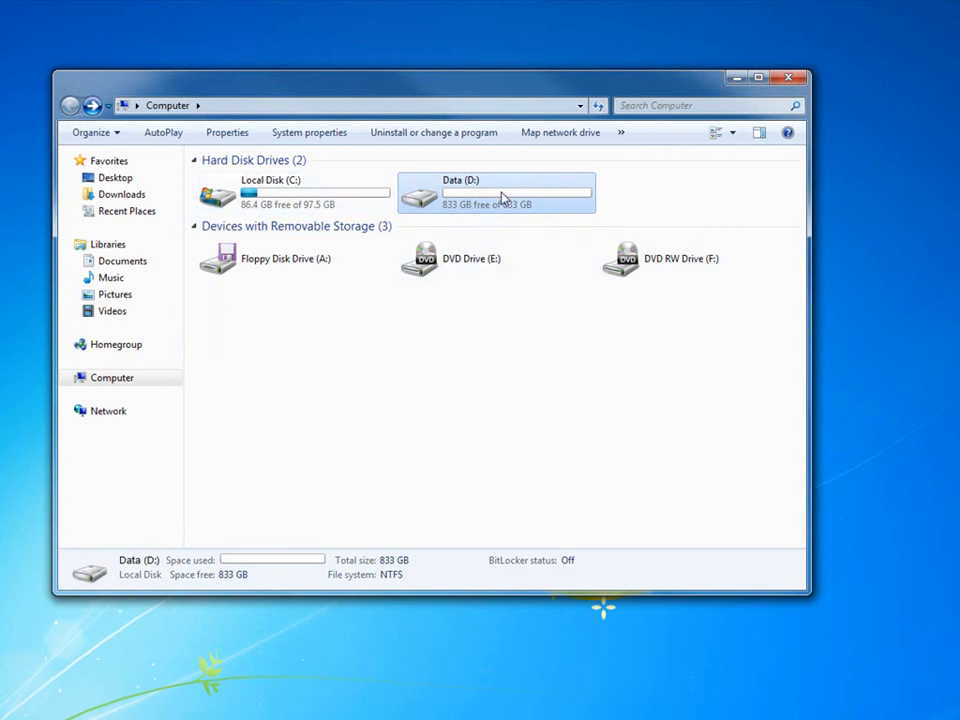
mouse_move(520, 178)
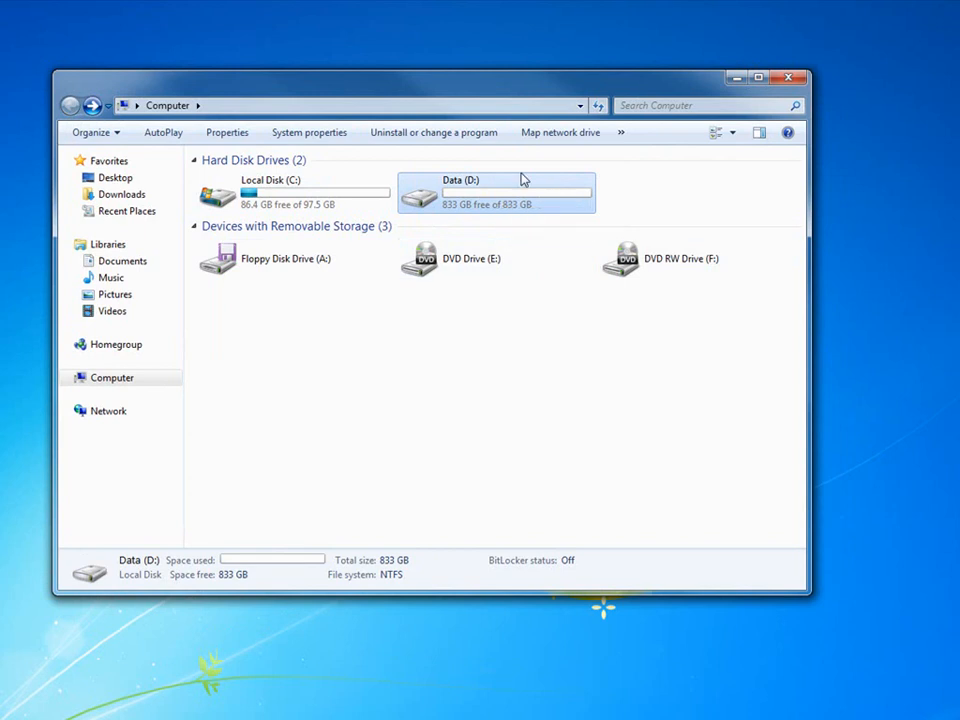
mouse_move(476, 318)
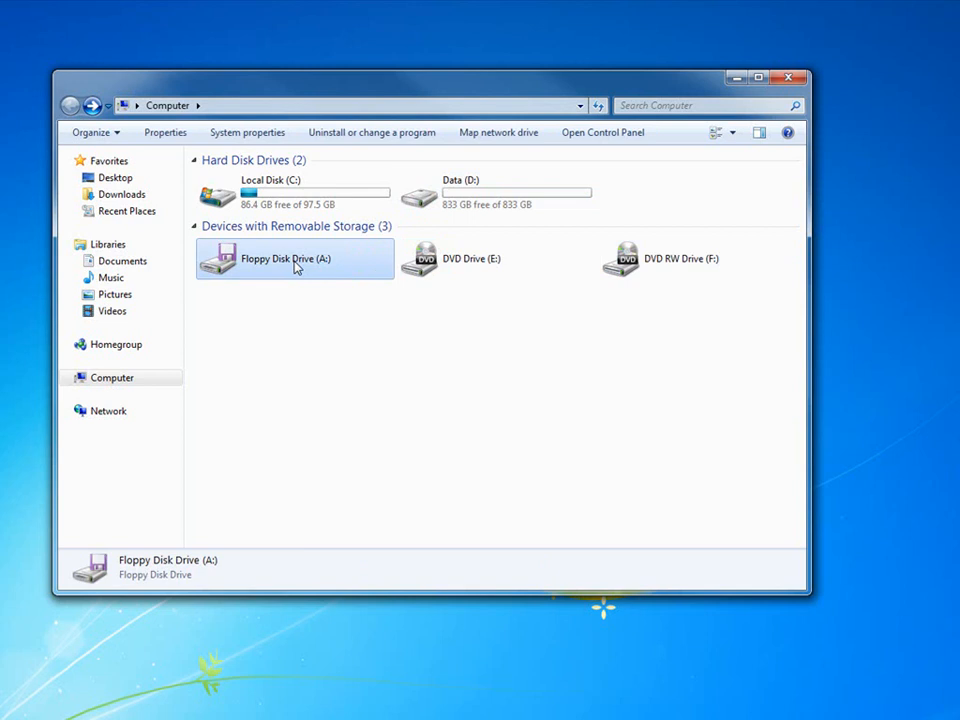
left_click(496, 260)
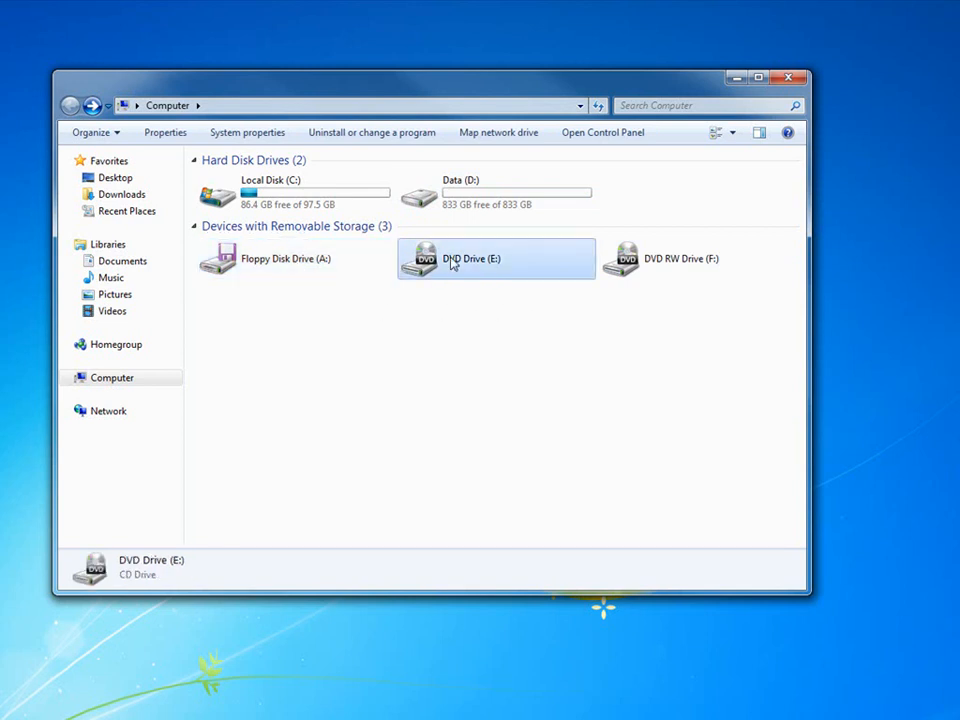
left_click(696, 258)
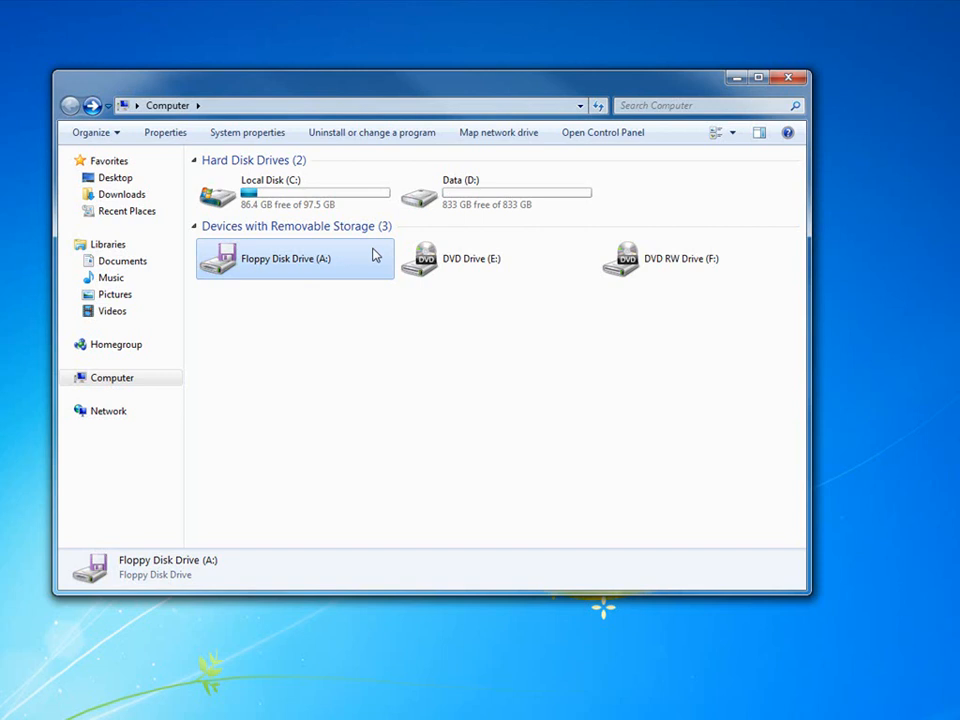
left_click(496, 258)
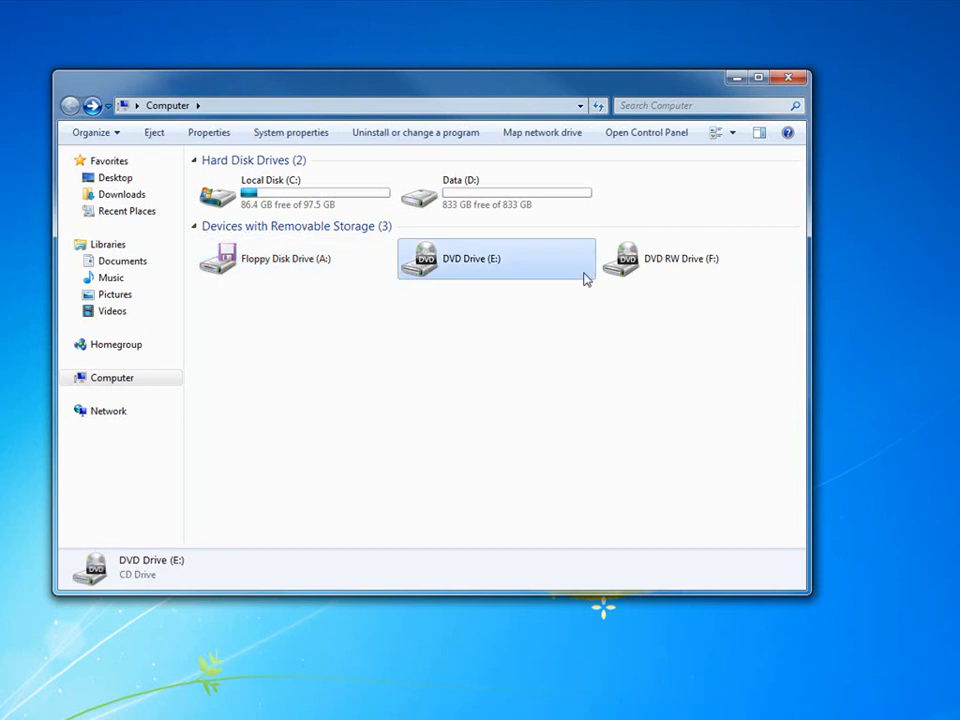
mouse_move(448, 276)
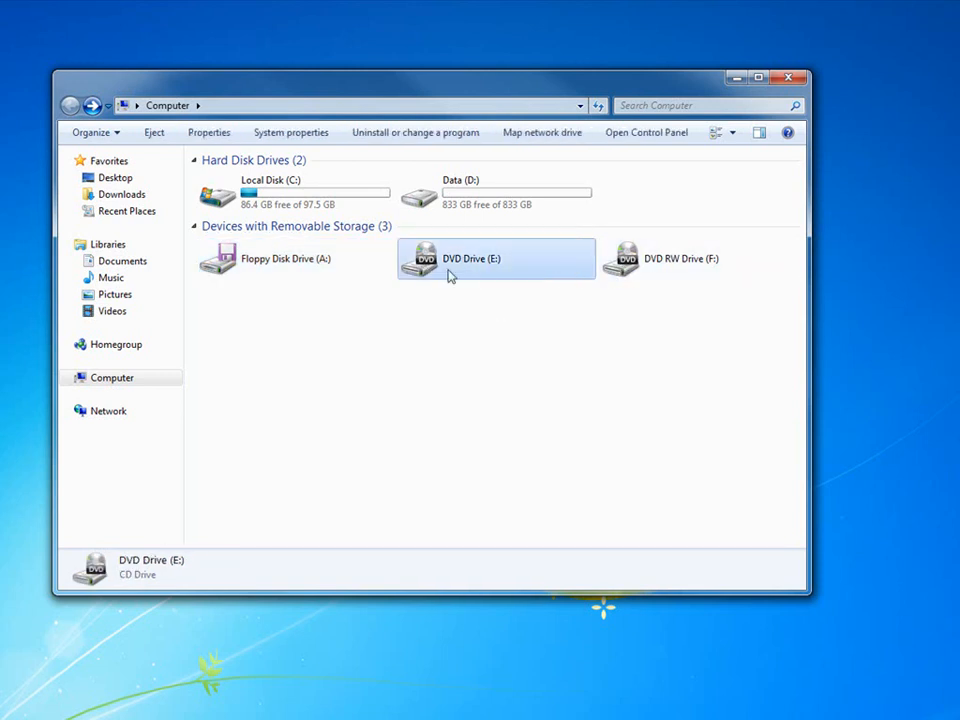
mouse_move(444, 288)
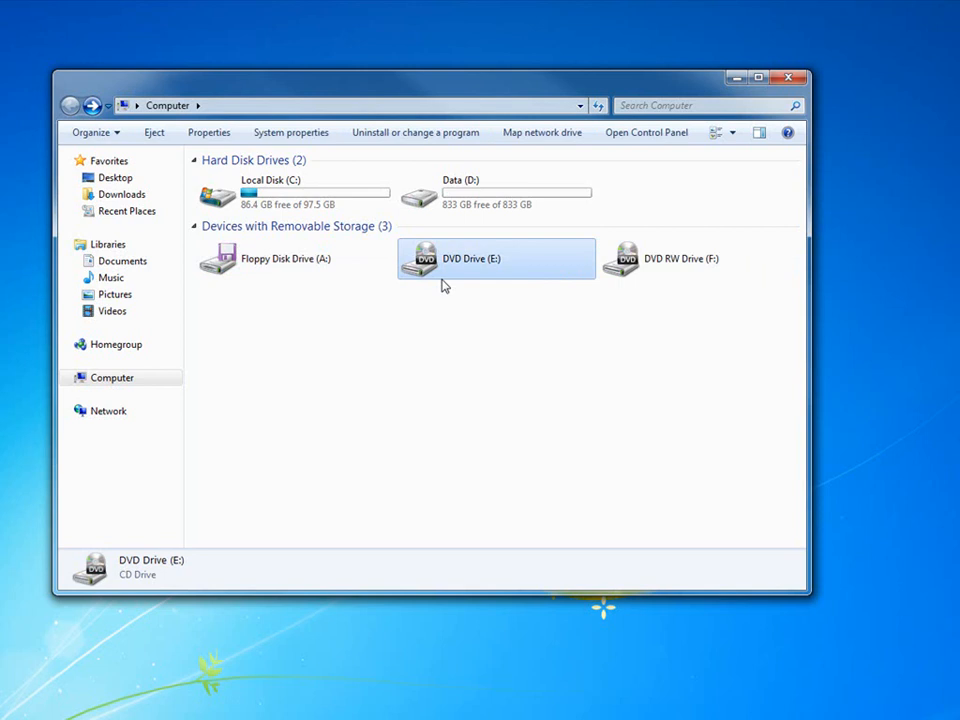
left_click(296, 192)
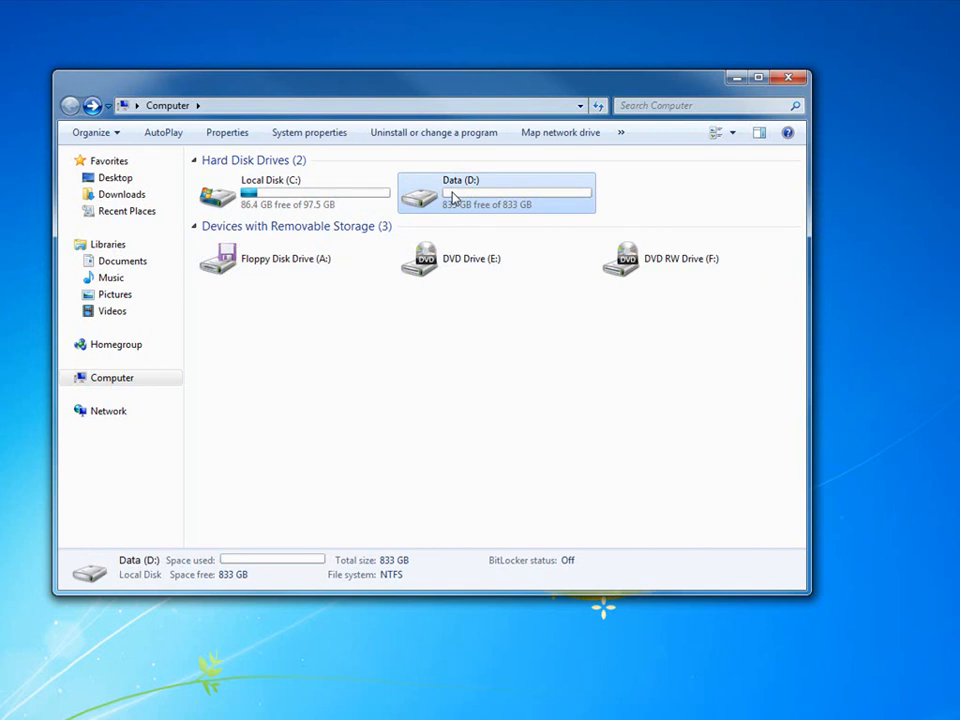
mouse_move(452, 350)
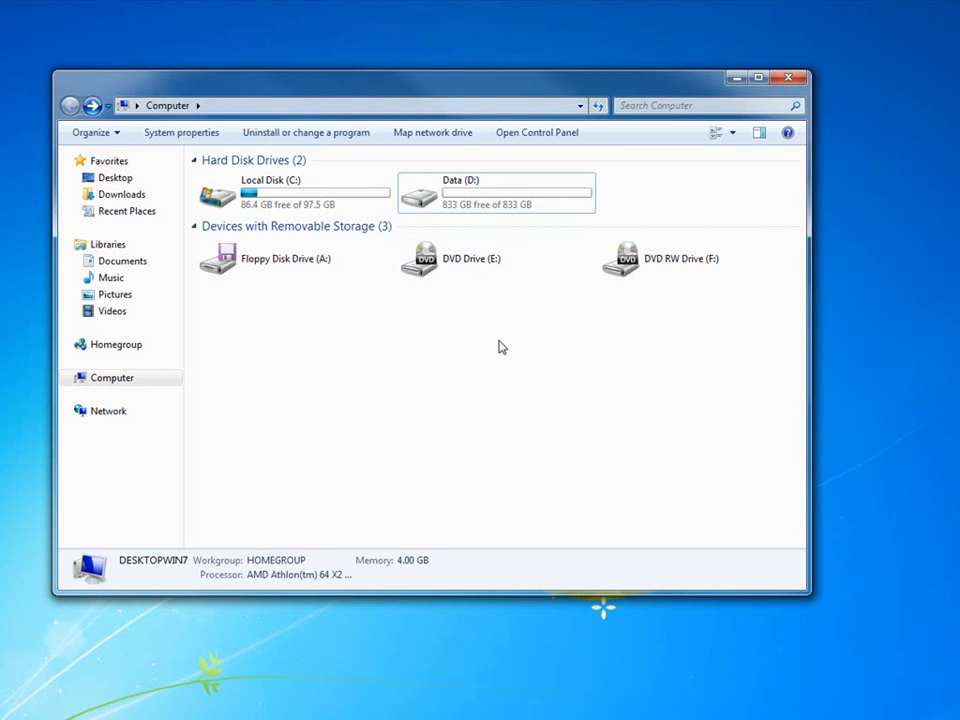
mouse_move(672, 260)
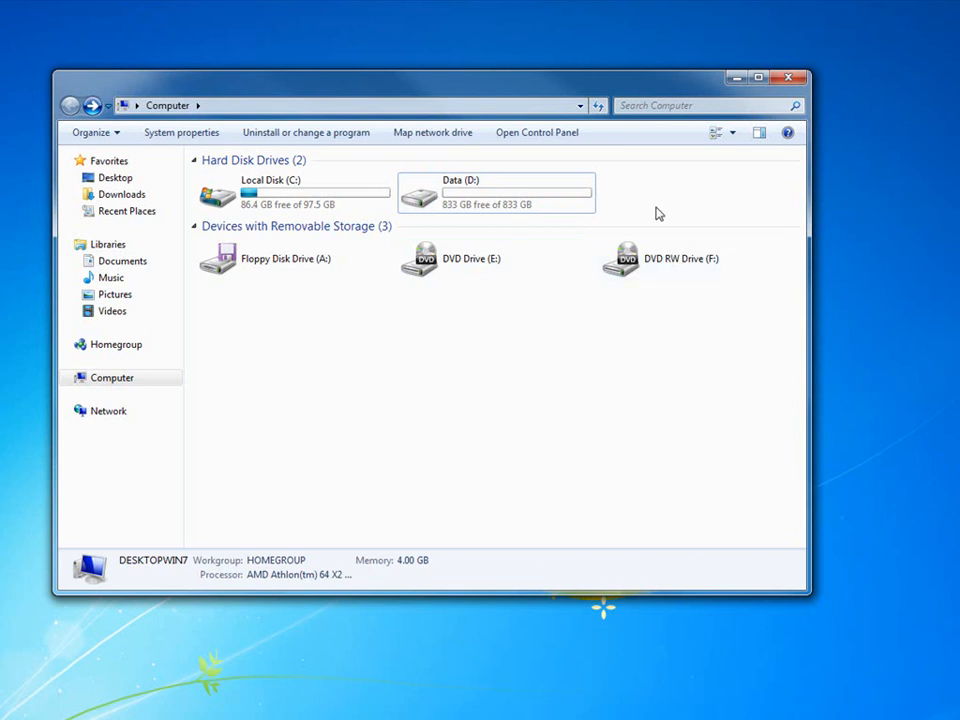
mouse_move(436, 190)
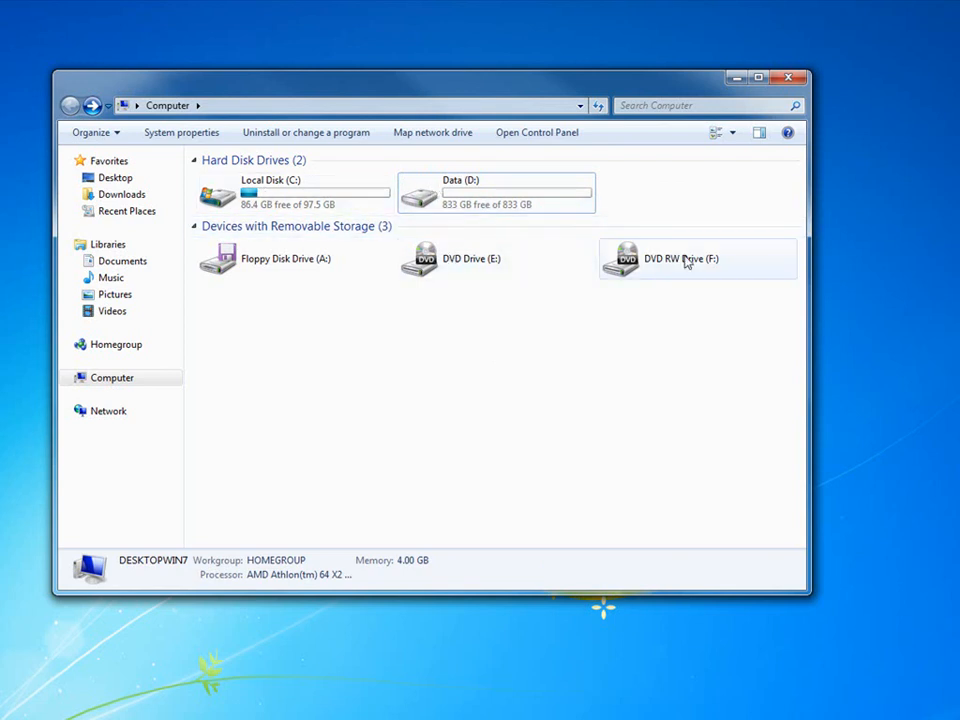
mouse_move(660, 268)
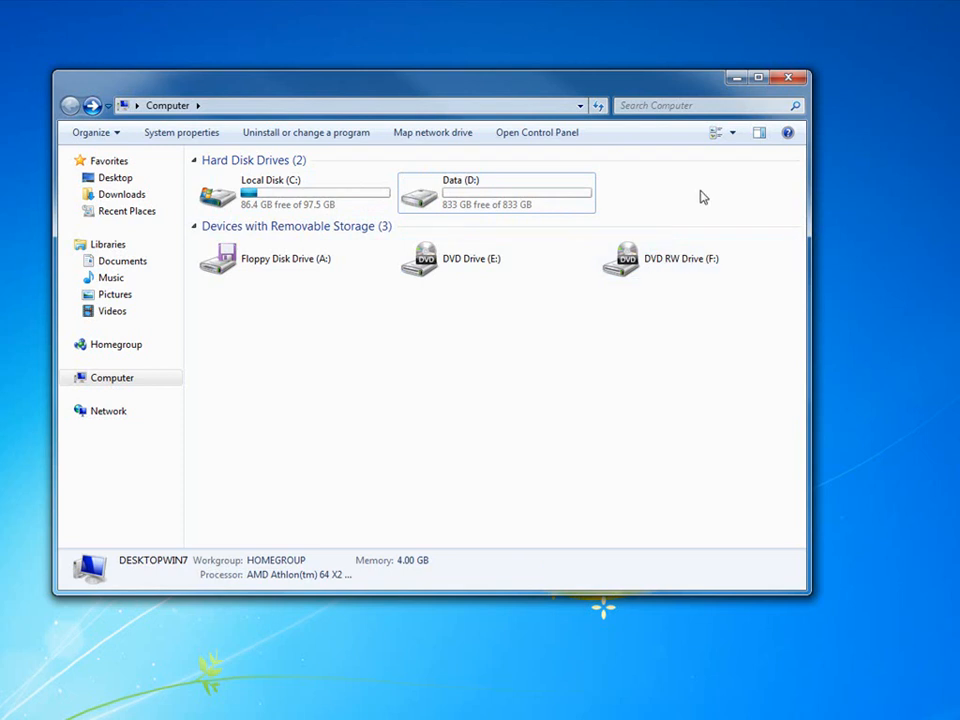
mouse_move(642, 368)
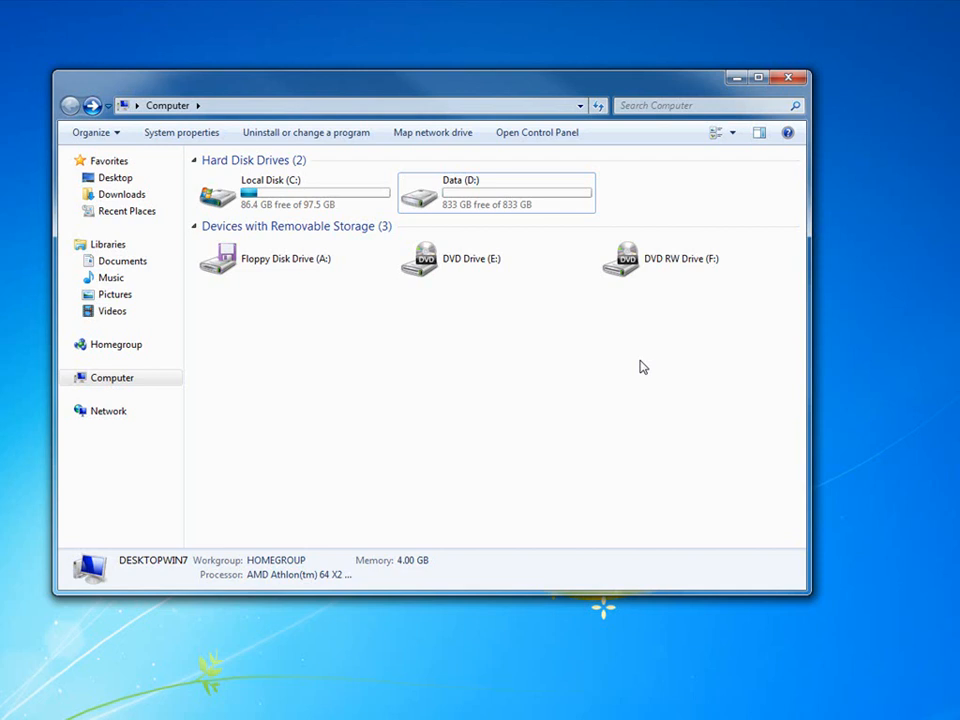
mouse_move(598, 204)
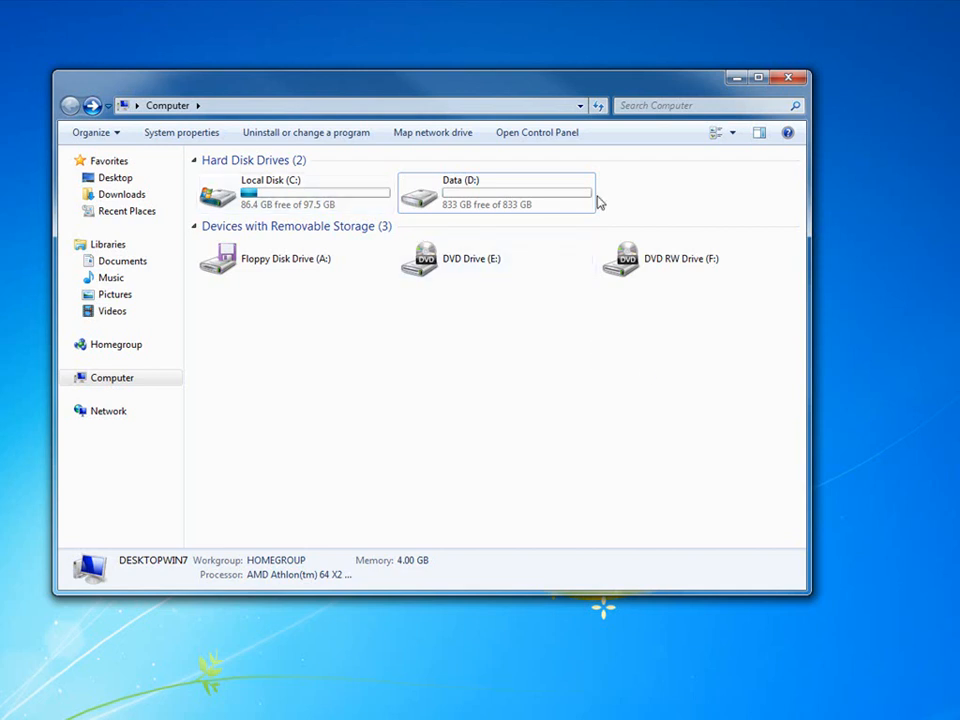
mouse_move(532, 386)
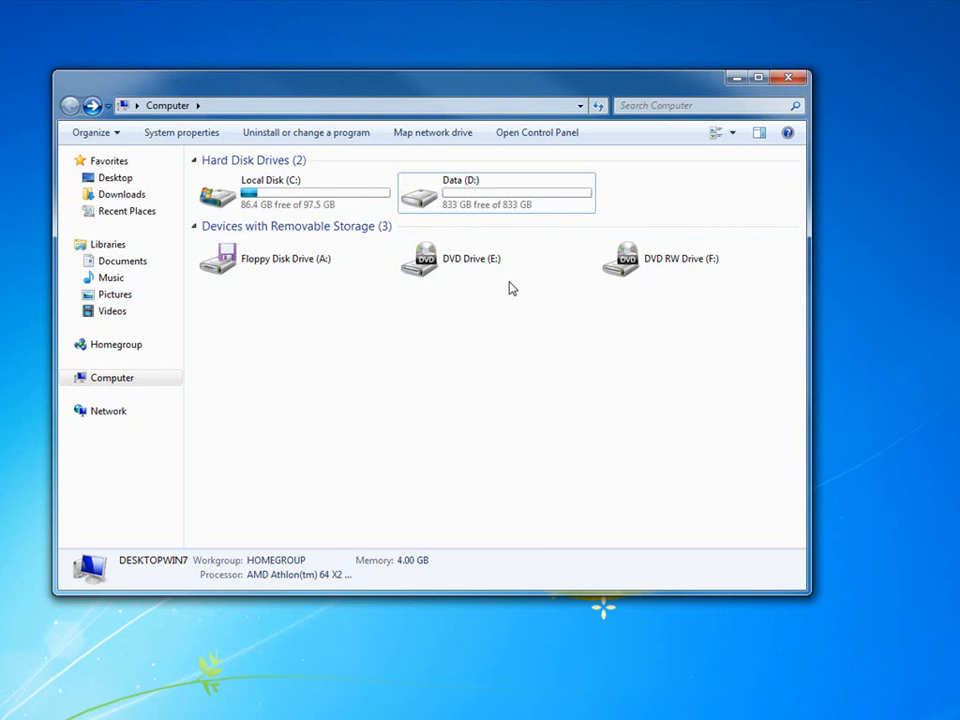
mouse_move(464, 368)
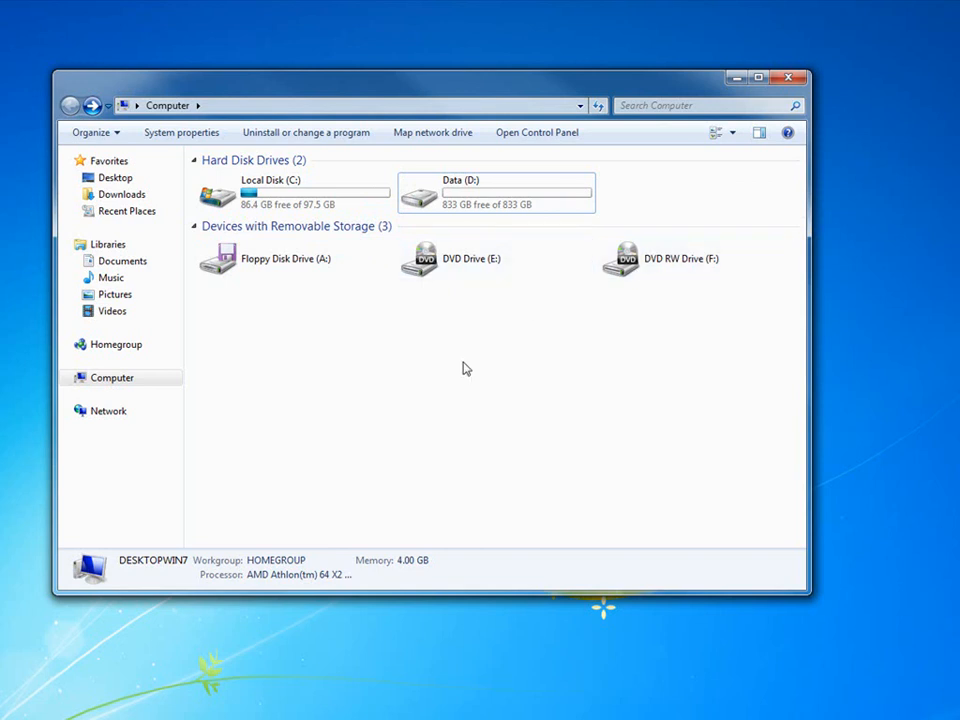
mouse_move(460, 374)
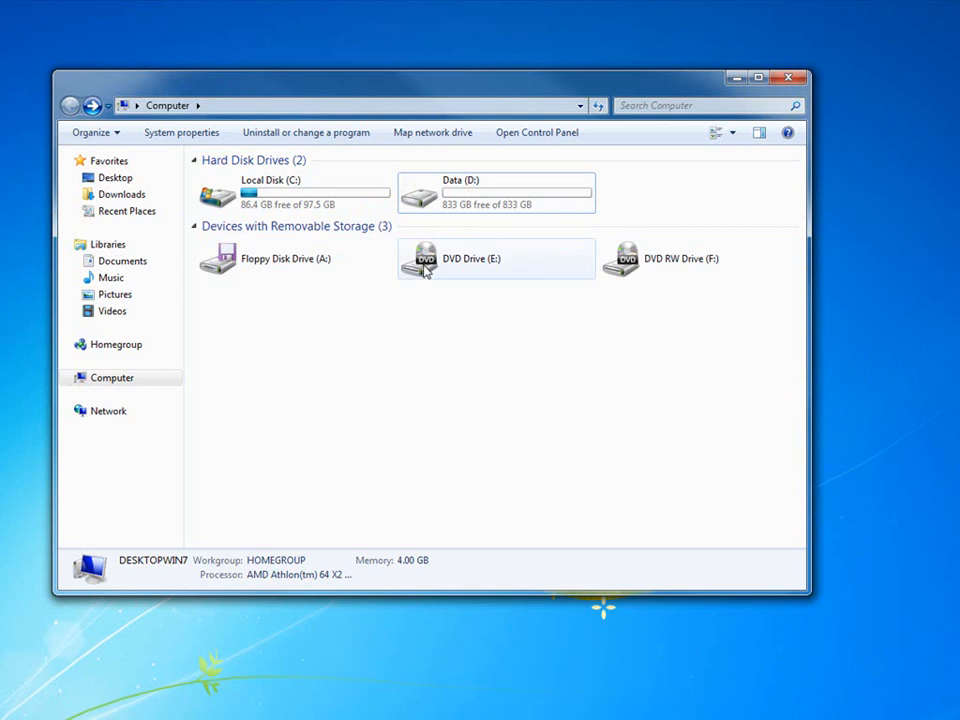
left_click(470, 258)
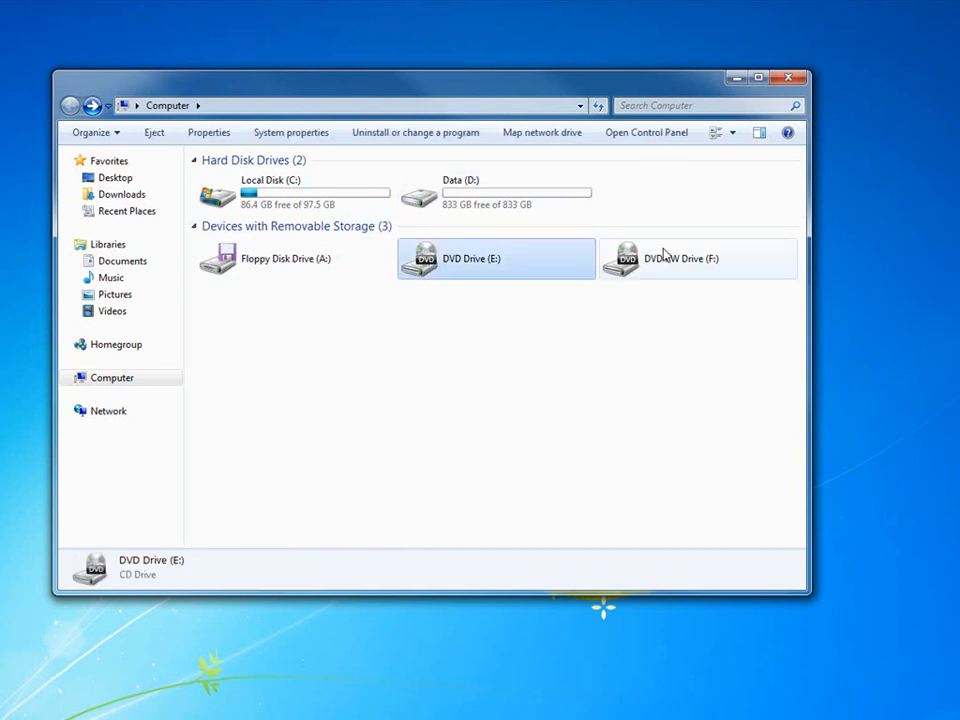
left_click(496, 260)
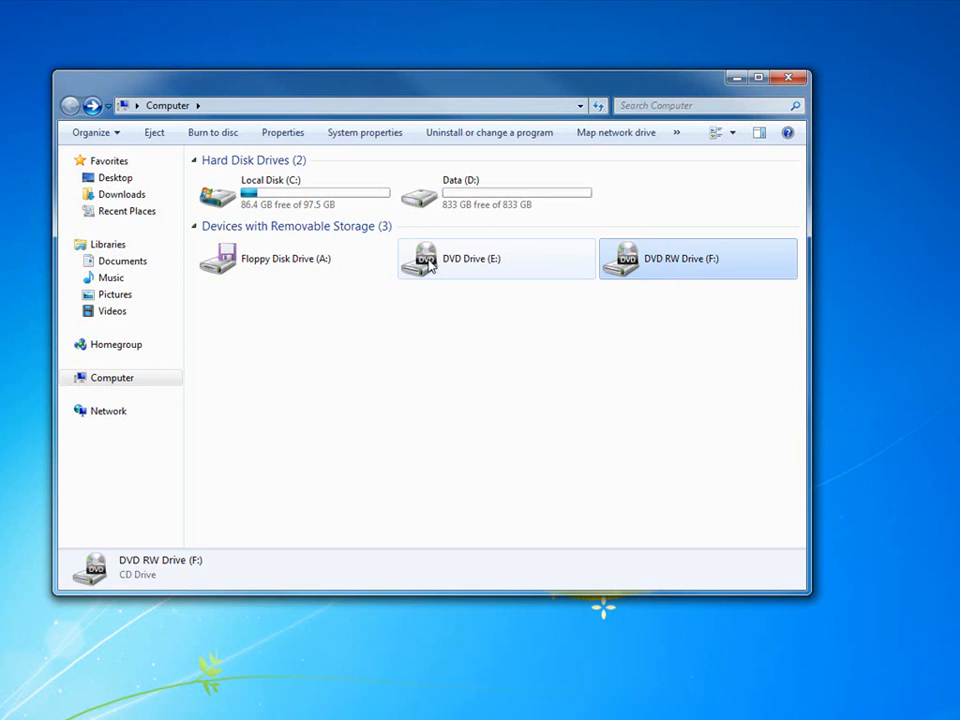
Dismiss the DVD Drive (E:) context menu, close the Computer window and bring up the Start menu
right_click(470, 258)
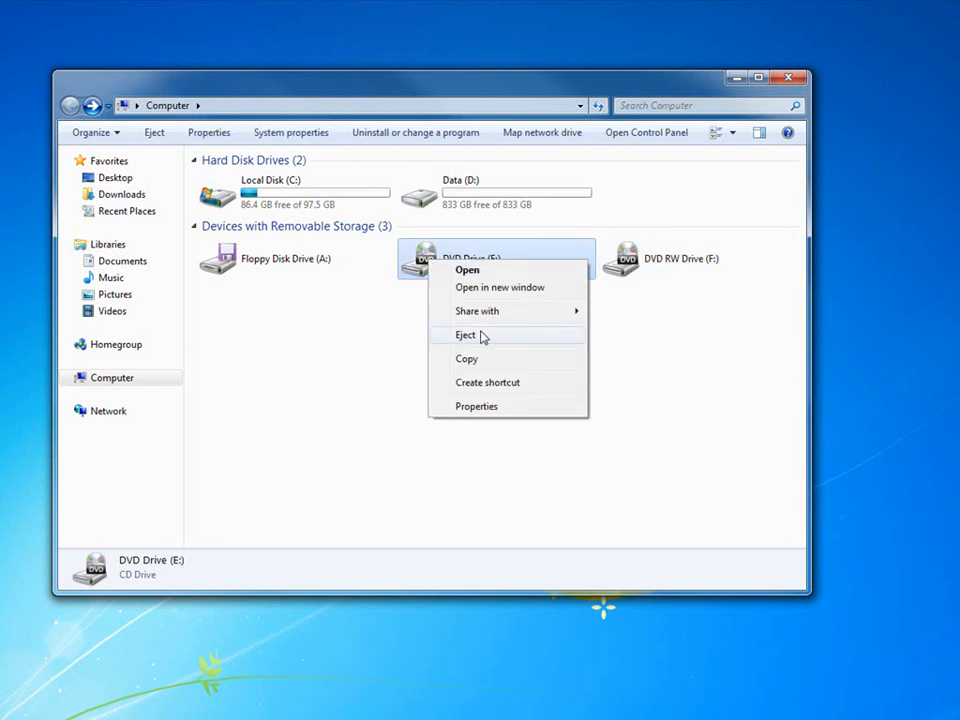
left_click(466, 334)
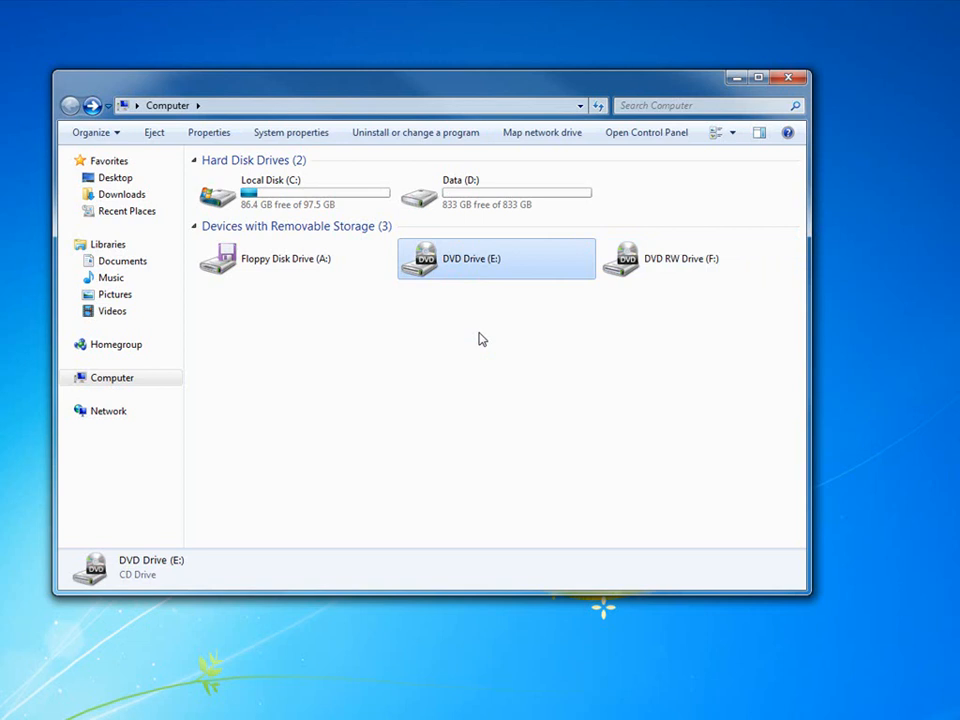
mouse_move(498, 270)
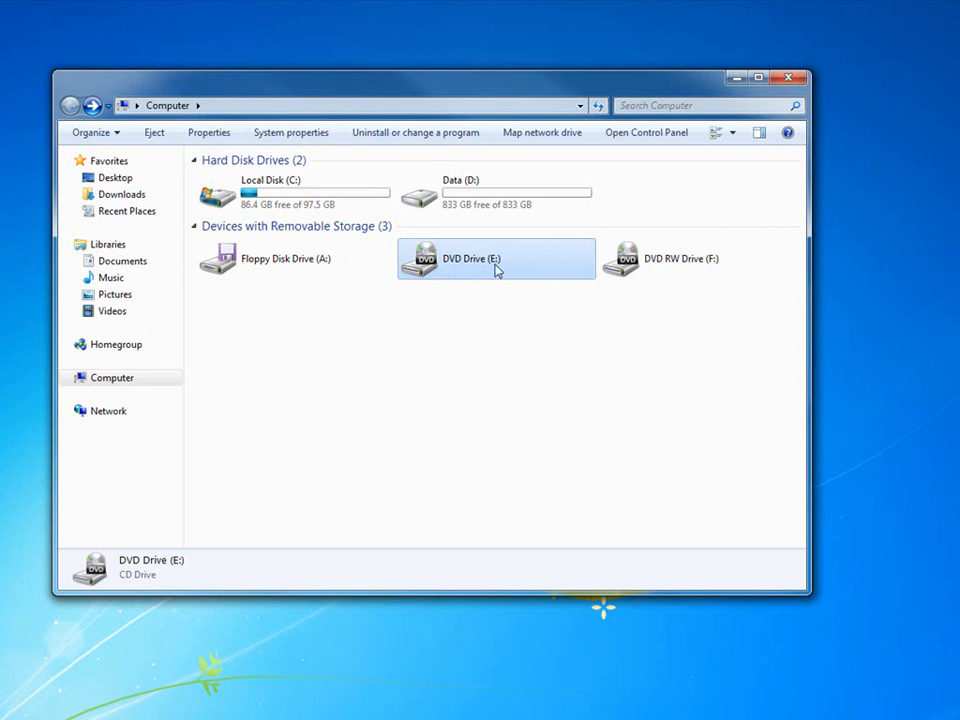
left_click(696, 258)
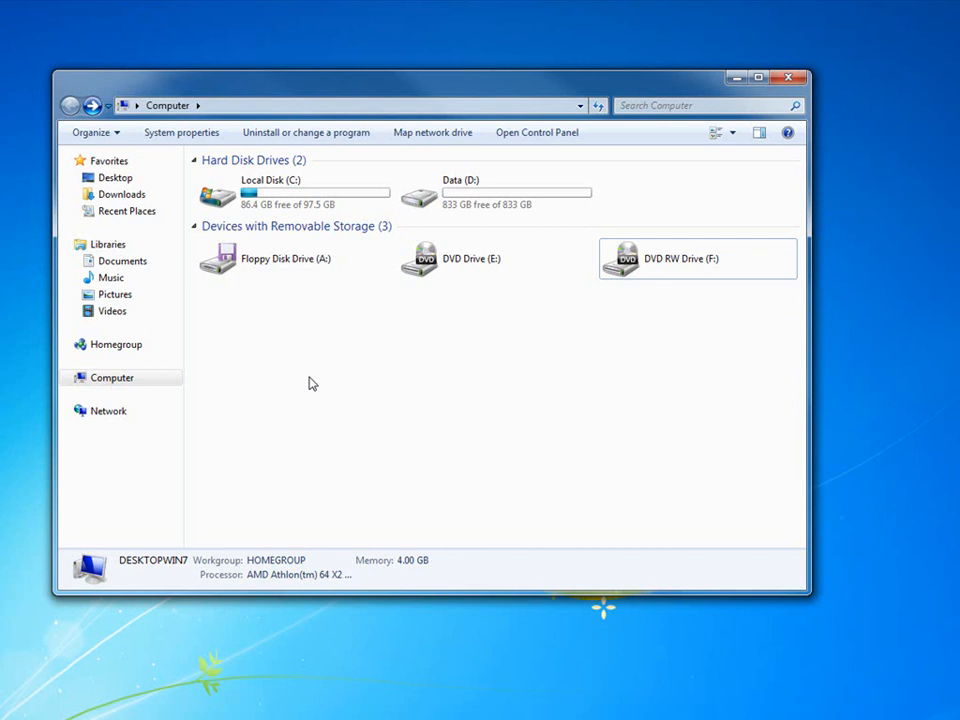
mouse_move(688, 188)
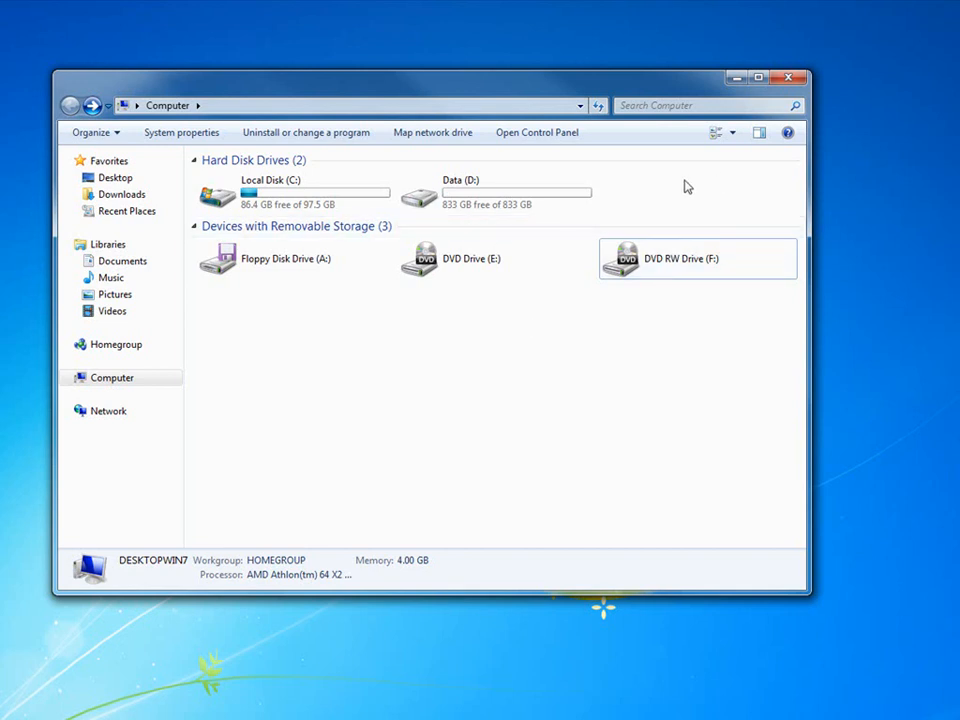
mouse_move(690, 196)
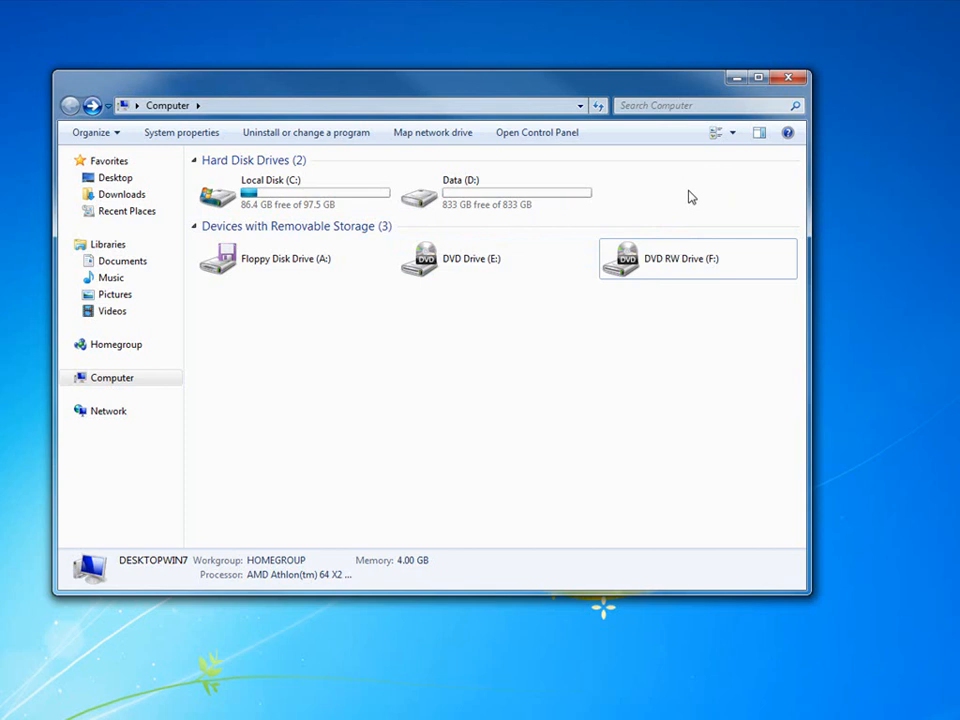
mouse_move(788, 78)
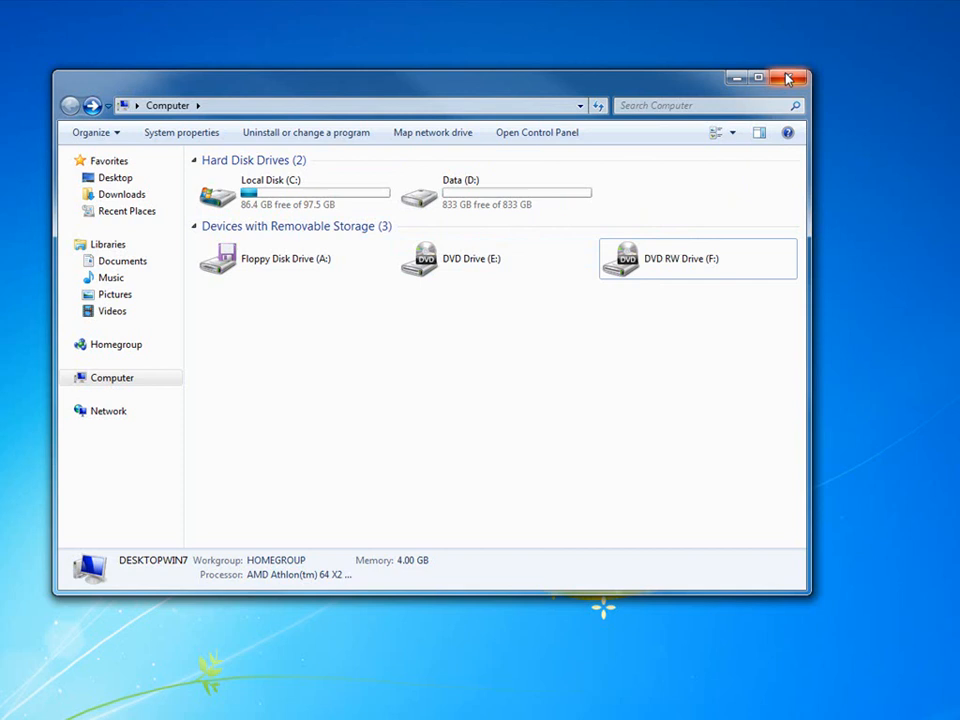
left_click(788, 76)
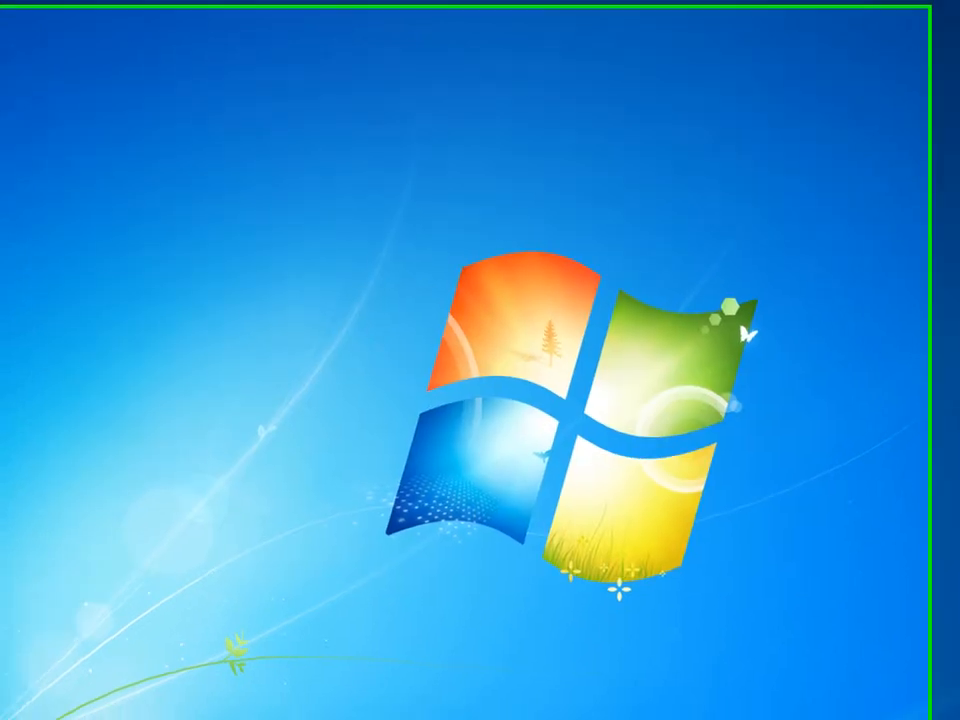
left_click(16, 708)
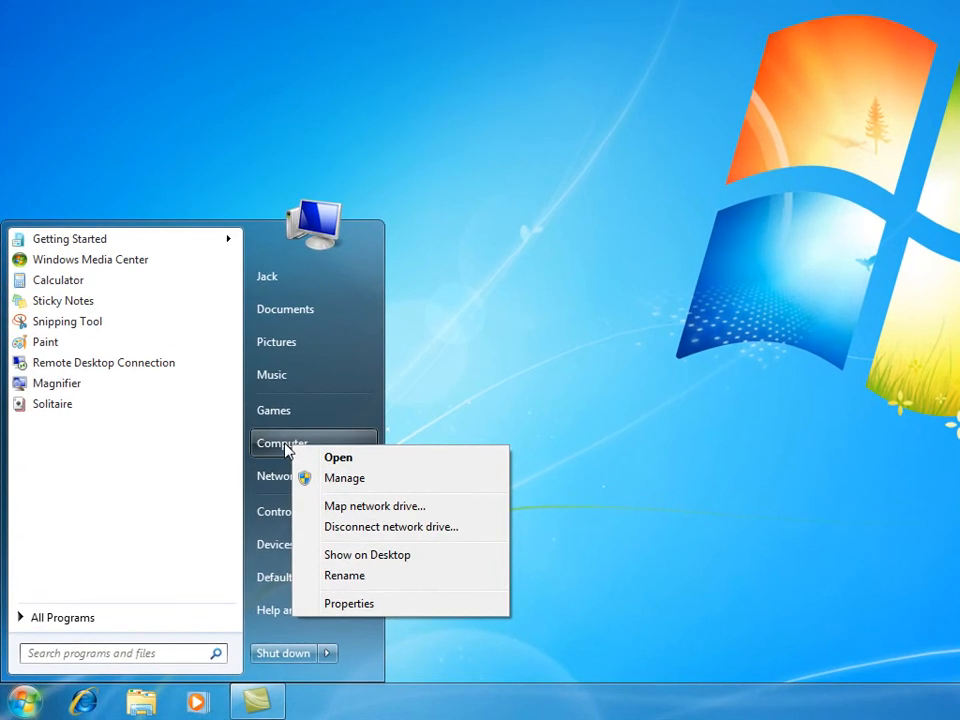
mouse_move(356, 492)
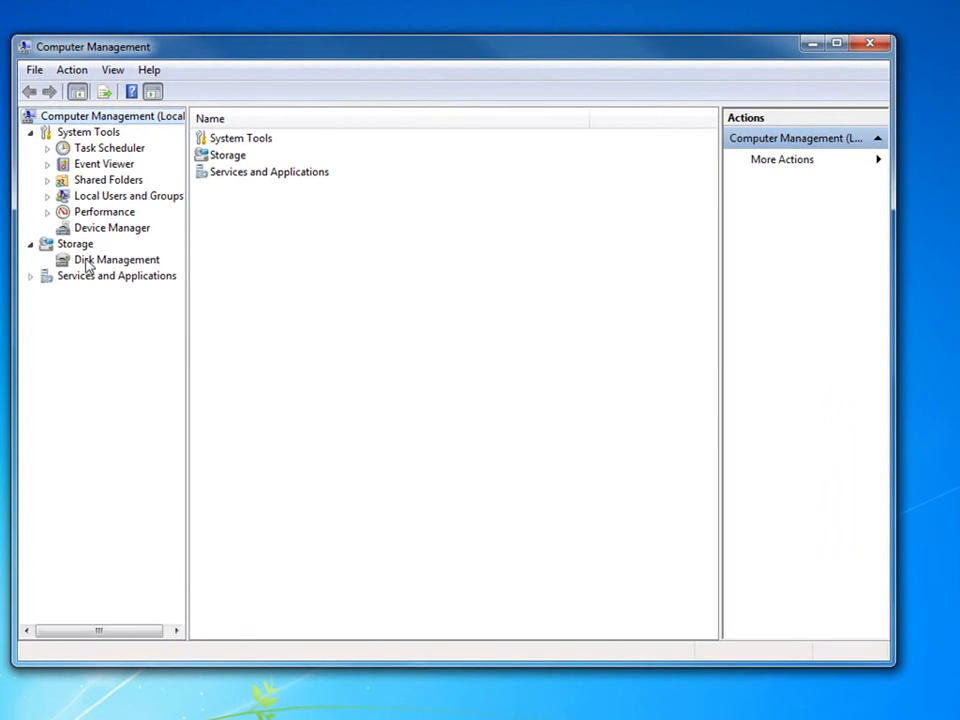
Launch Computer Management for this machine via Manage on Computer
left_click(116, 260)
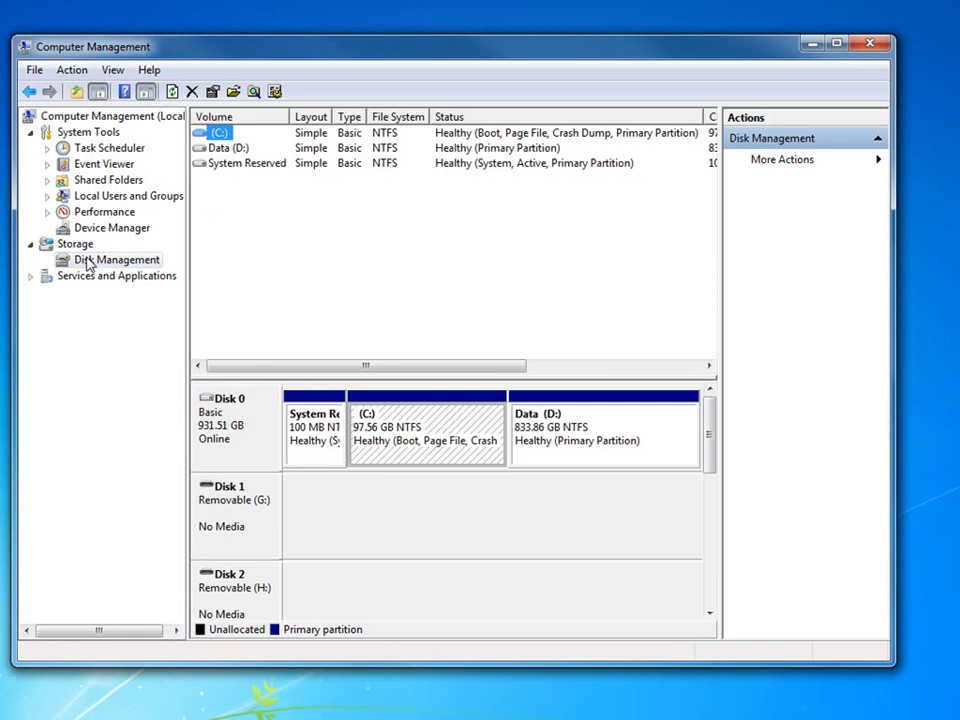
mouse_move(564, 270)
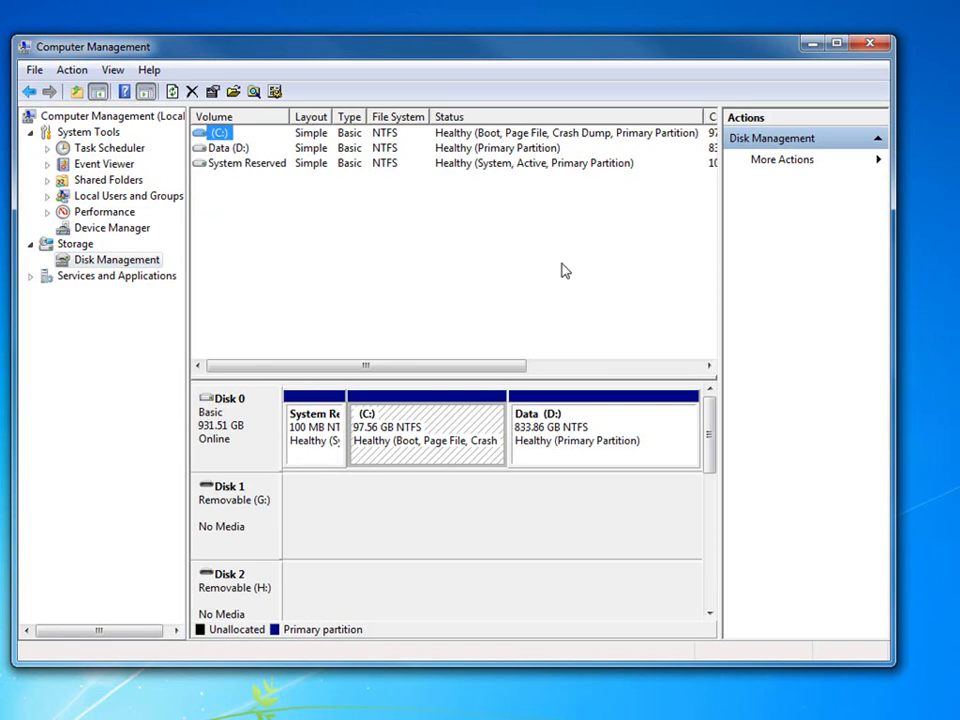
mouse_move(490, 218)
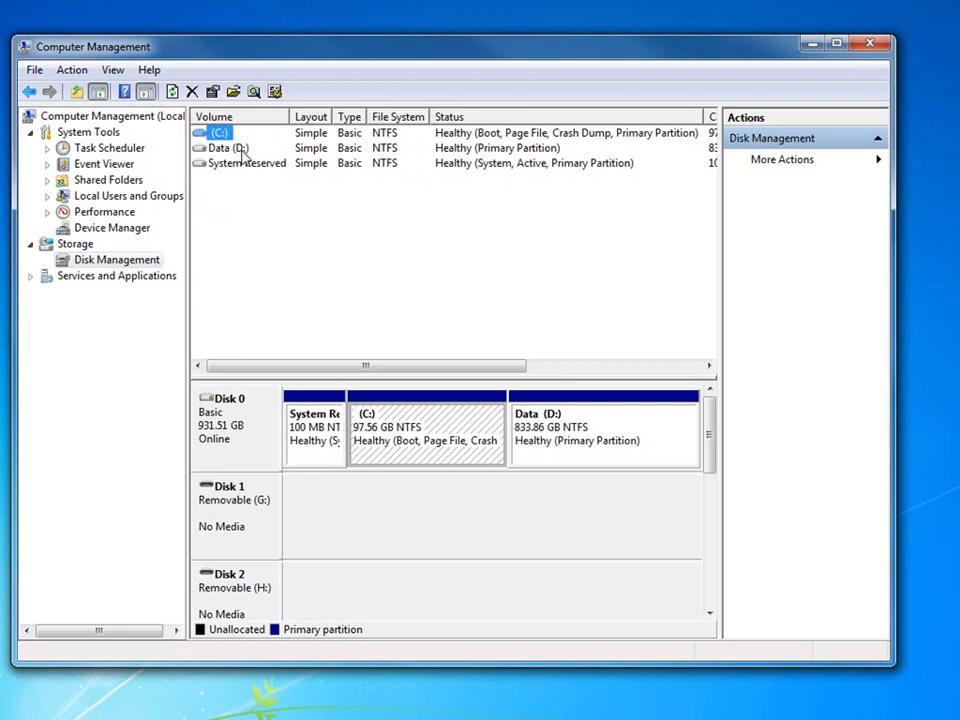
mouse_move(216, 164)
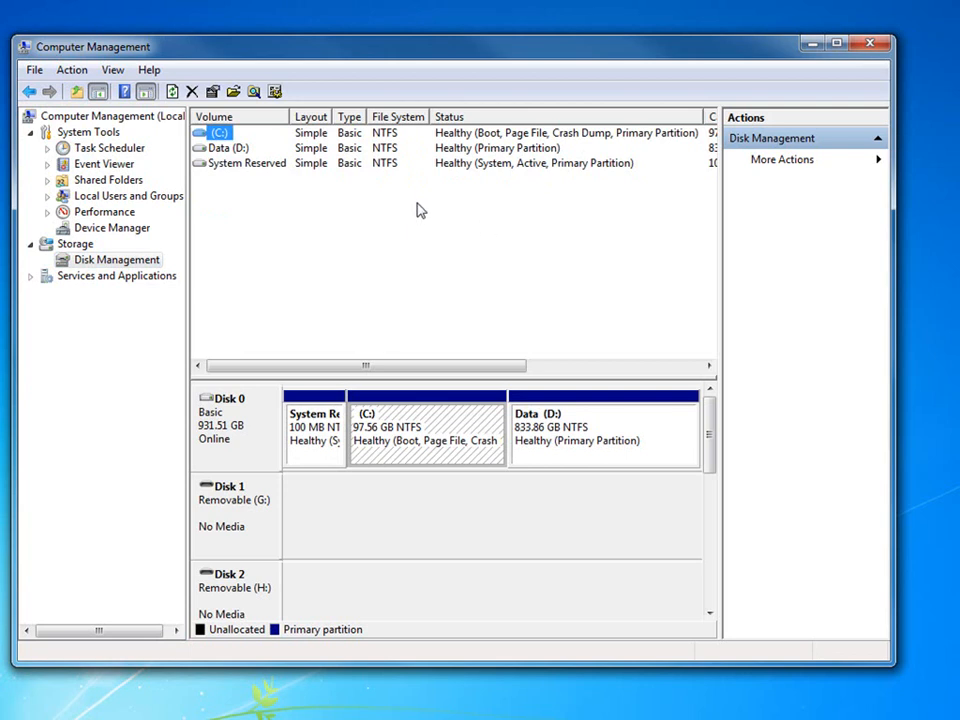
Select the System Reserved volume in the Disk Management list
left_click(246, 164)
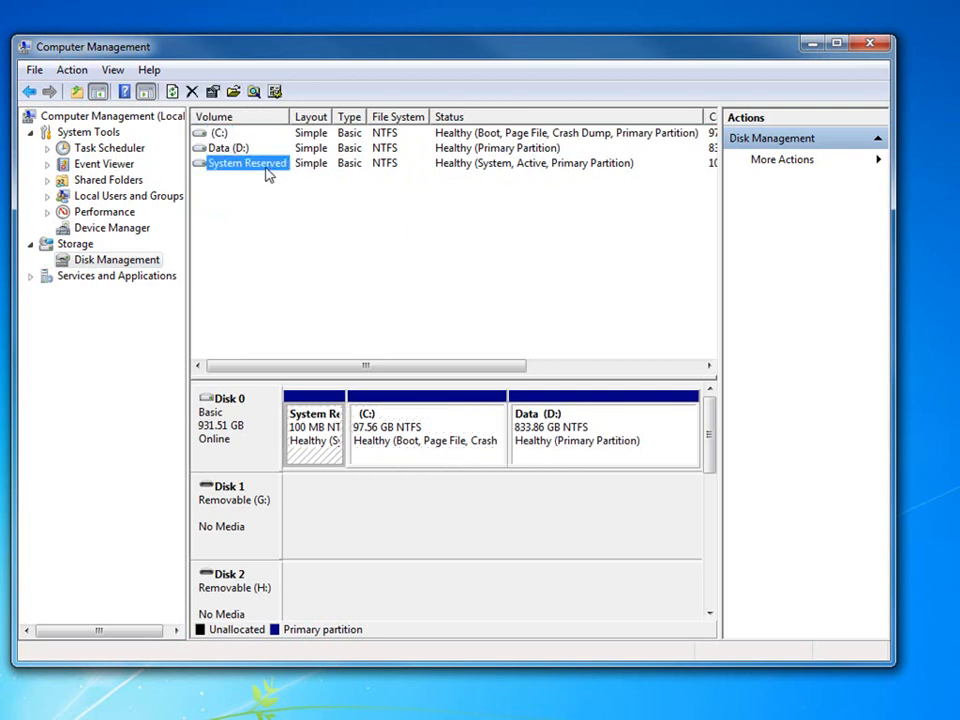
mouse_move(384, 412)
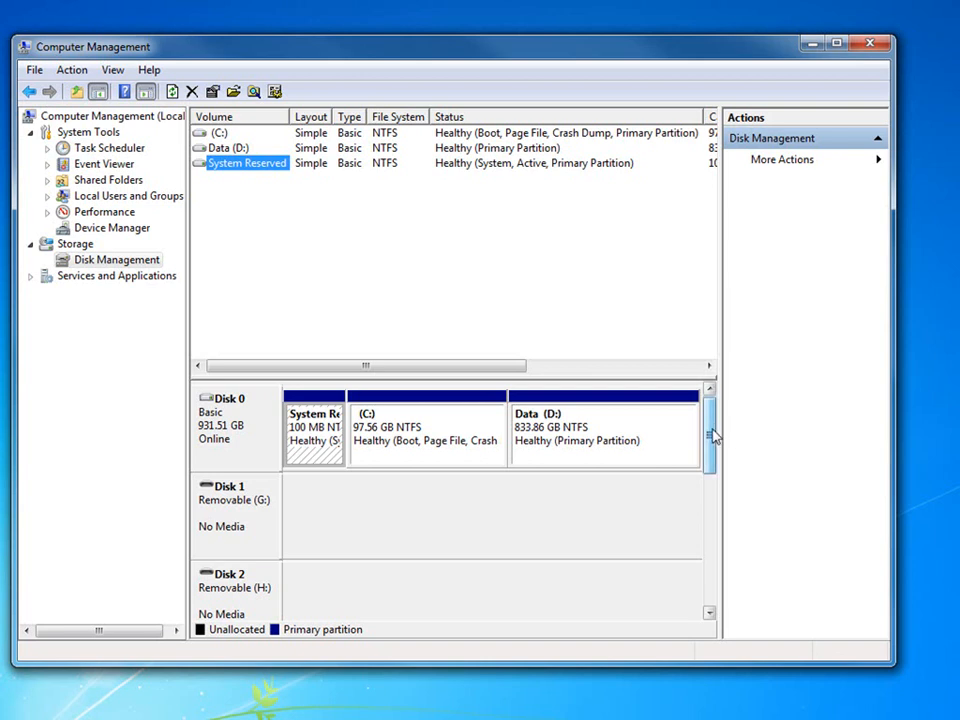
Scroll the disk map down to CD-ROM 0 (E:) and CD-ROM 1 (F:)
scroll("down", 3)
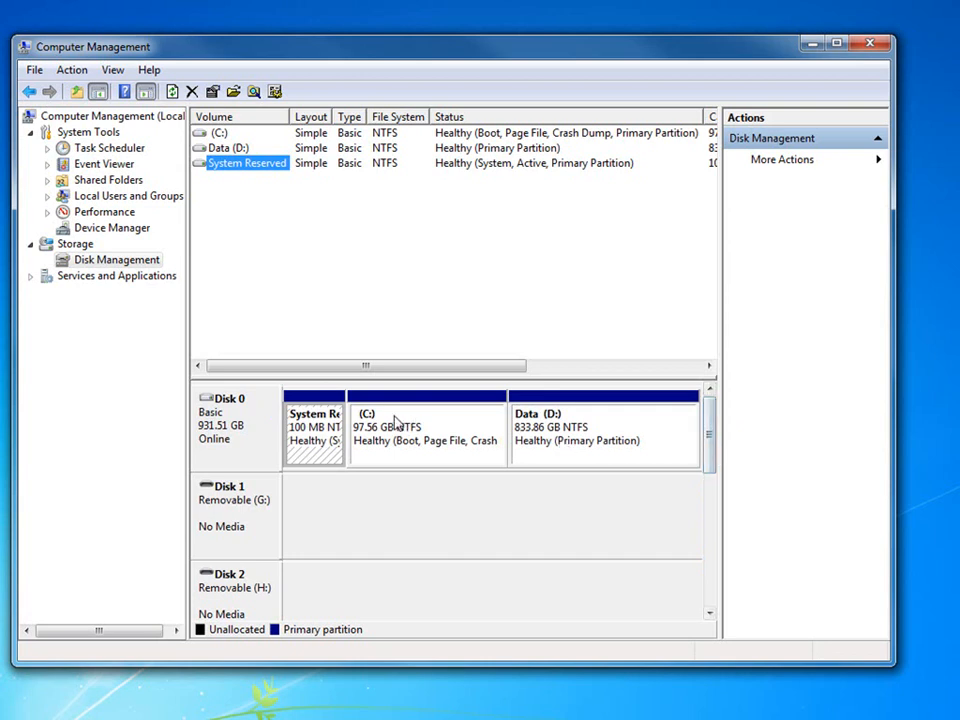
mouse_move(258, 436)
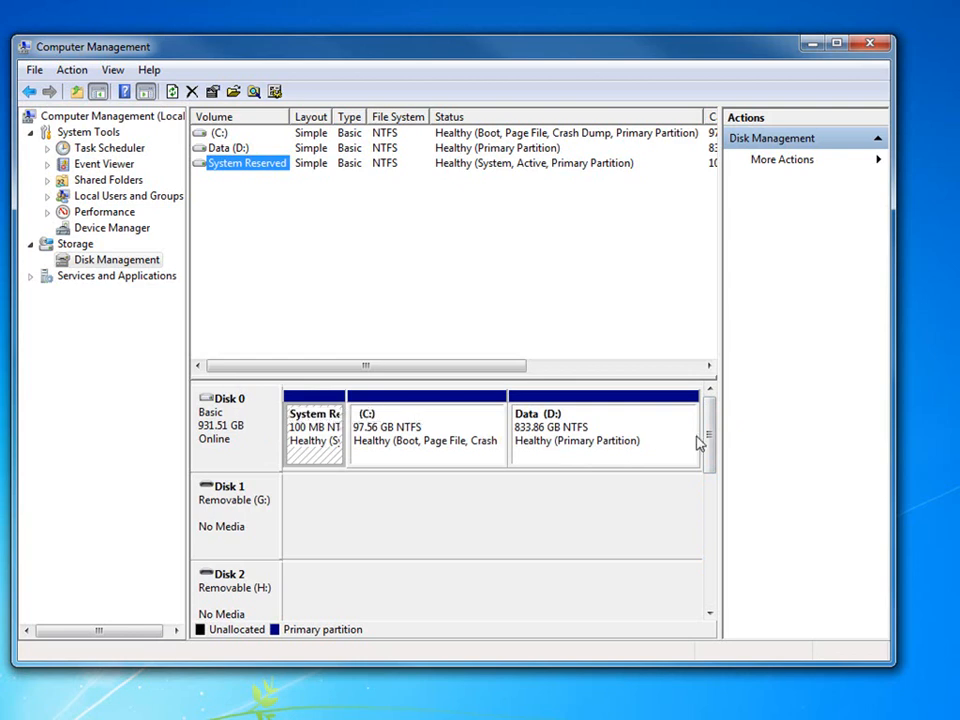
scroll("down", 3)
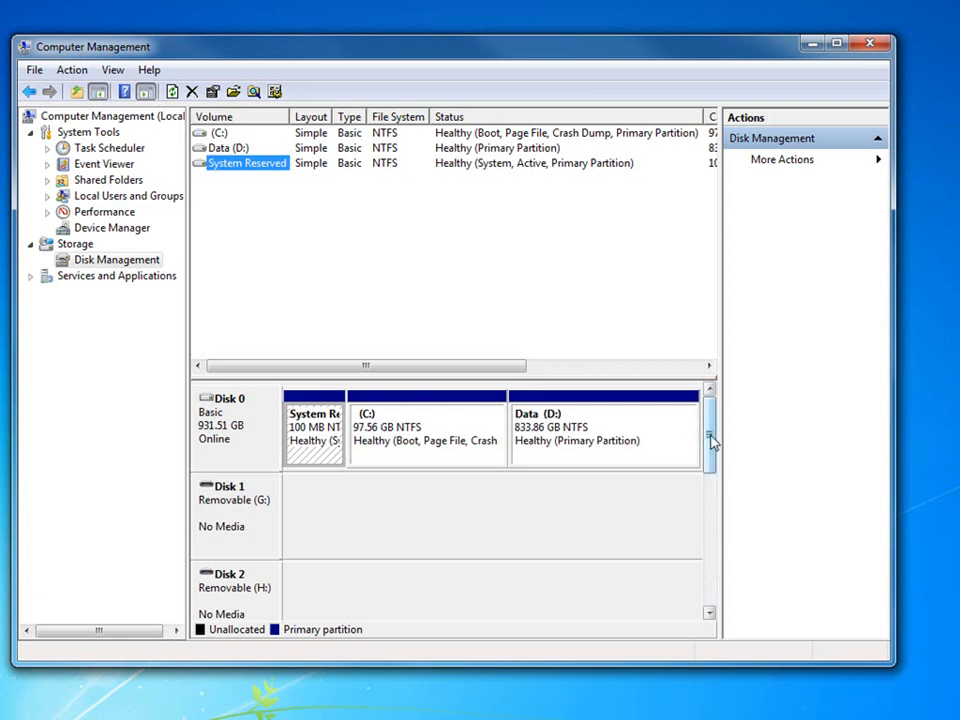
scroll("down", 3)
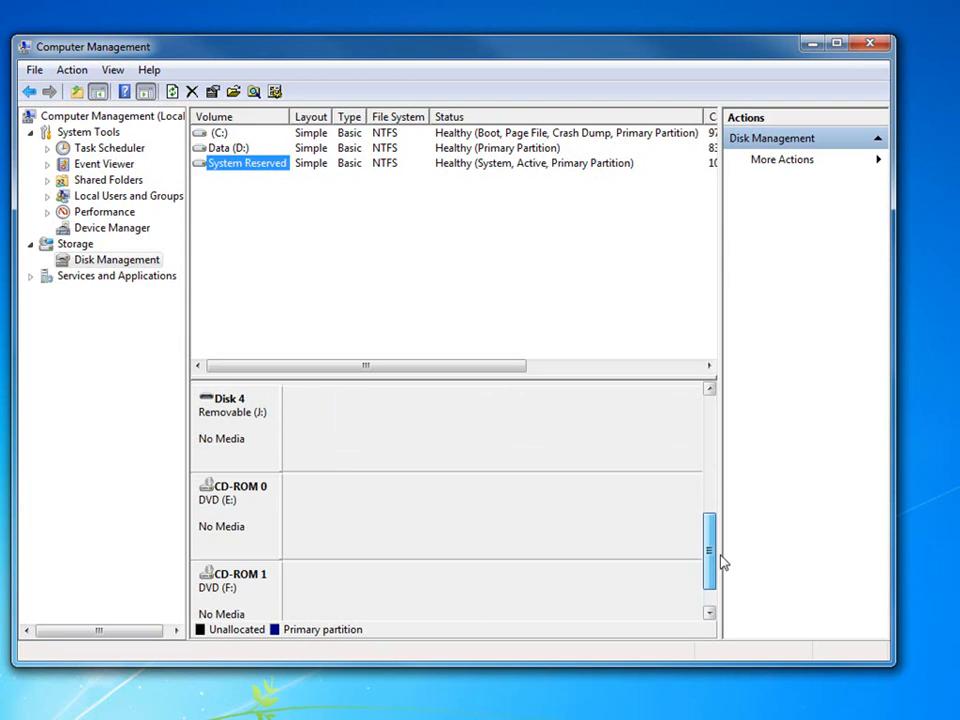
scroll("down", 3)
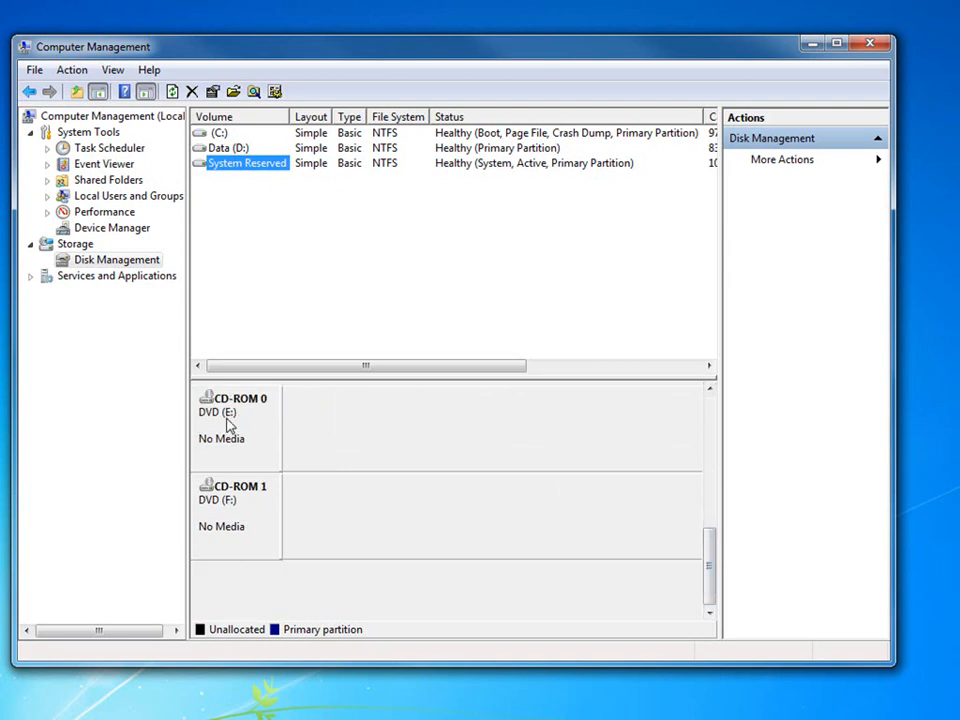
right_click(236, 414)
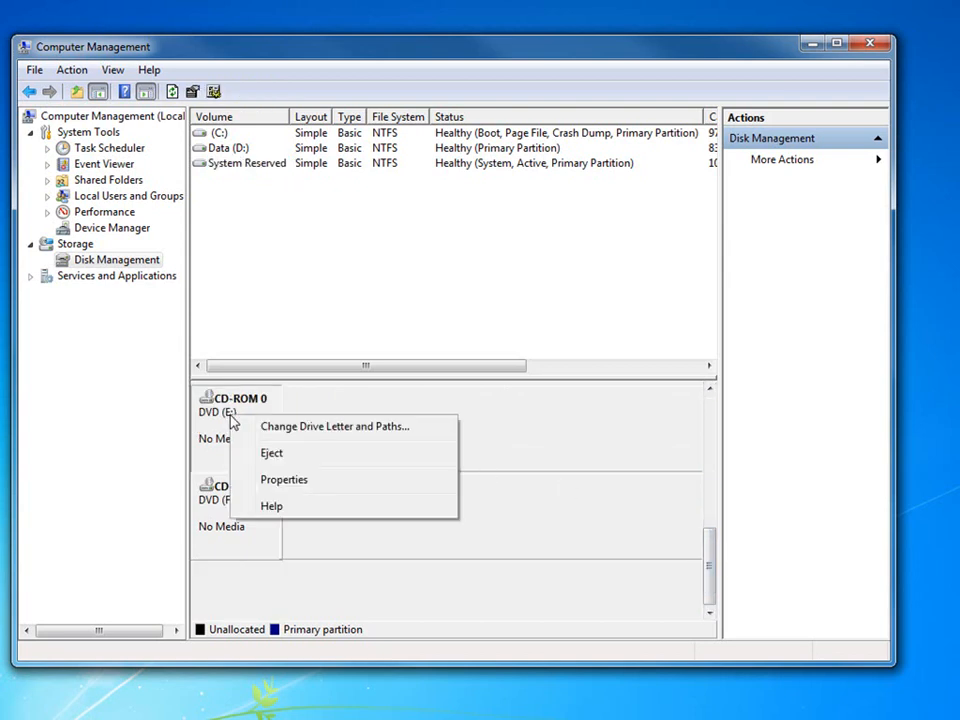
mouse_move(284, 432)
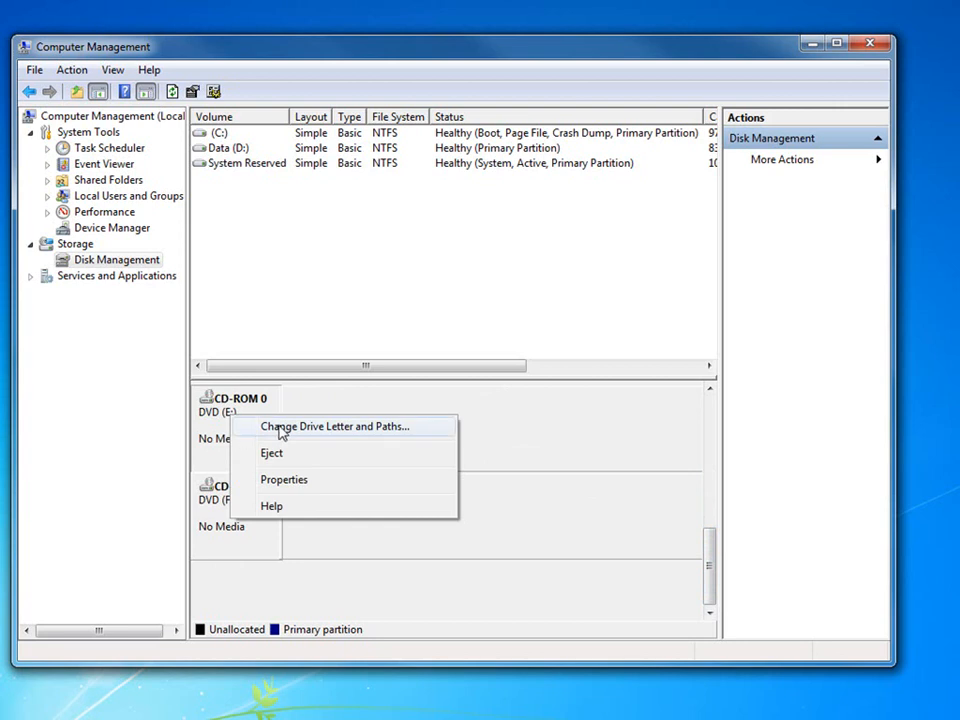
mouse_move(322, 432)
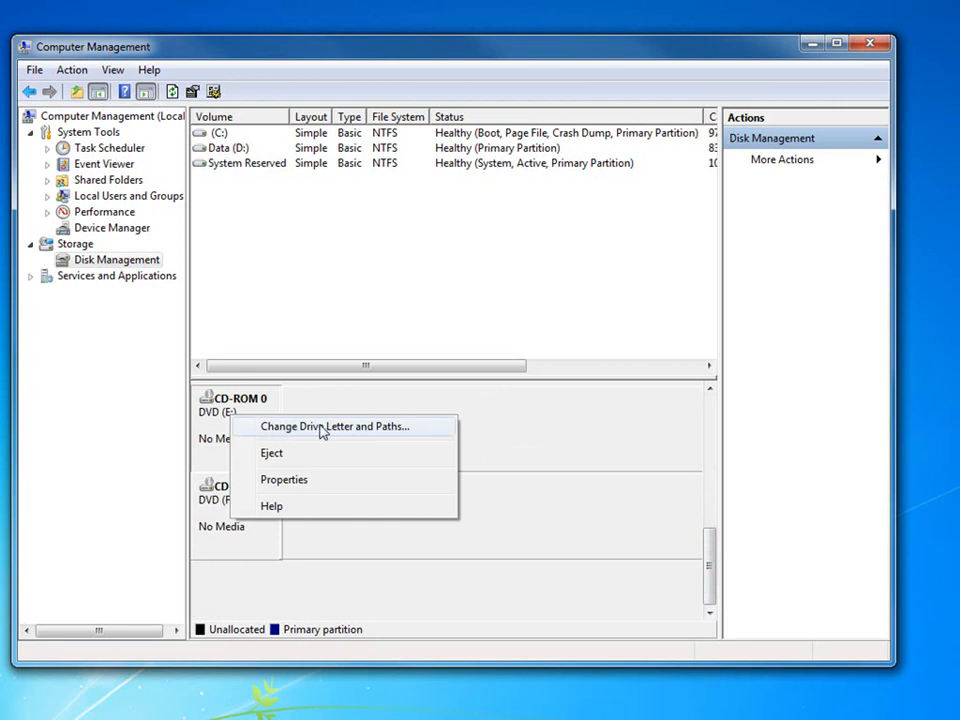
left_click(332, 426)
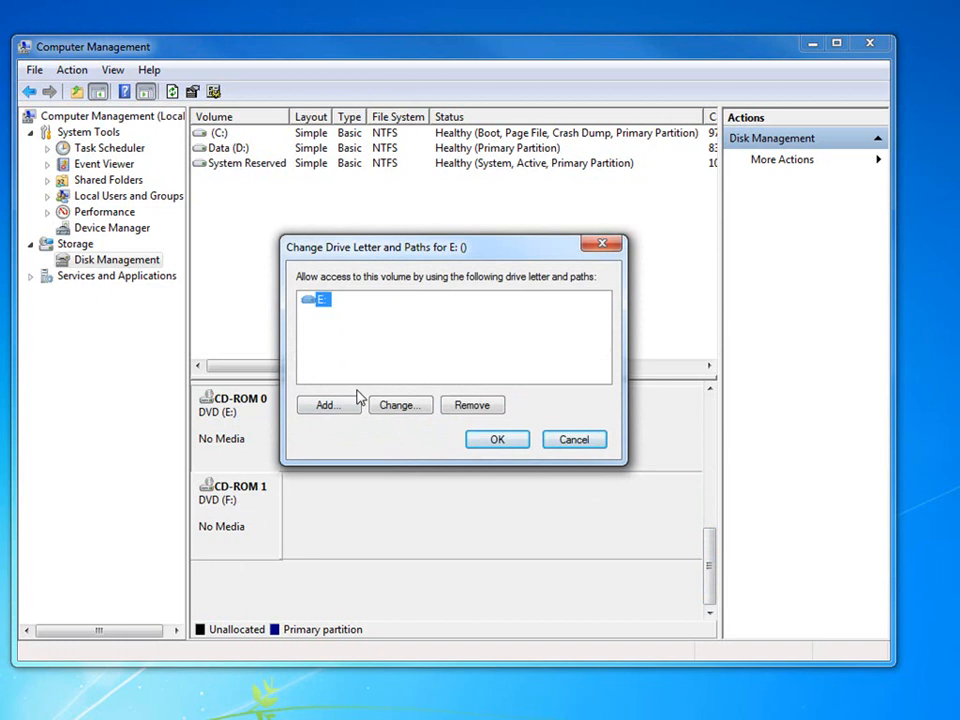
left_click(400, 404)
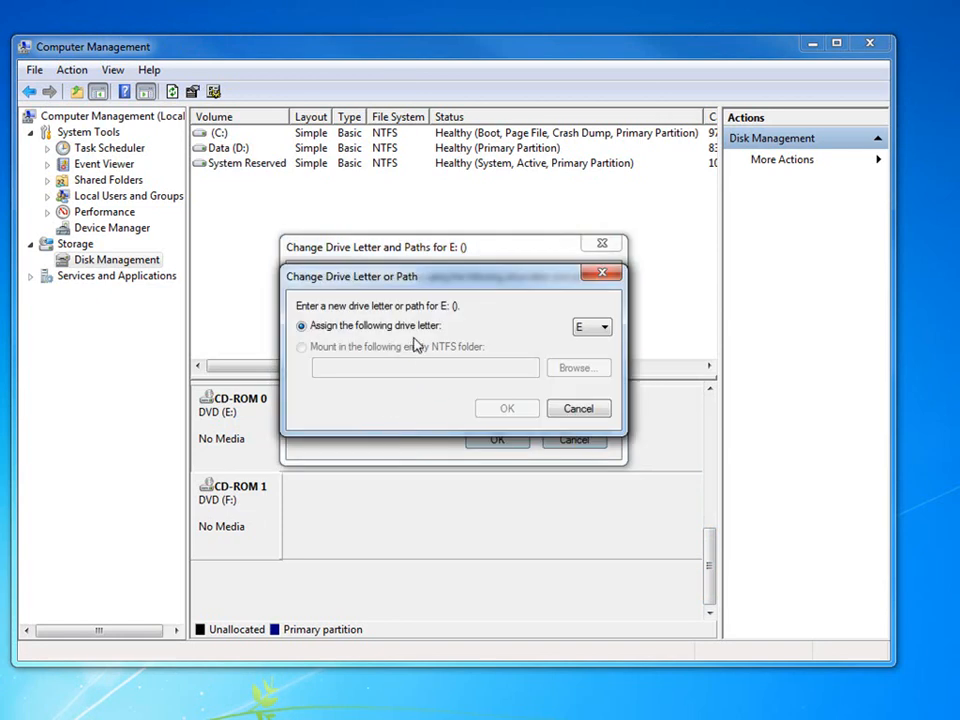
left_click(604, 328)
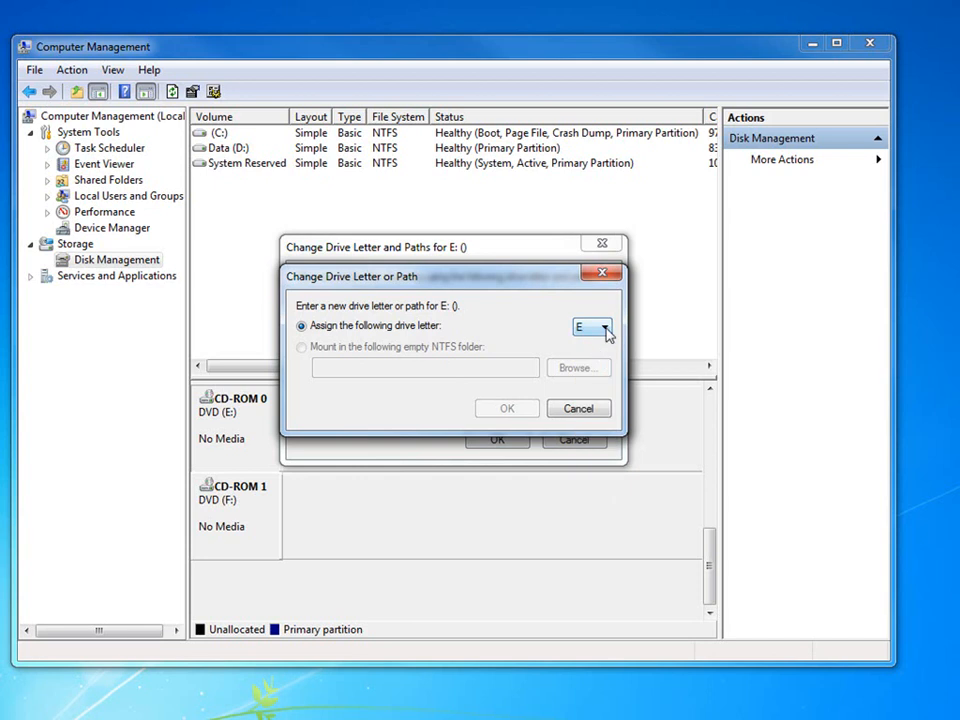
left_click(606, 328)
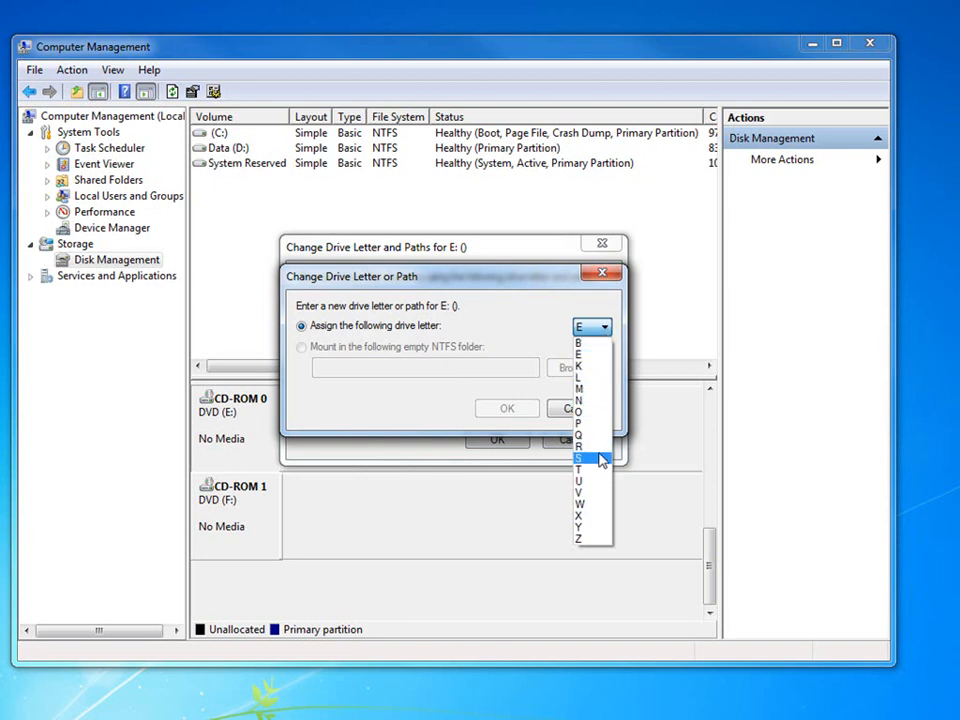
mouse_move(600, 388)
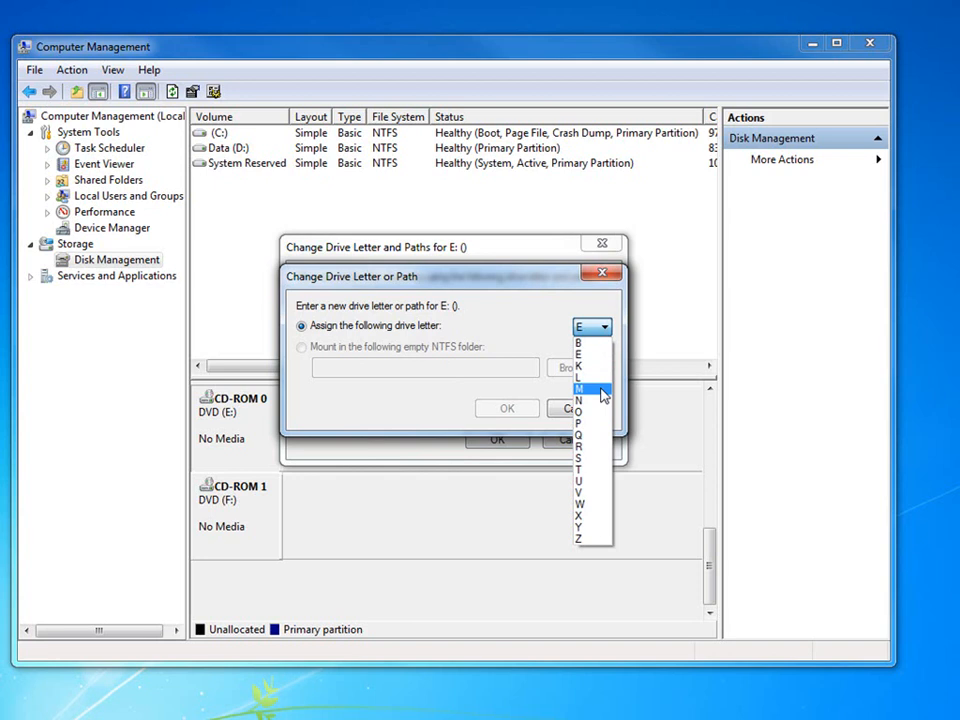
mouse_move(590, 356)
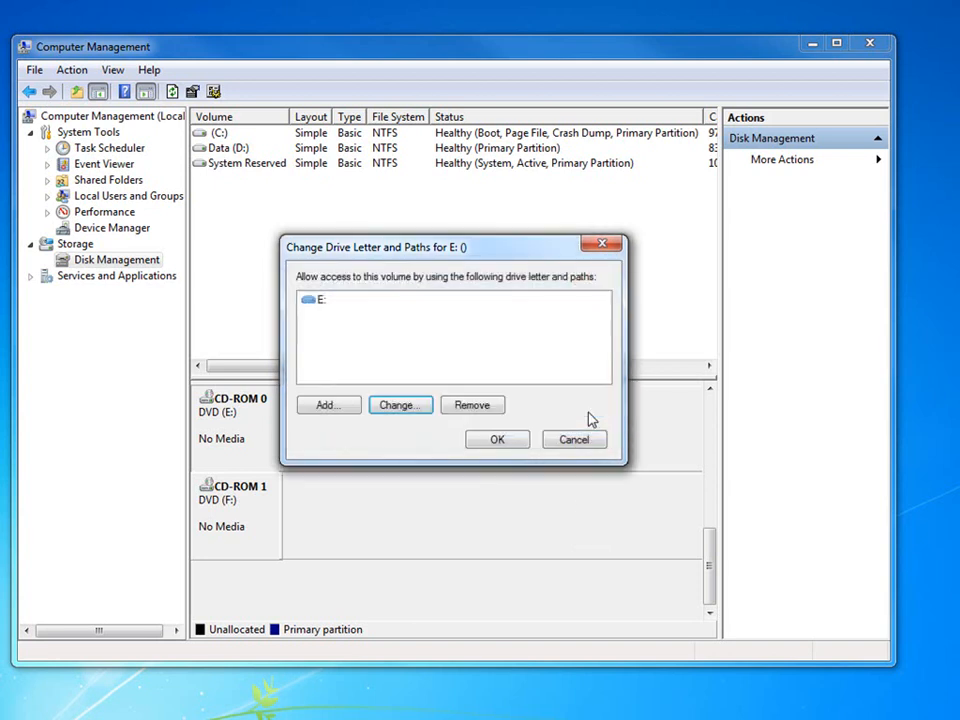
mouse_move(512, 448)
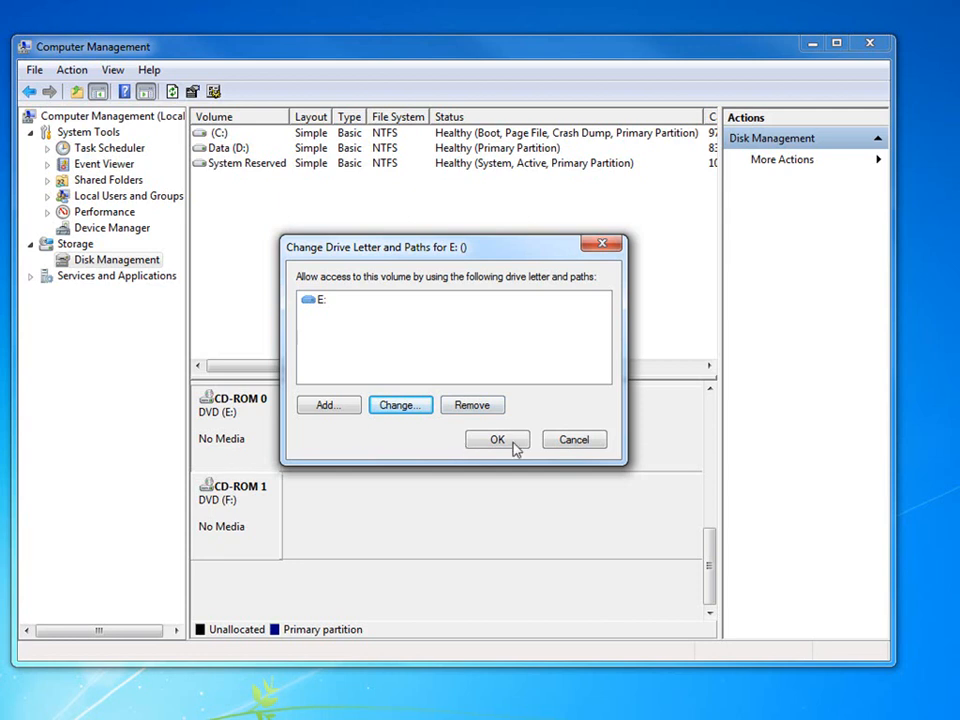
mouse_move(430, 396)
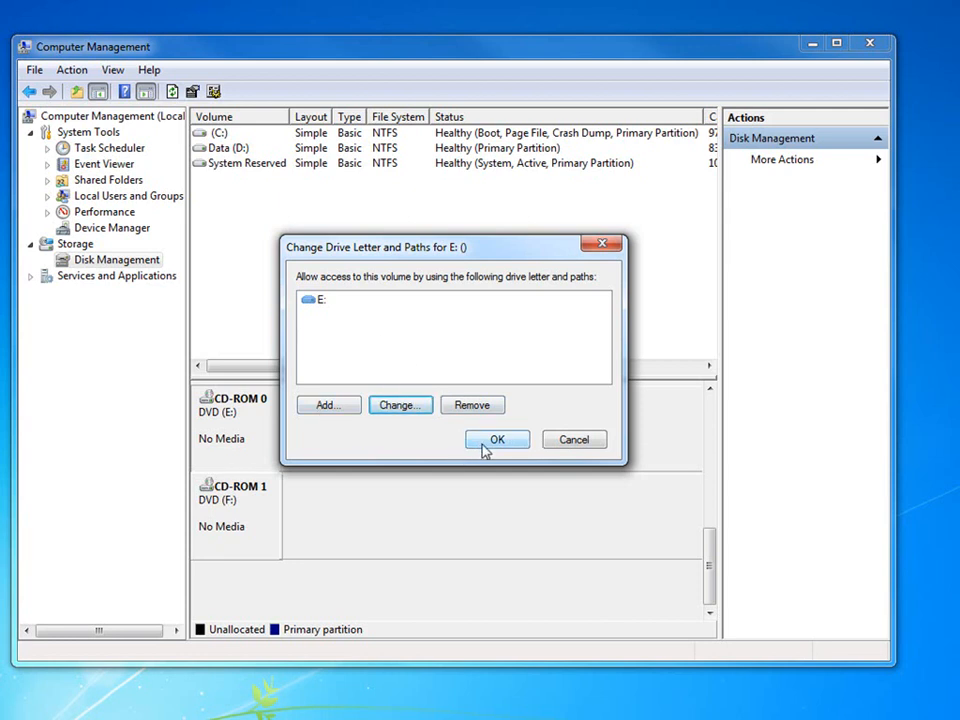
left_click(496, 440)
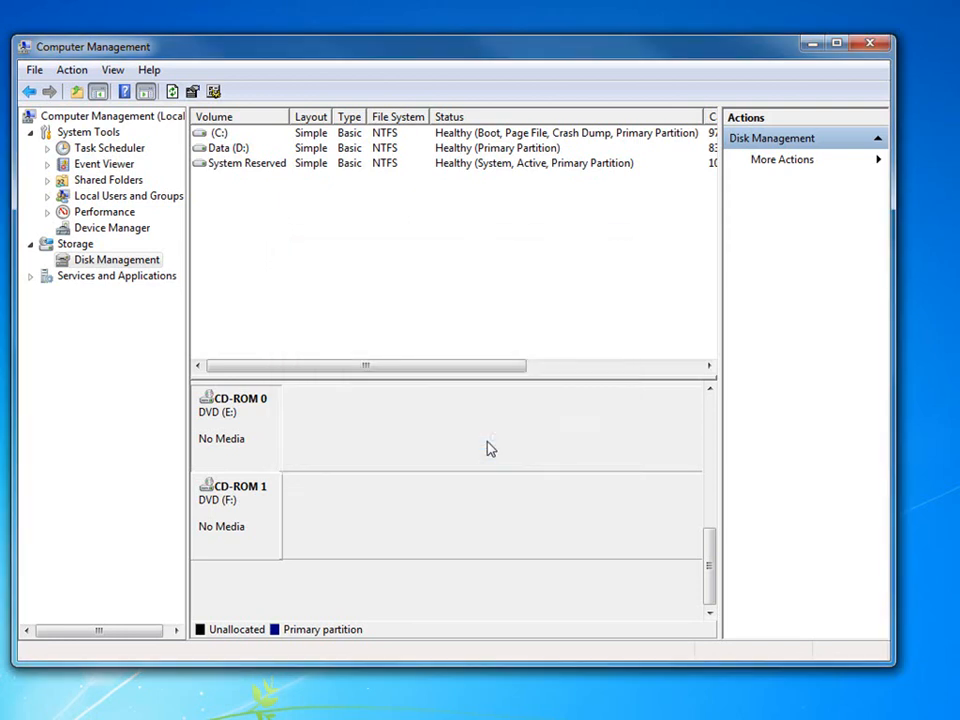
mouse_move(472, 460)
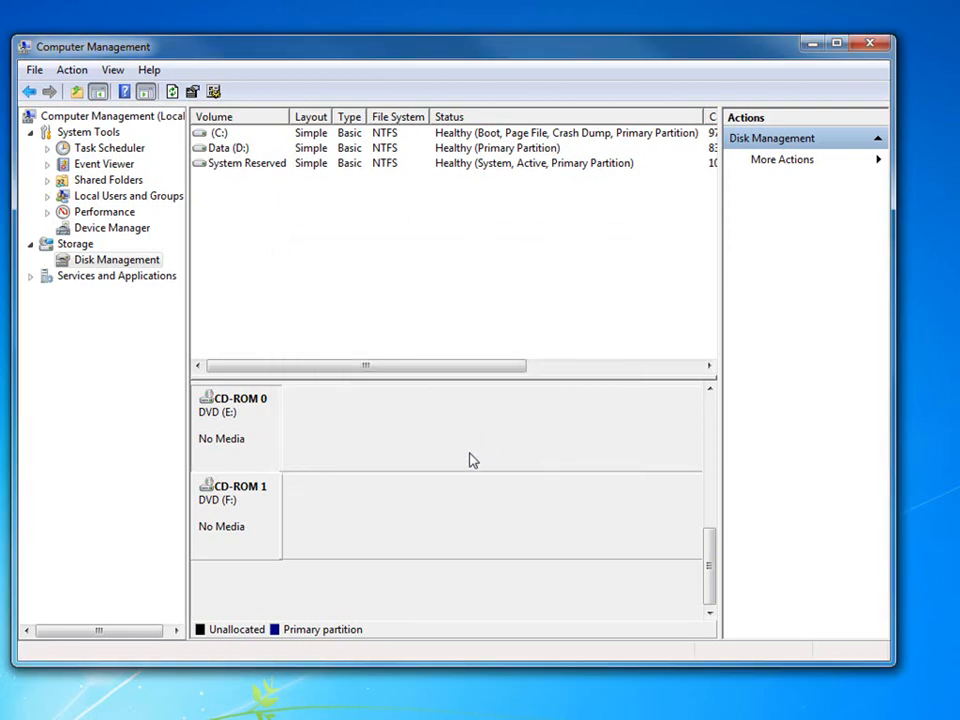
mouse_move(260, 420)
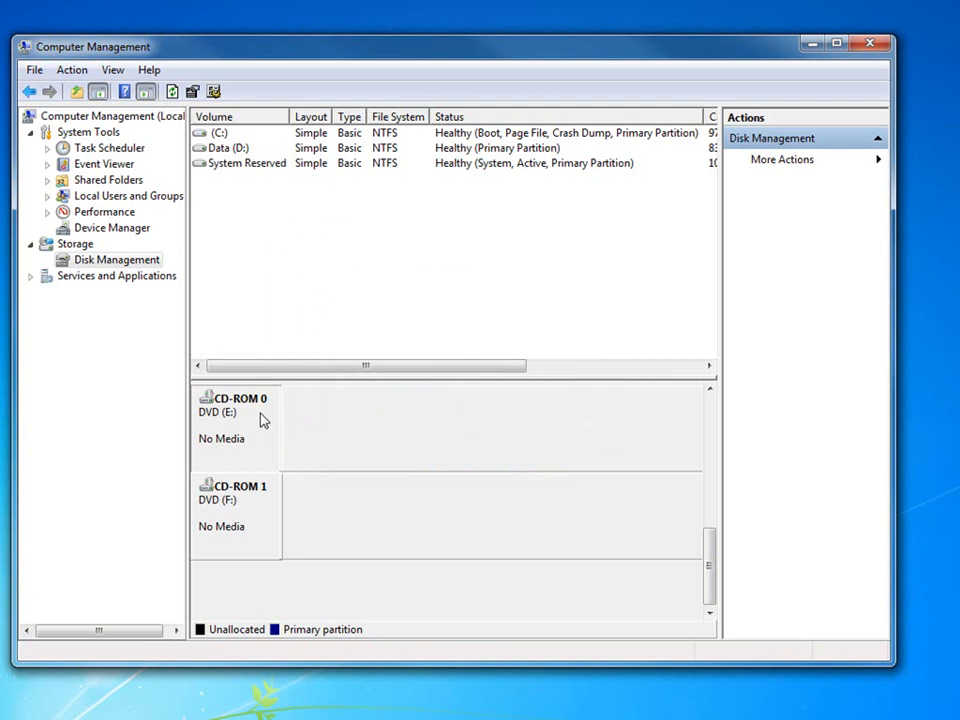
mouse_move(260, 424)
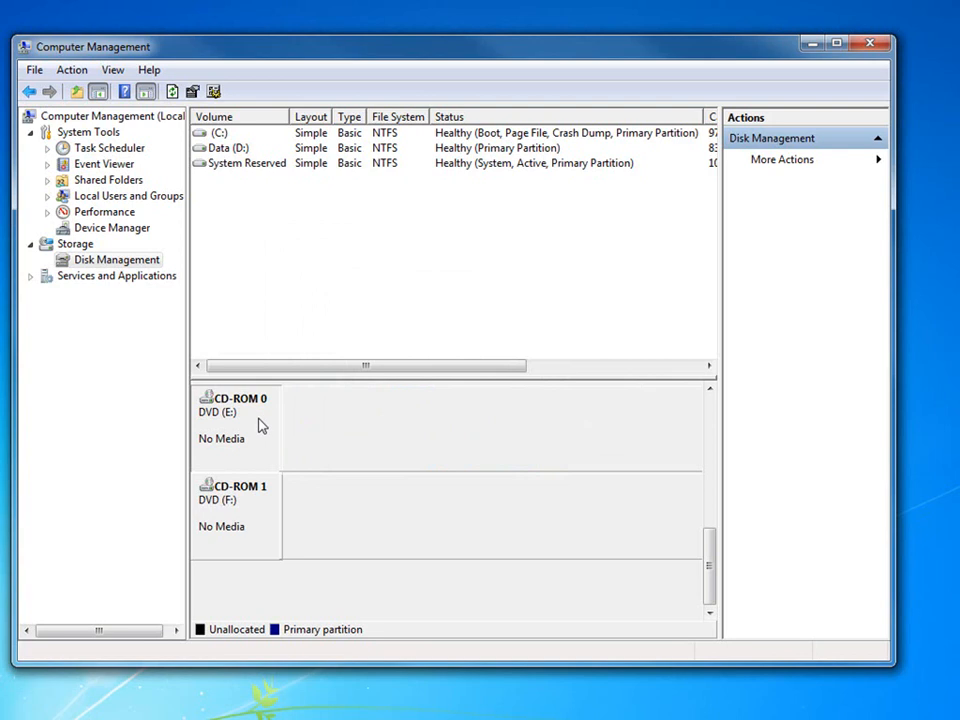
mouse_move(256, 432)
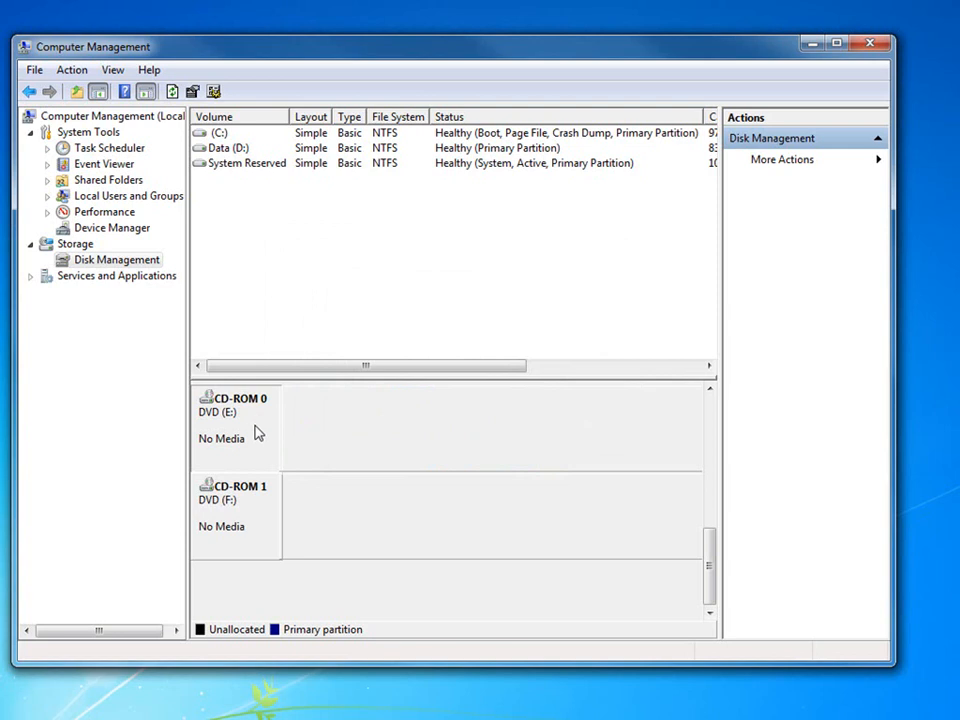
mouse_move(236, 450)
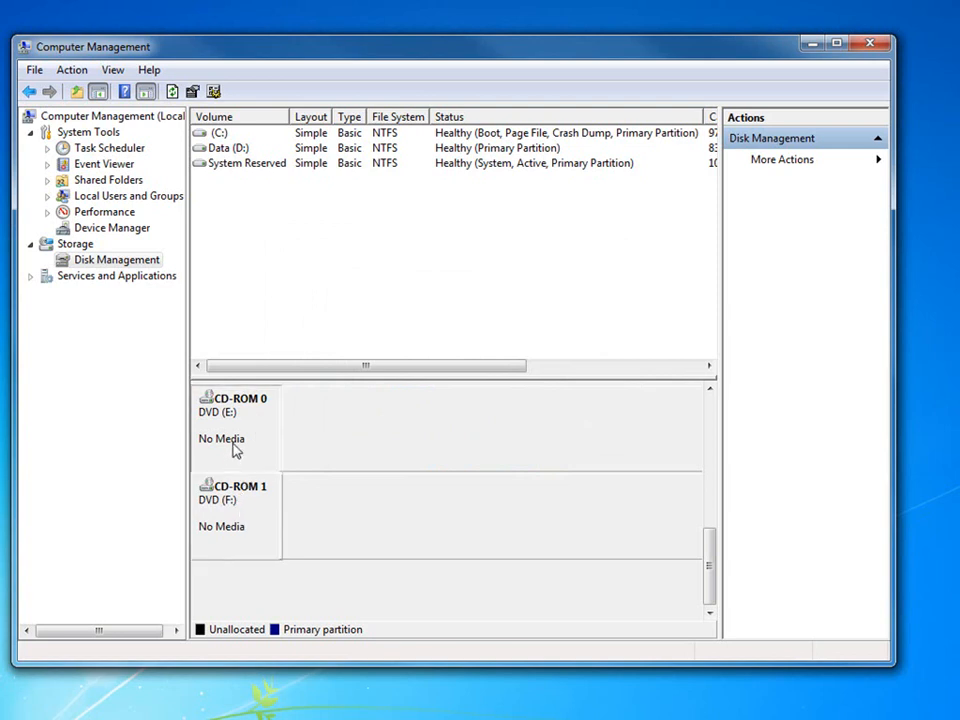
mouse_move(226, 504)
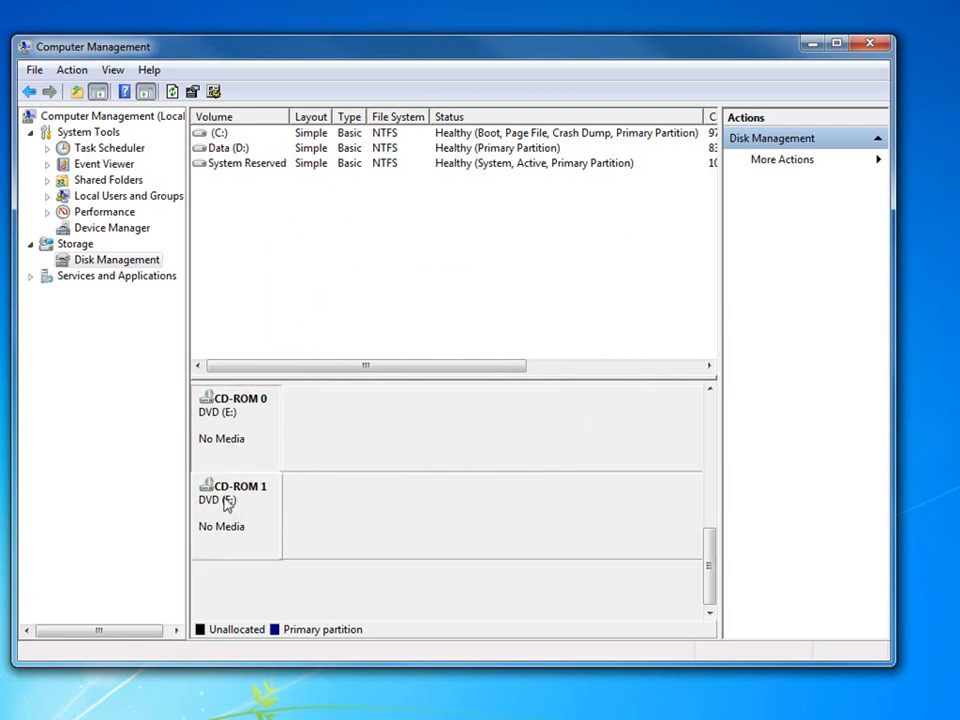
right_click(236, 500)
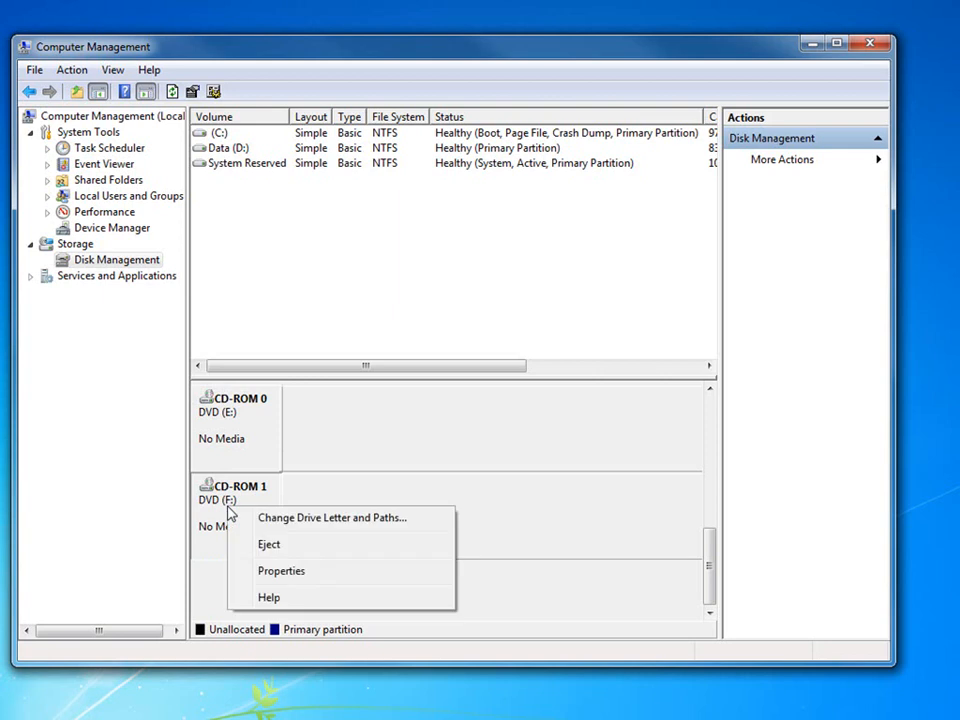
left_click(332, 516)
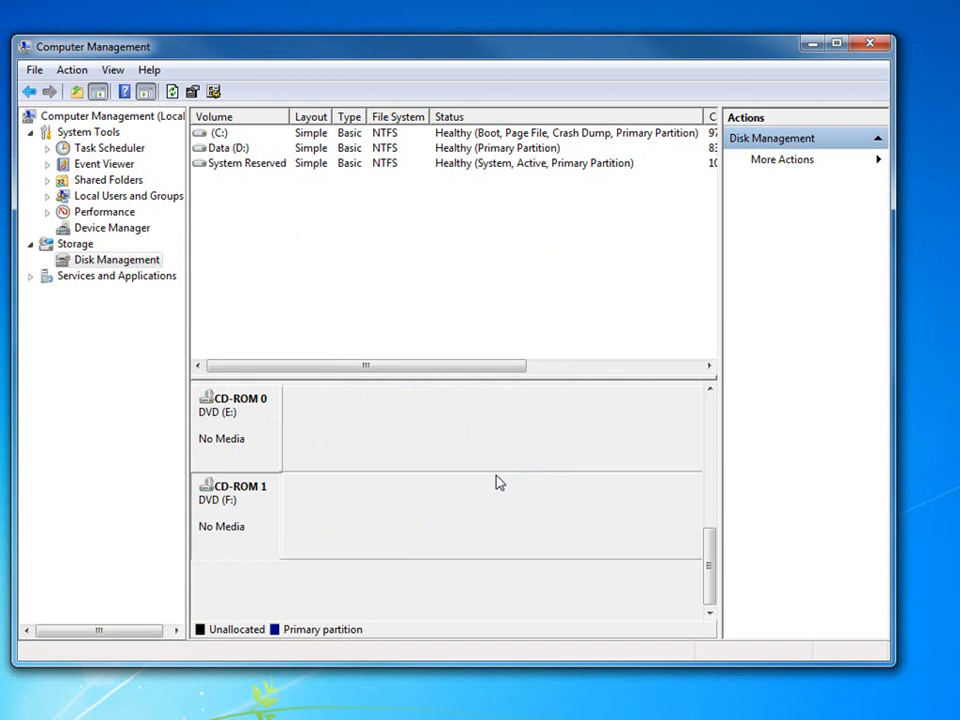
mouse_move(238, 452)
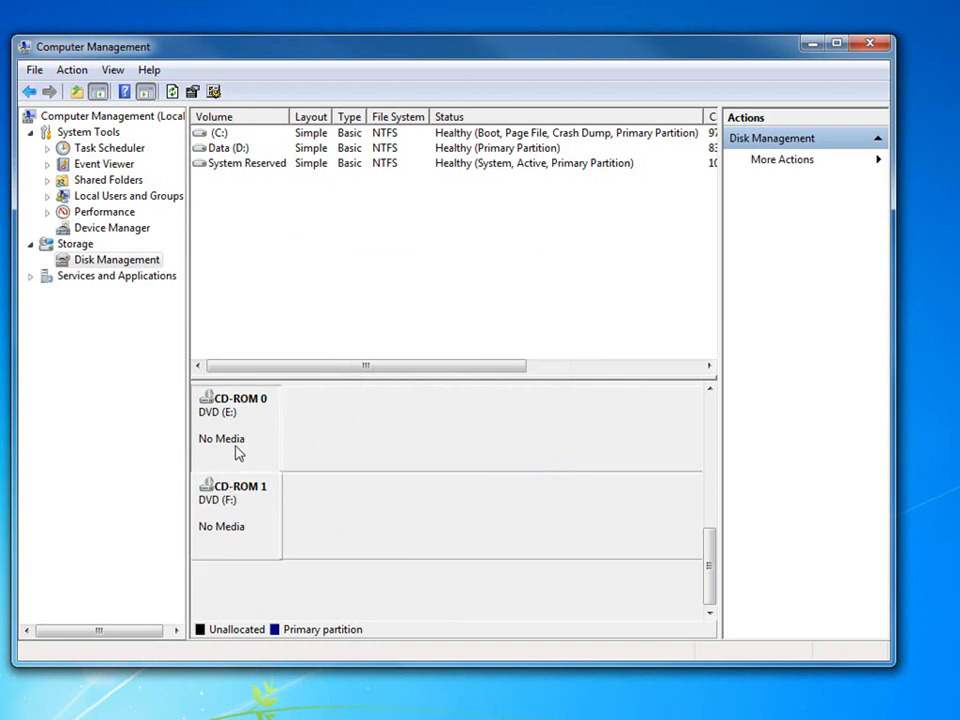
right_click(240, 456)
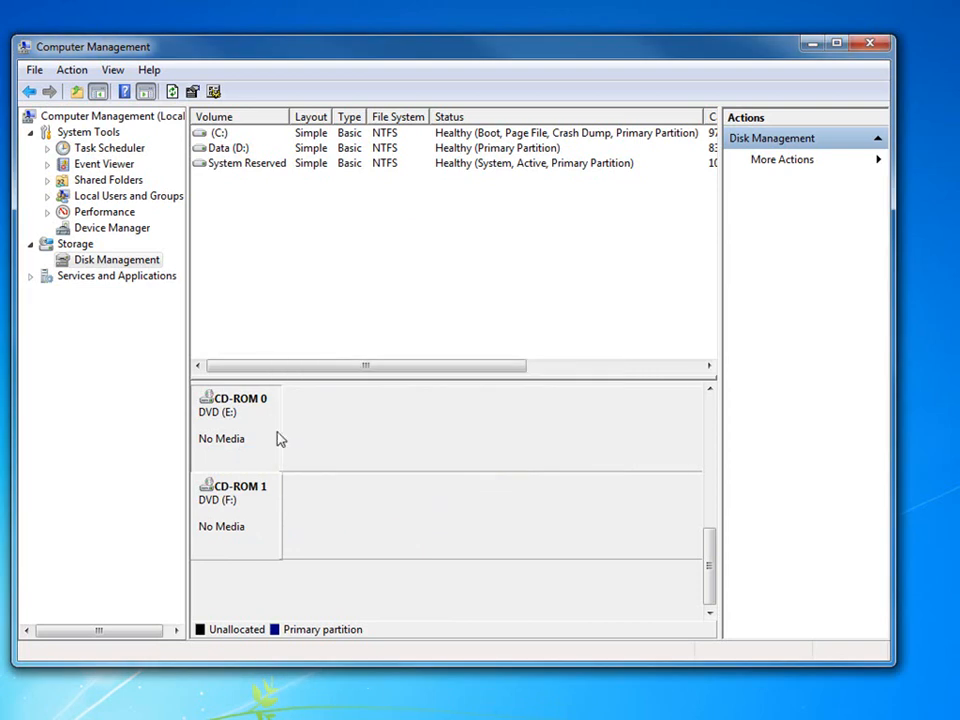
mouse_move(224, 544)
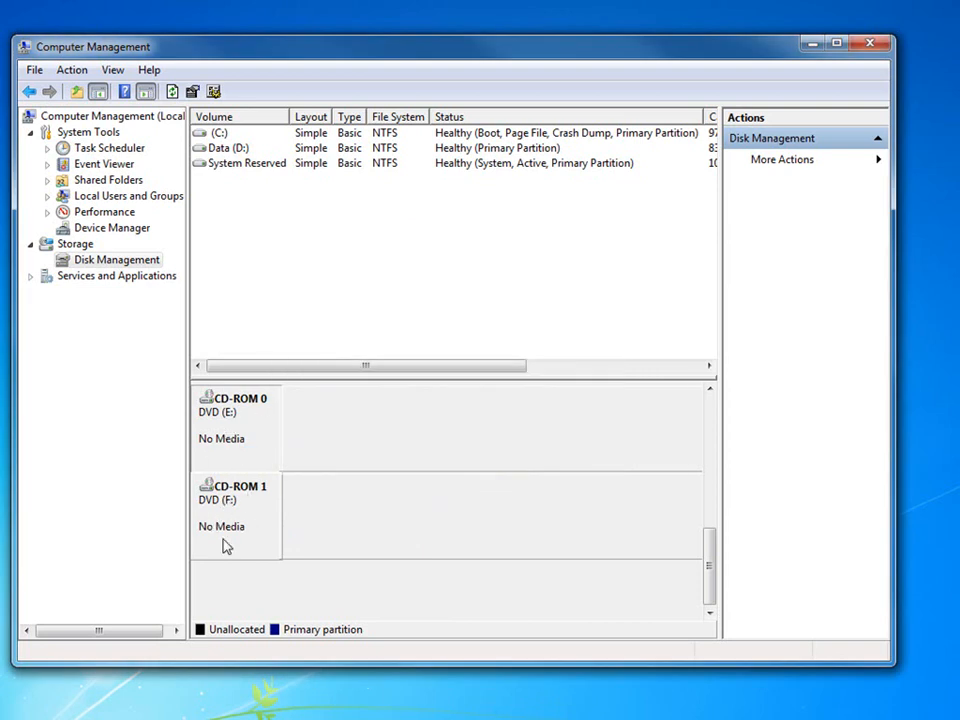
mouse_move(250, 528)
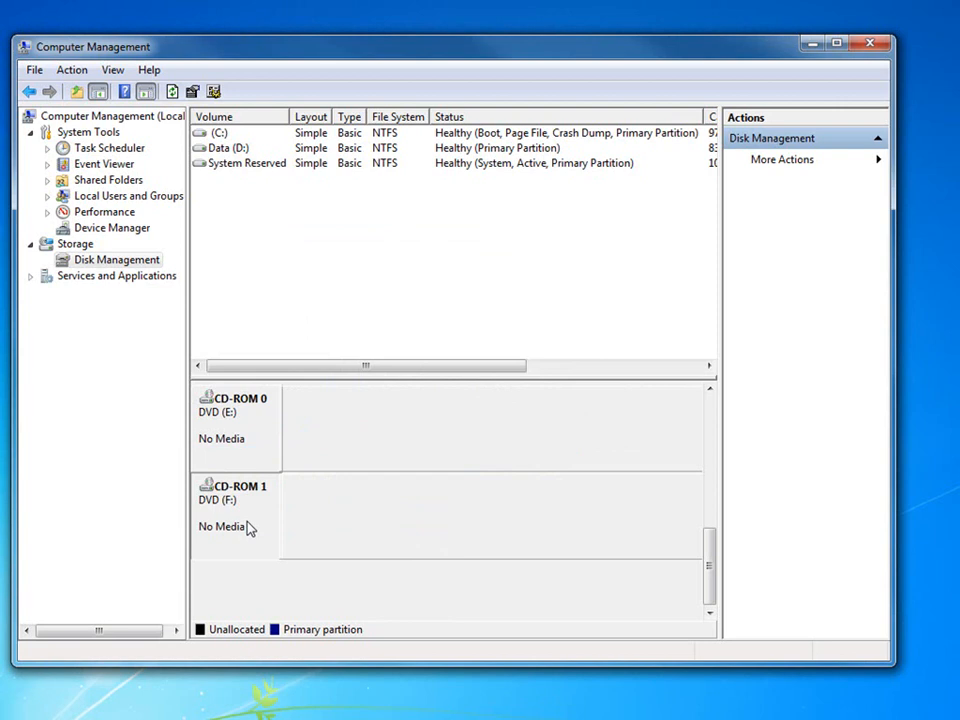
mouse_move(252, 450)
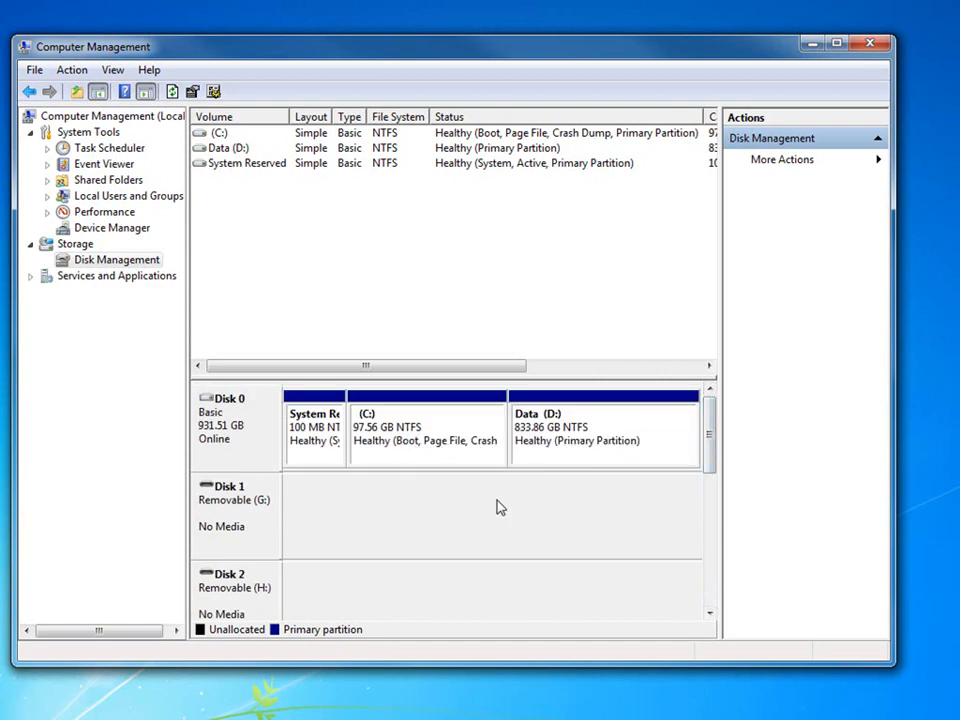
mouse_move(510, 72)
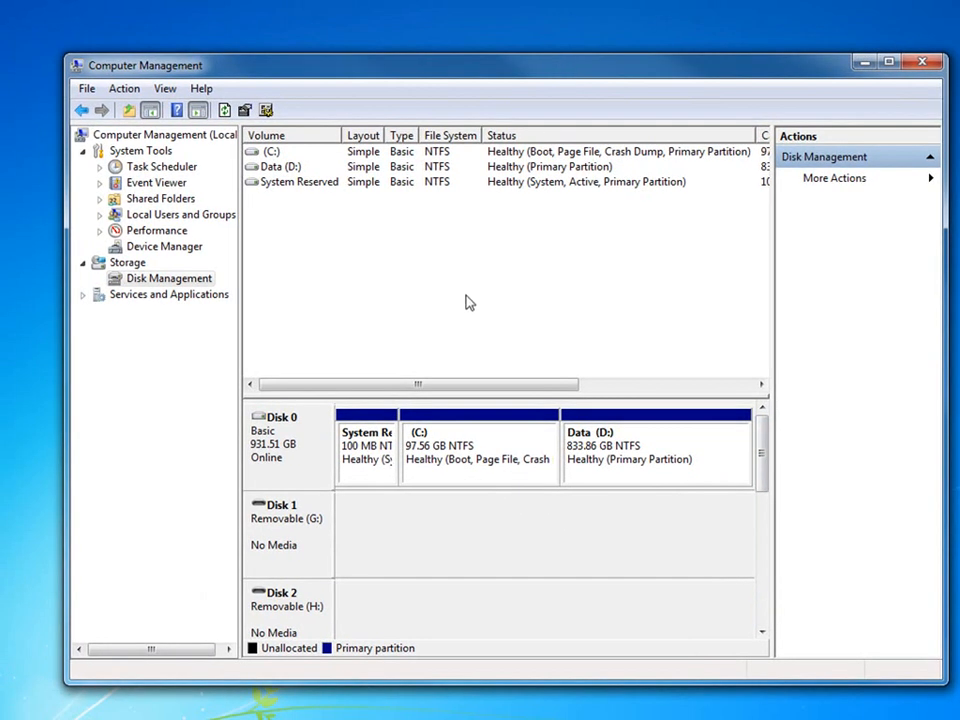
mouse_move(480, 296)
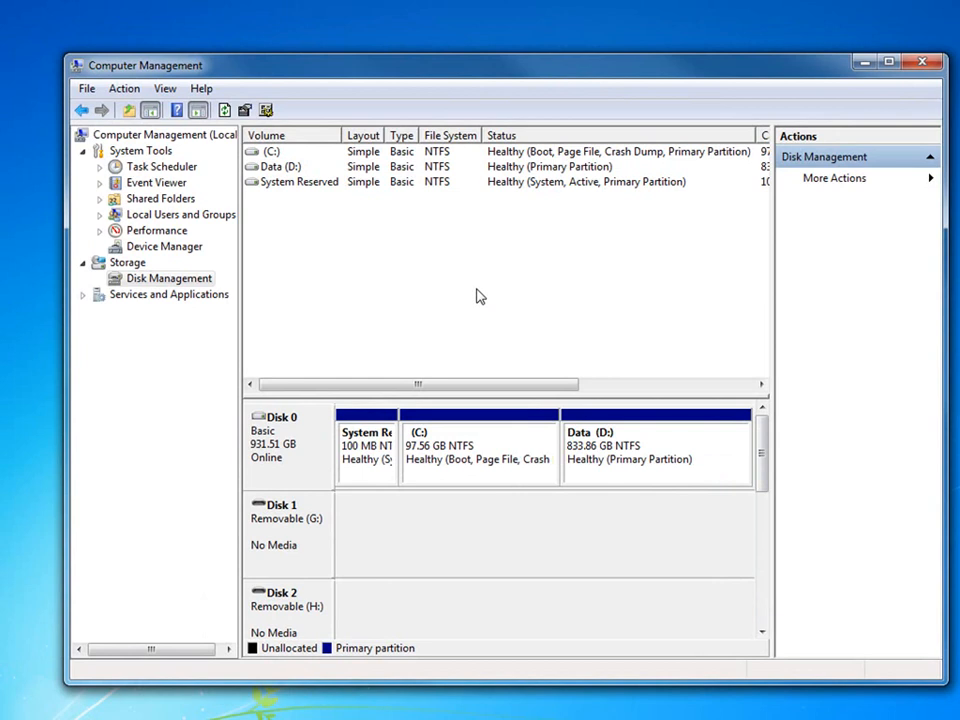
mouse_move(550, 290)
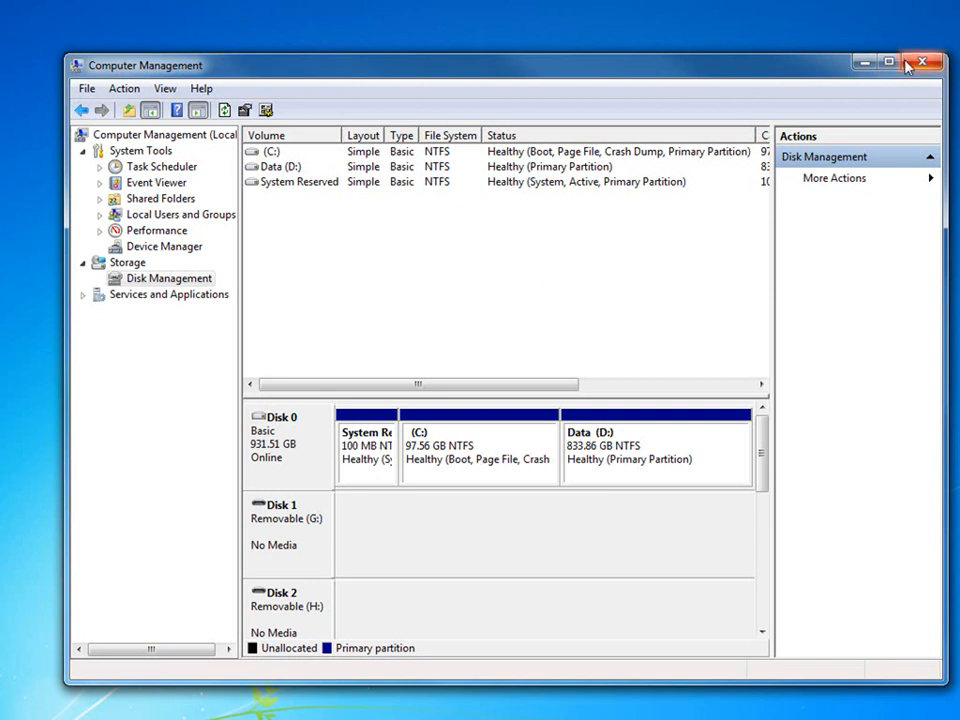
Close Computer Management, leaving the empty desktop
left_click(922, 62)
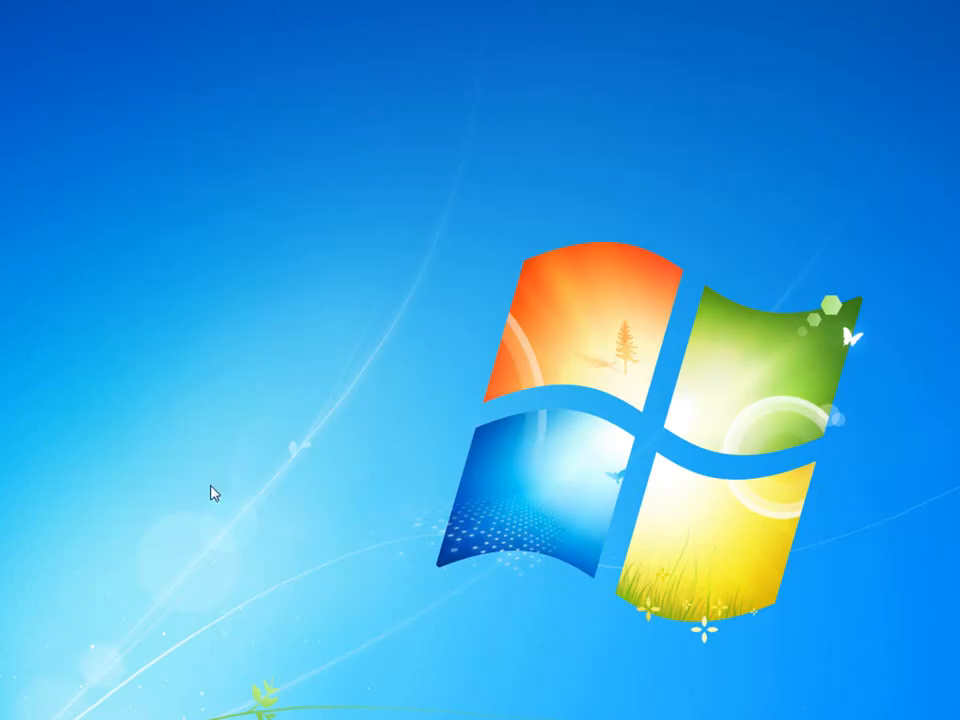